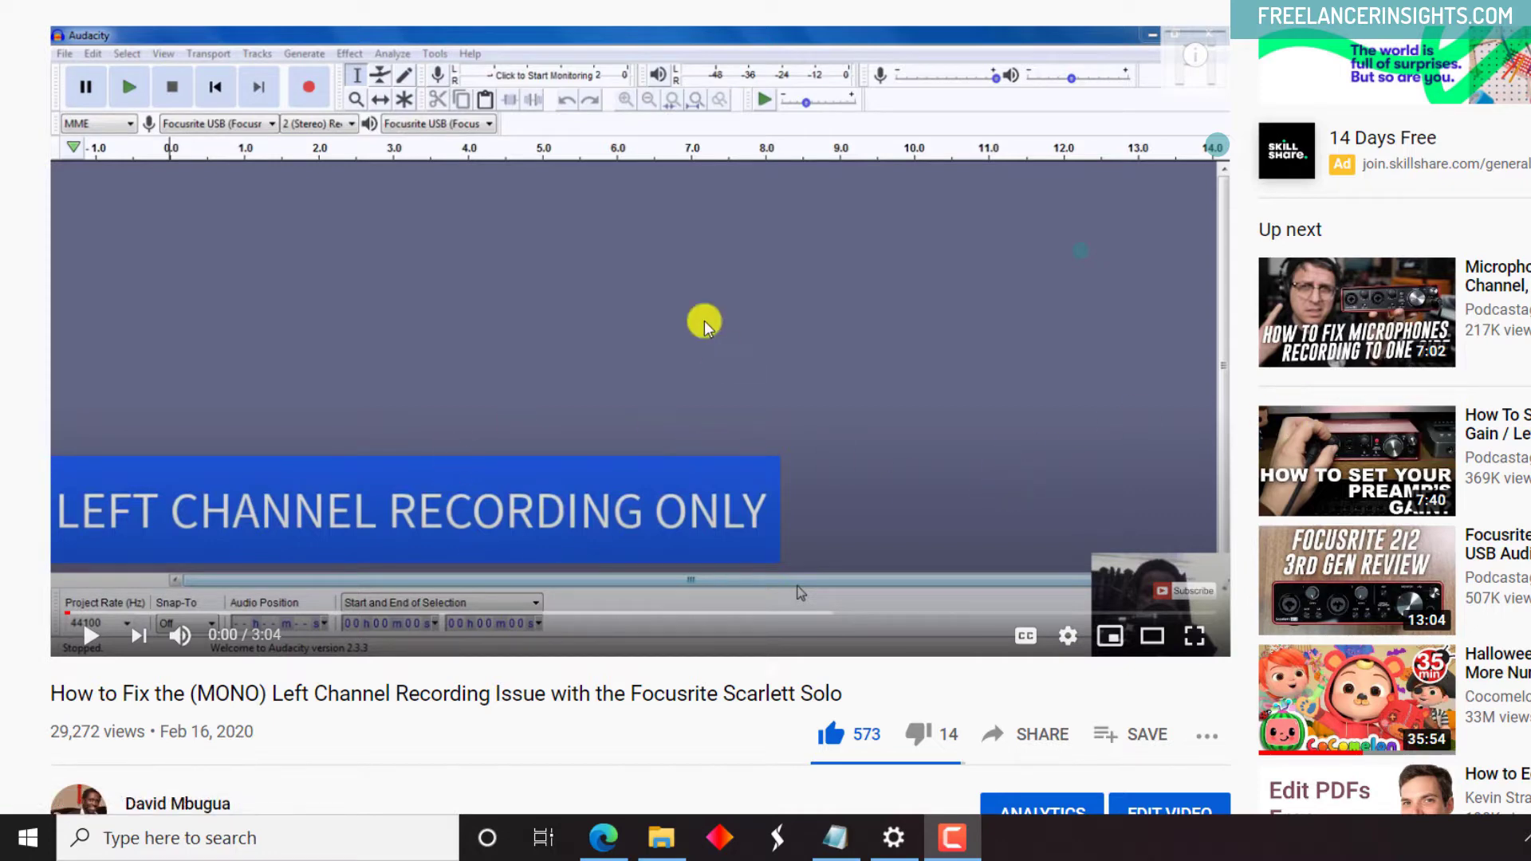
pyautogui.moveTo(5, 569)
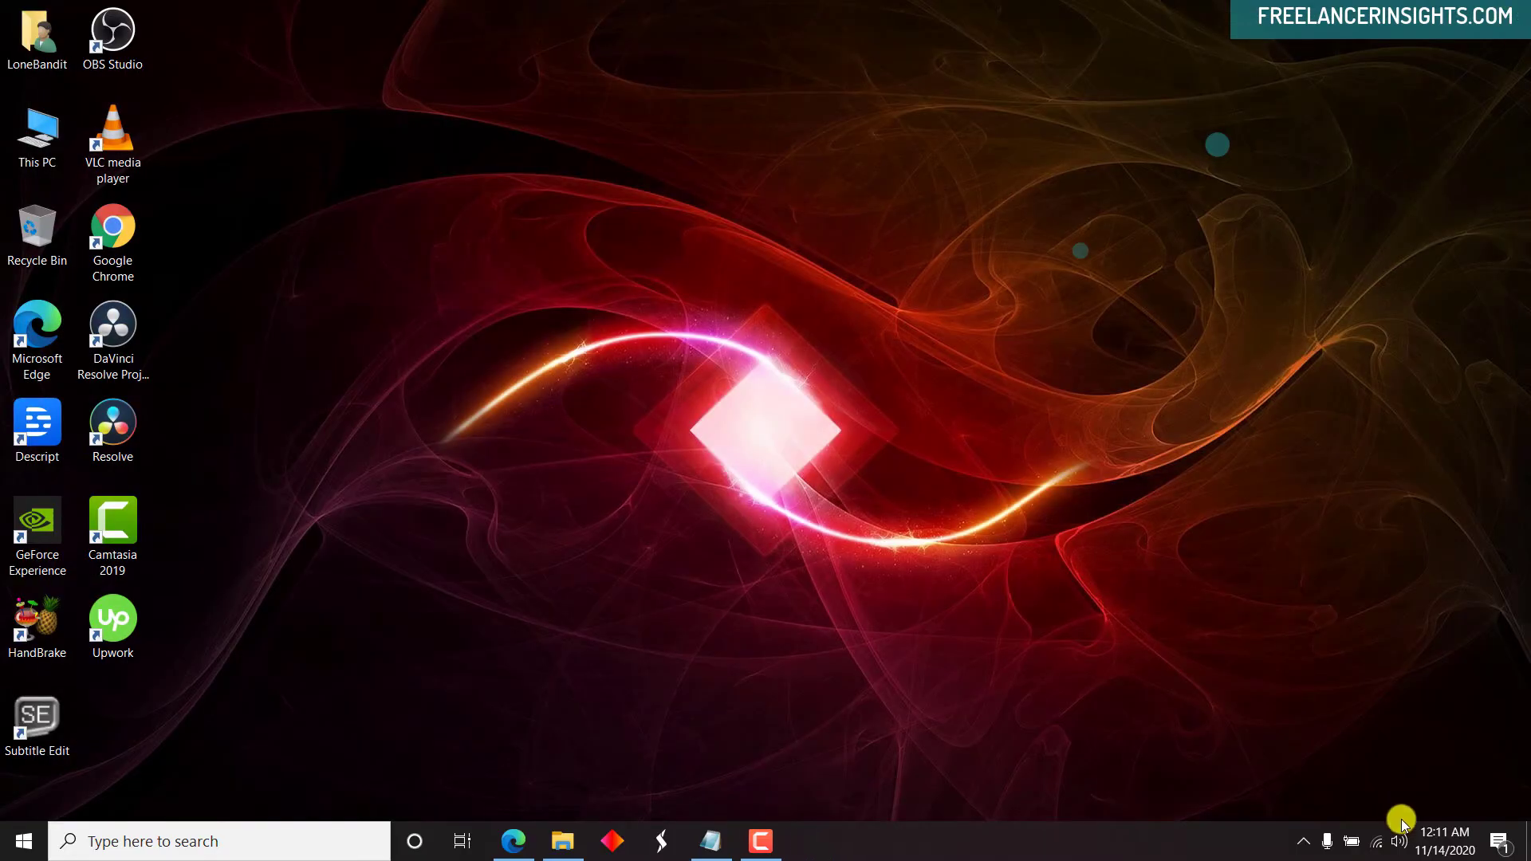
# Check the Scarlett Solo speaker output from the tray icon and open Sound settings.
pyautogui.click(1398, 841)
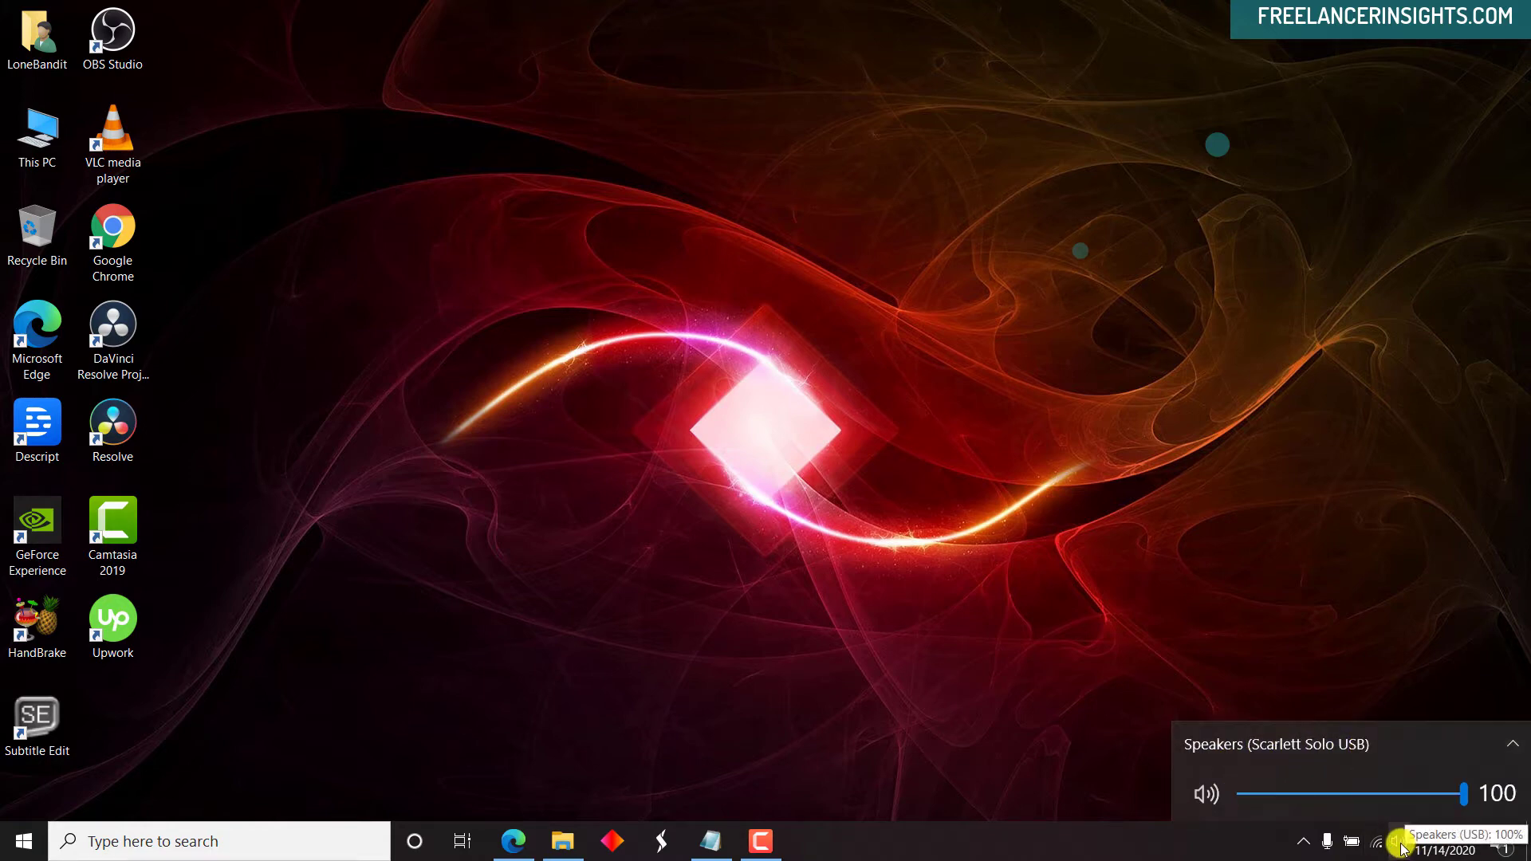
pyautogui.rightClick(1398, 841)
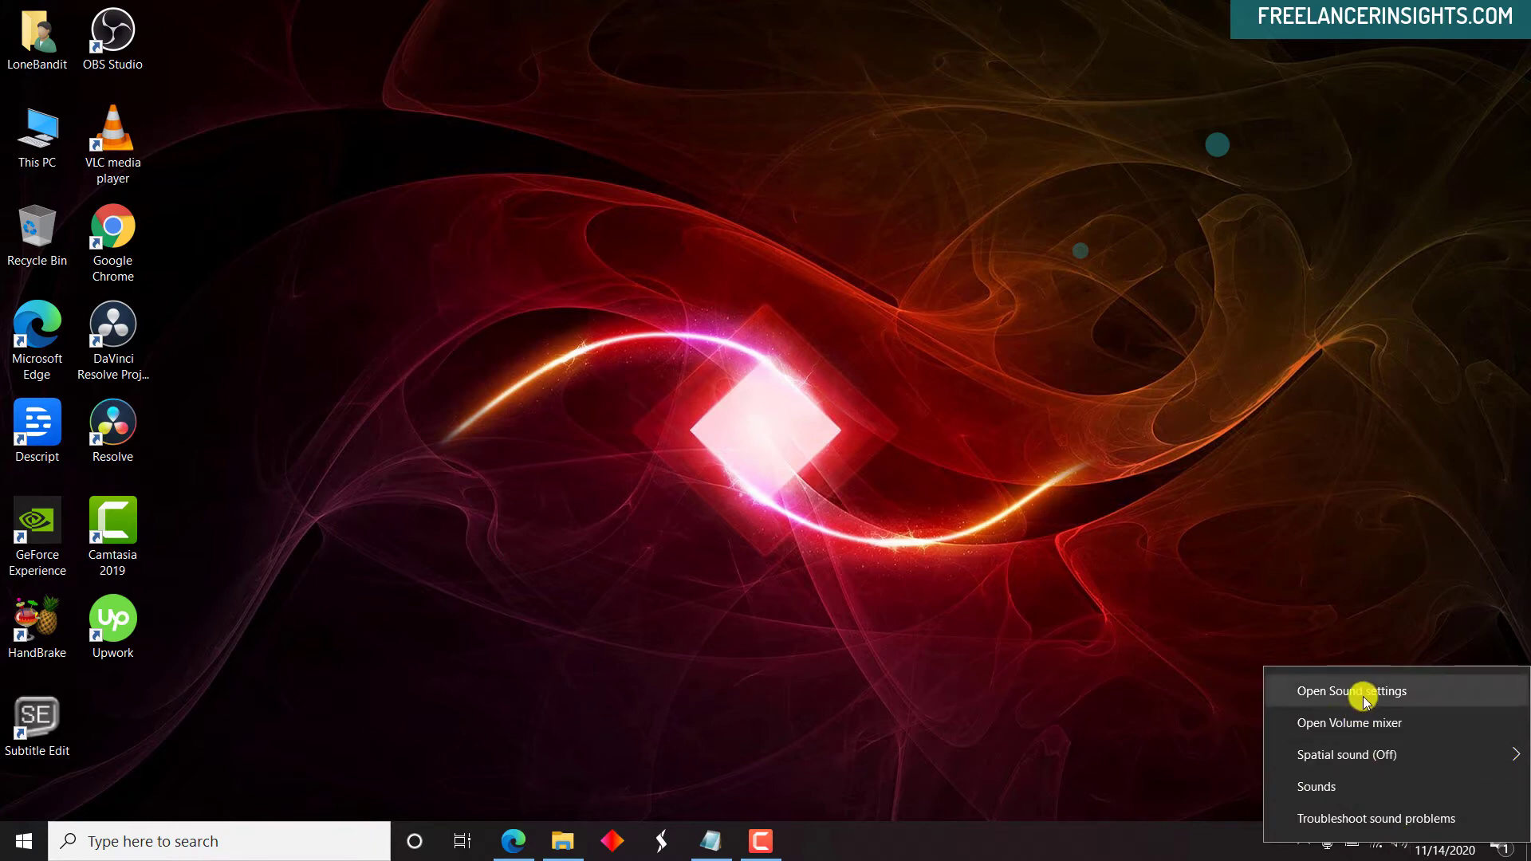
pyautogui.click(1352, 691)
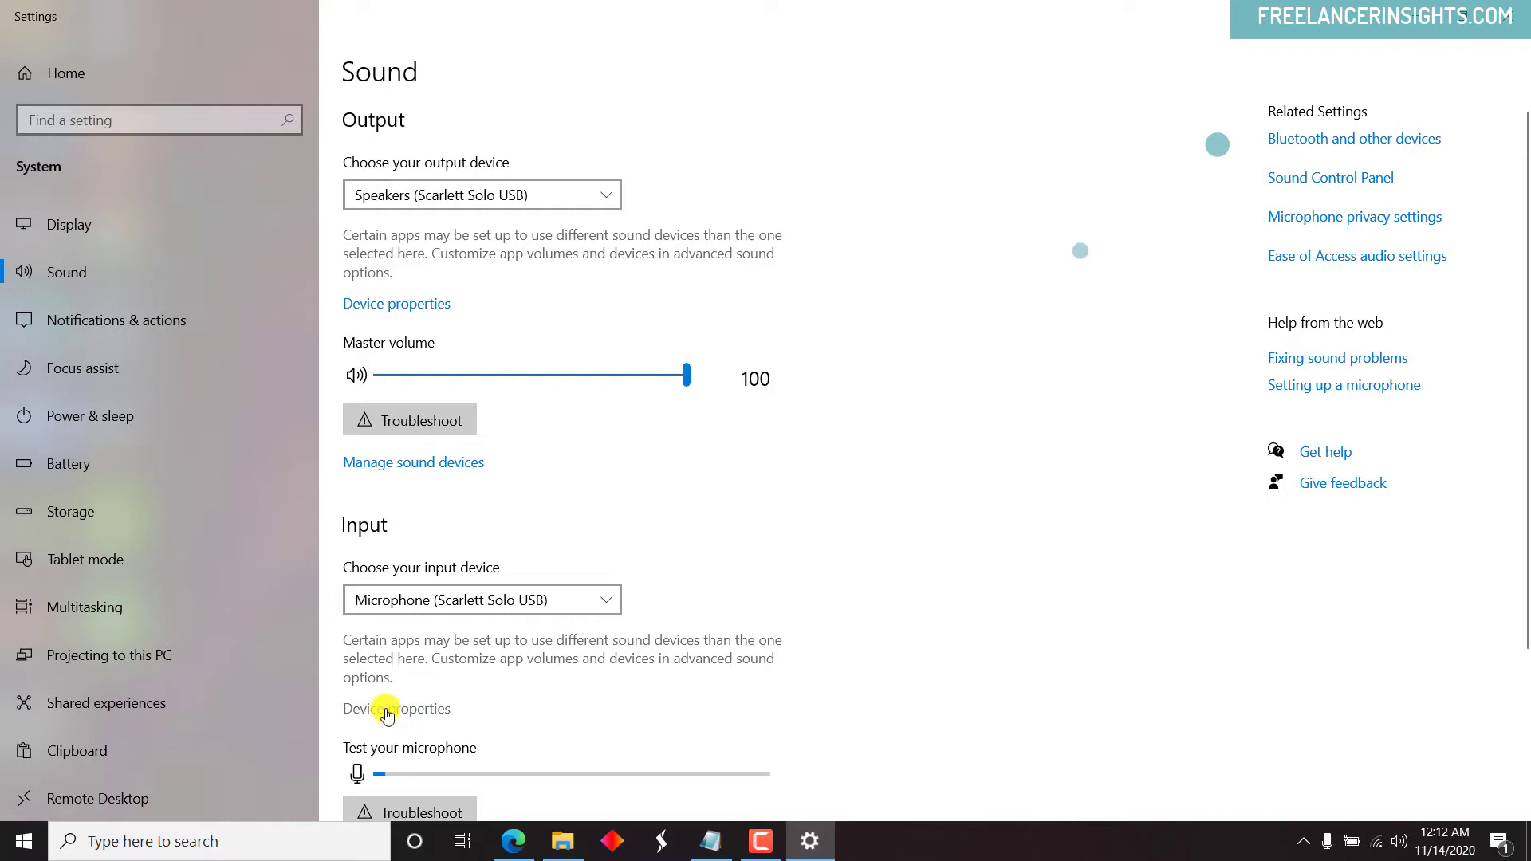
# Review the Scarlett Solo microphone's Advanced format (2 channel, 24 bit, 44100 Hz), then close Settings.
pyautogui.click(396, 708)
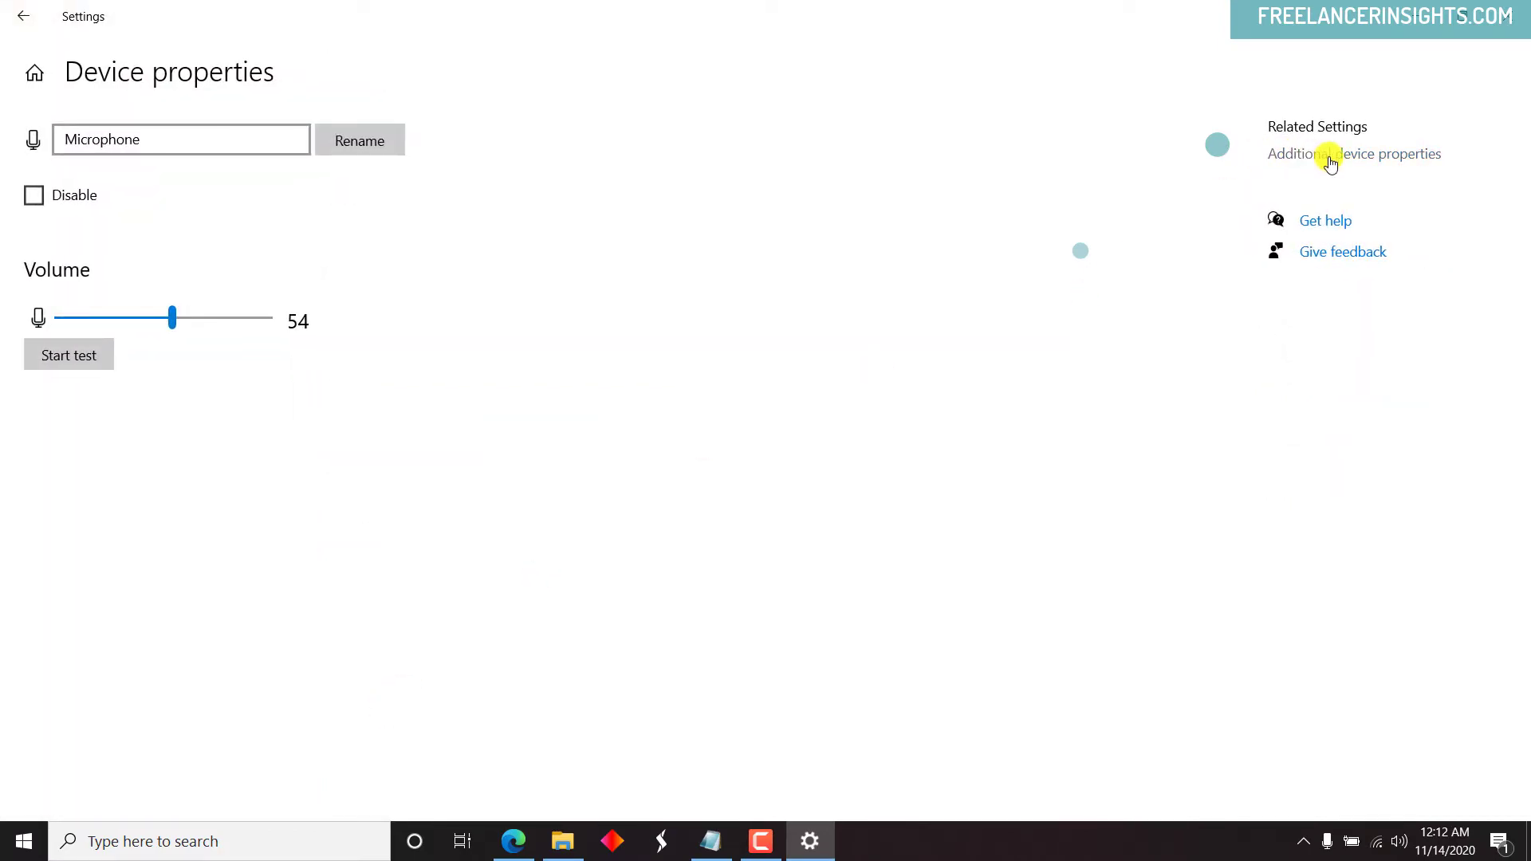
pyautogui.click(1354, 153)
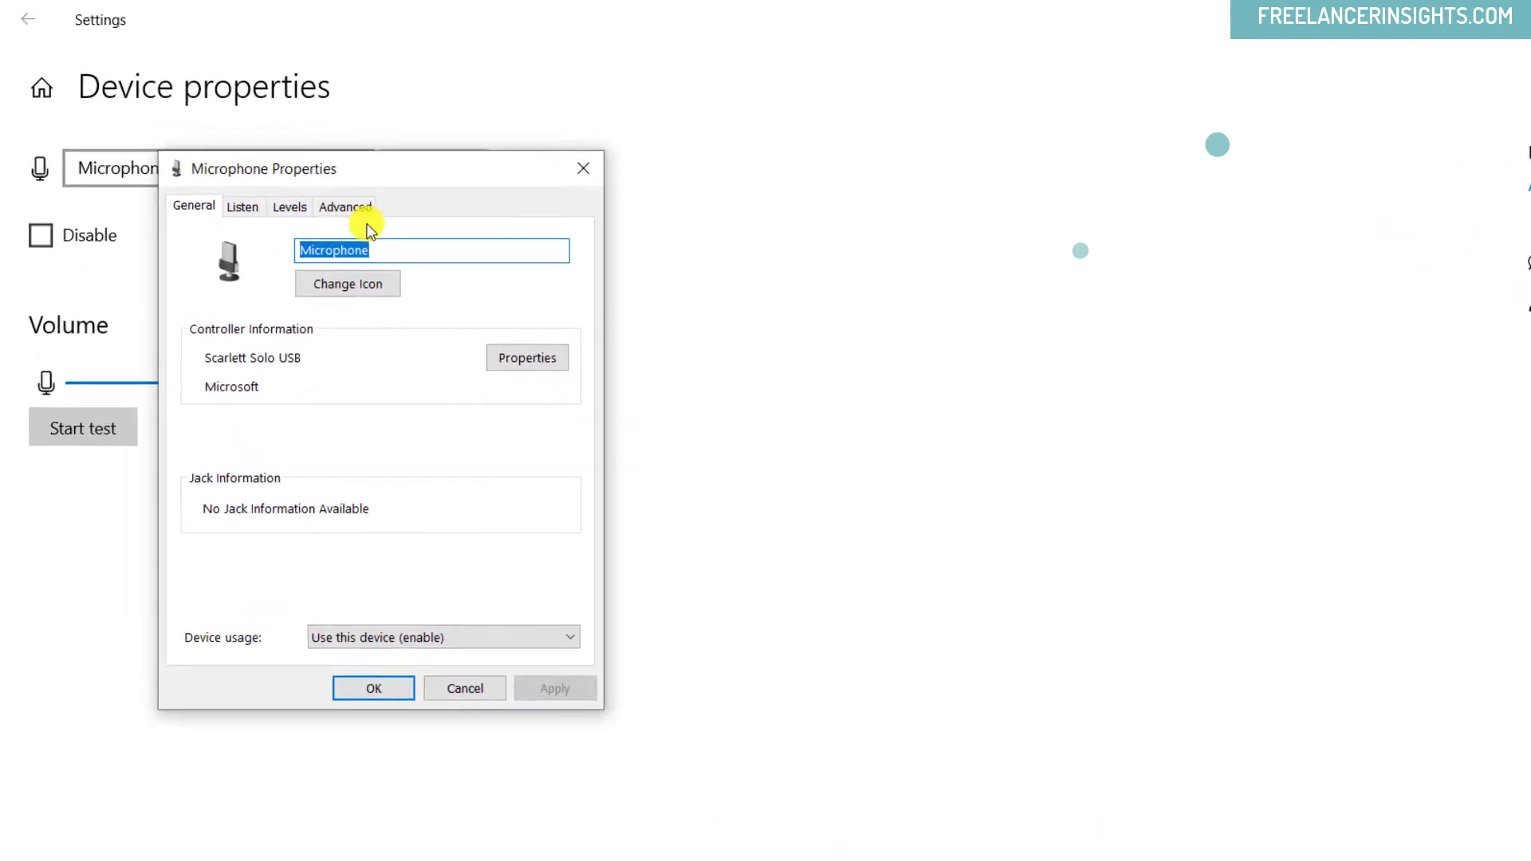
pyautogui.click(345, 205)
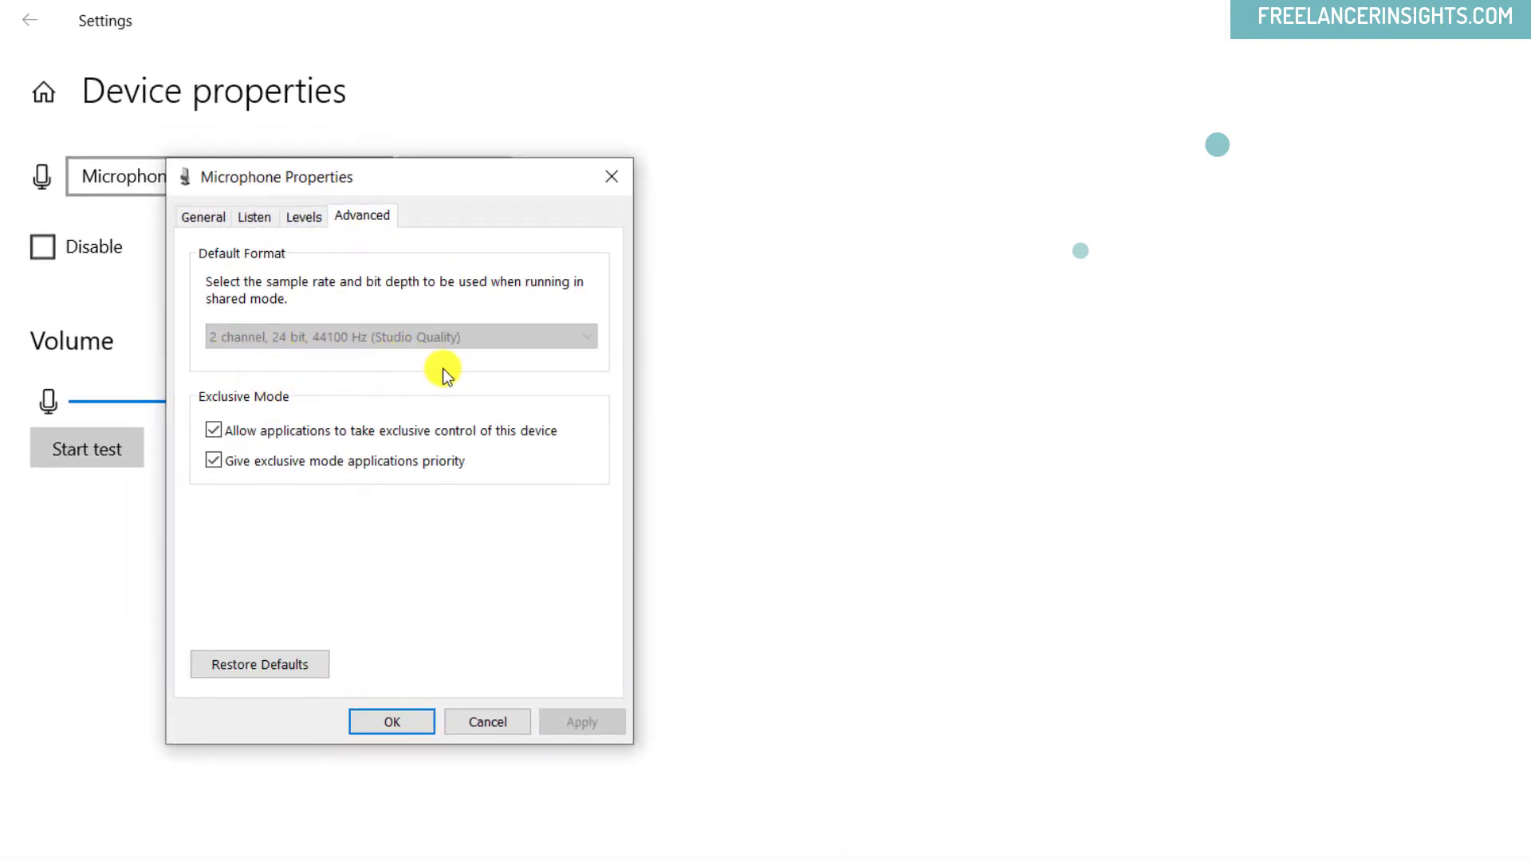
pyautogui.moveTo(323, 405)
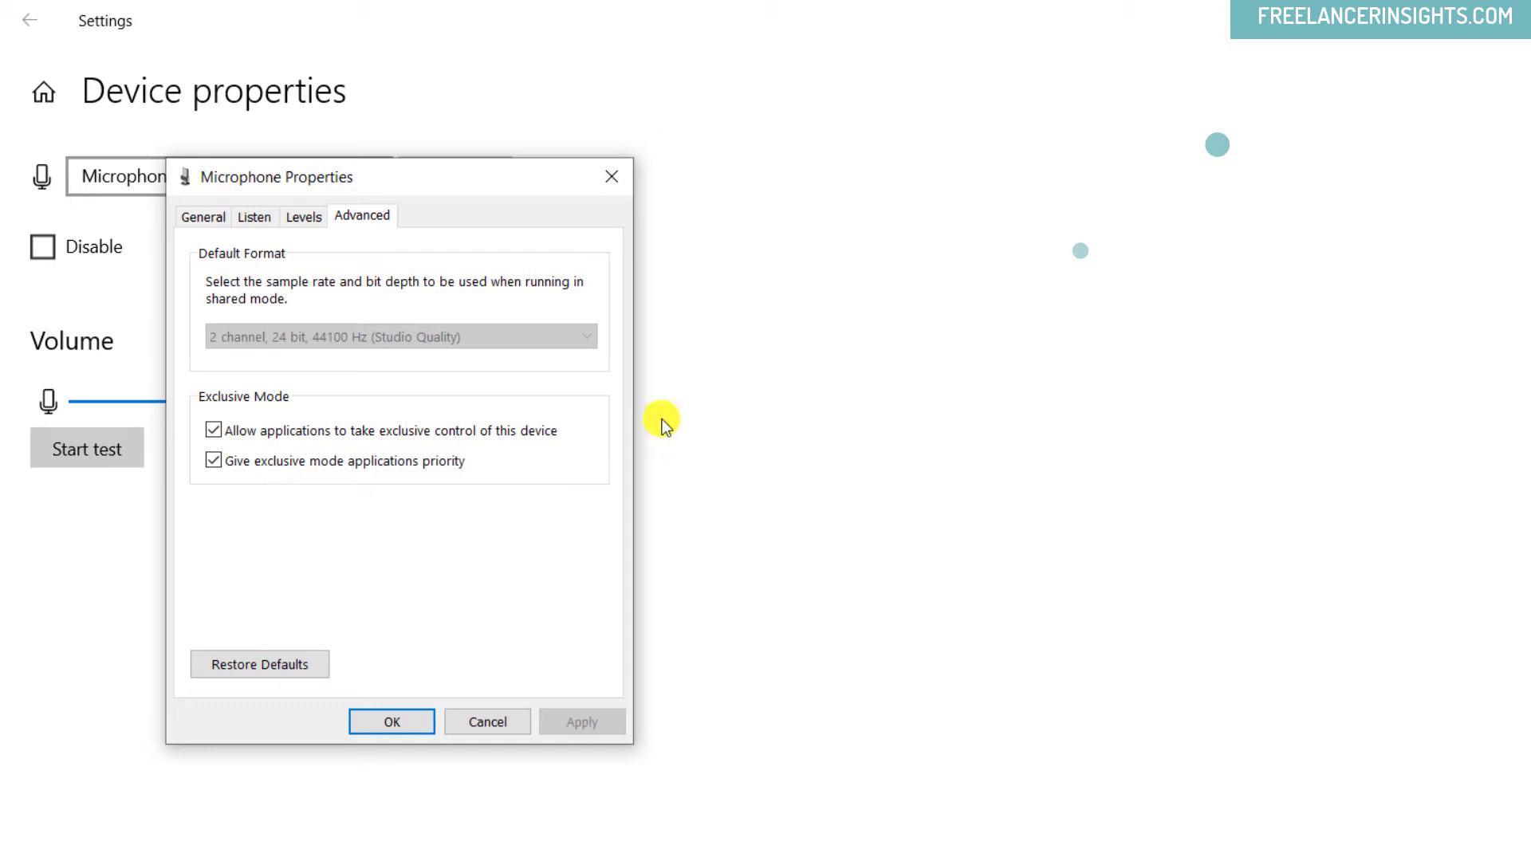
pyautogui.moveTo(662, 422)
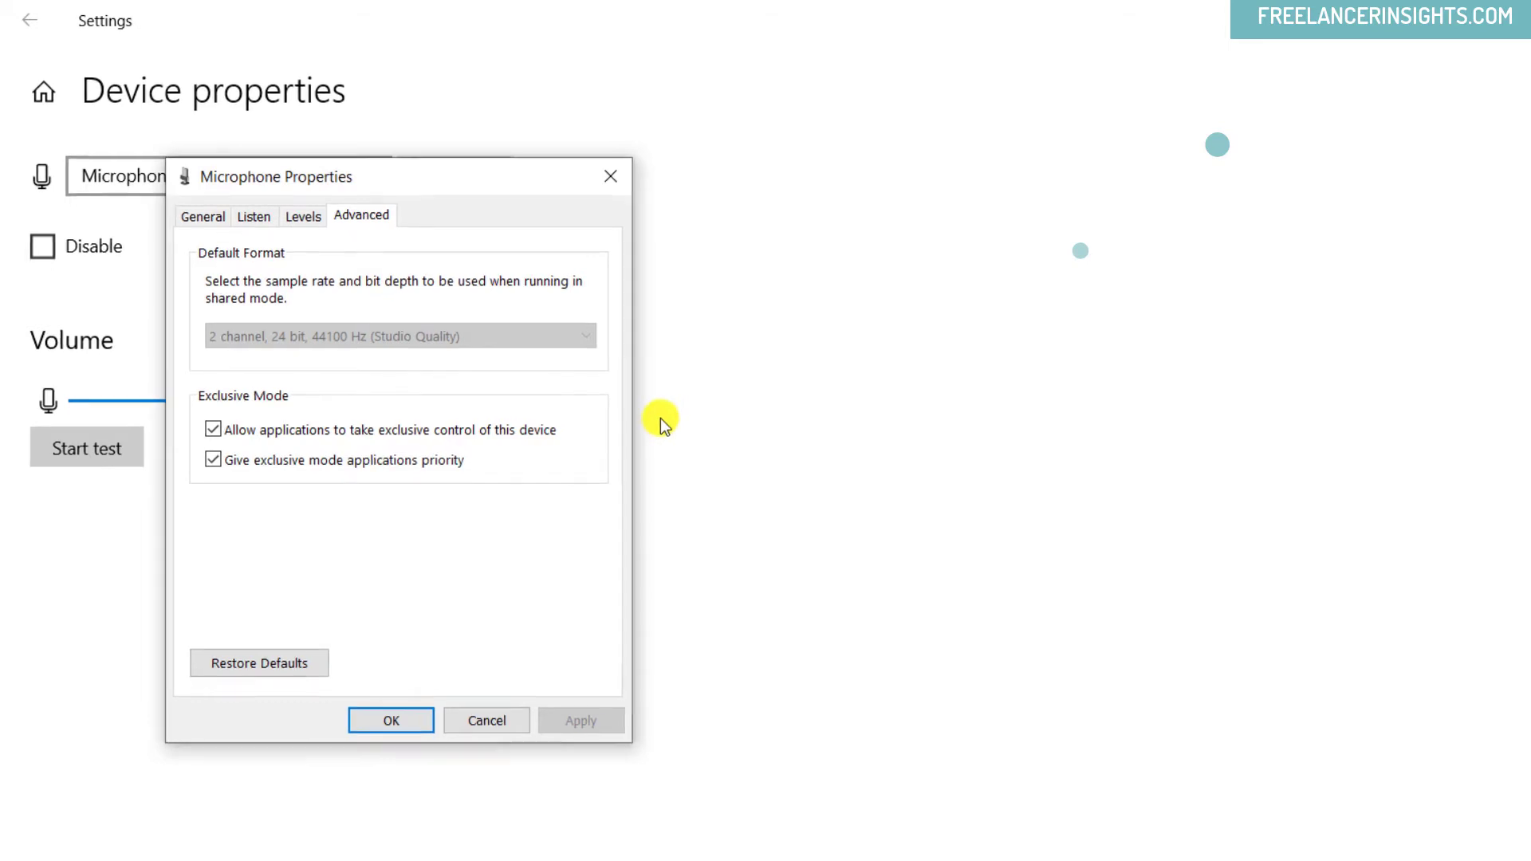
pyautogui.click(391, 719)
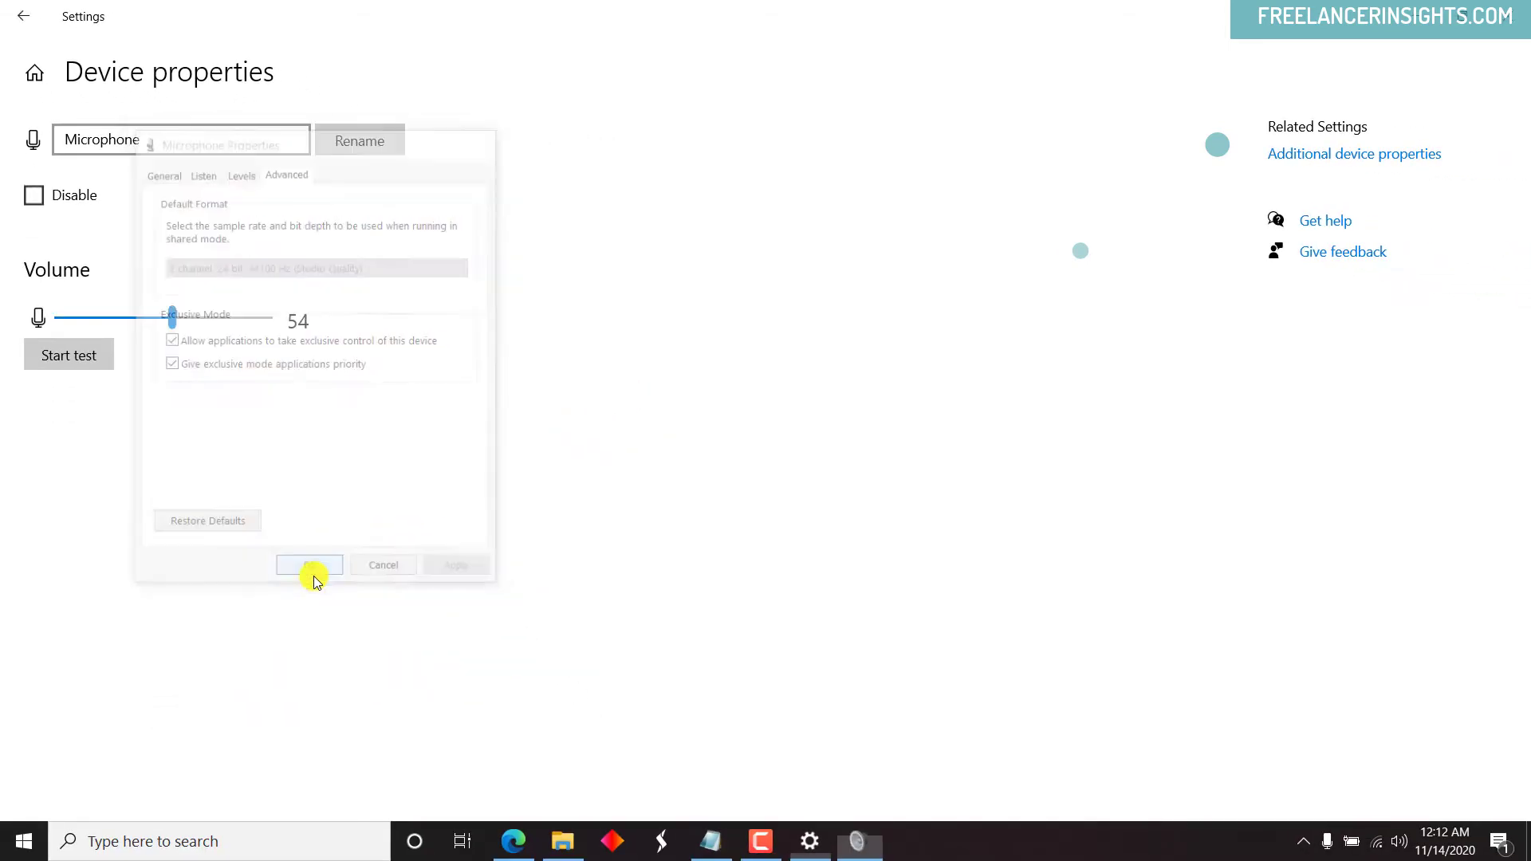
pyautogui.click(310, 564)
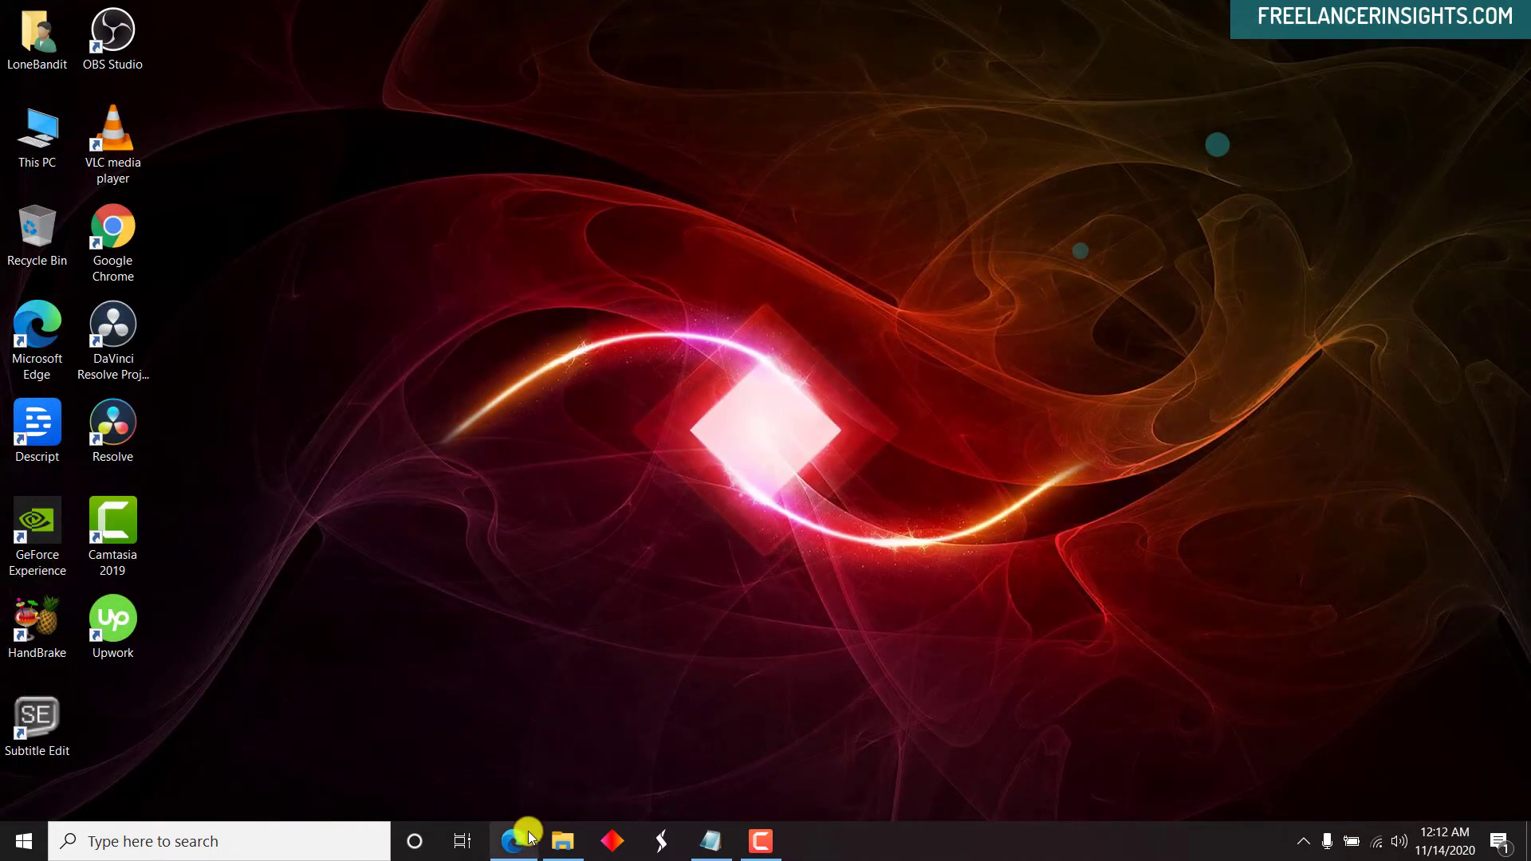
# In Edge's Focusrite Customer Portal downloads tab, select Scarlett Solo 2nd Gen as the product.
pyautogui.click(513, 840)
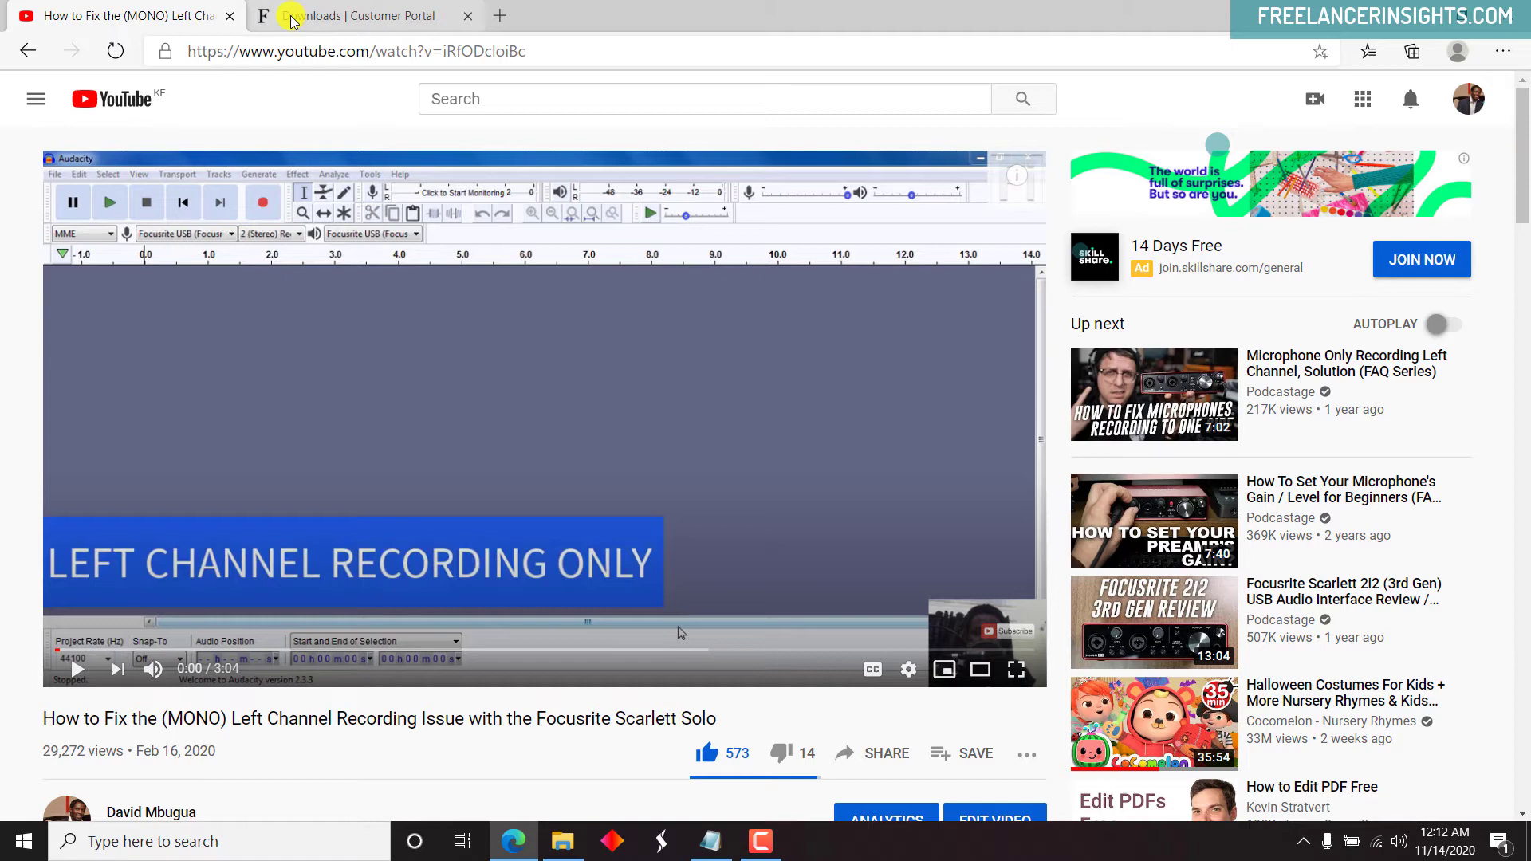
pyautogui.click(361, 16)
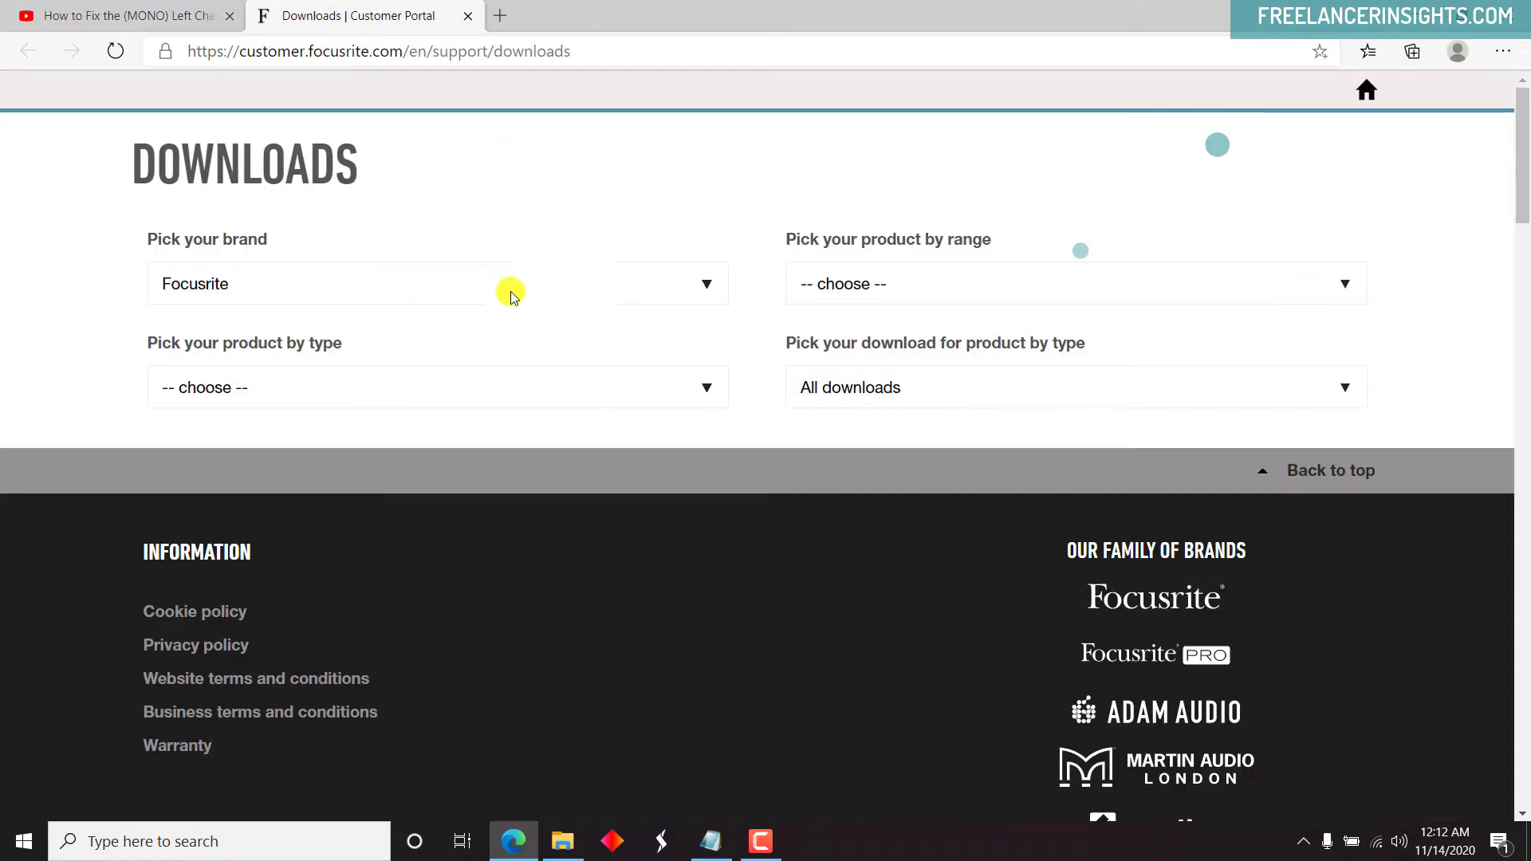
pyautogui.moveTo(713, 326)
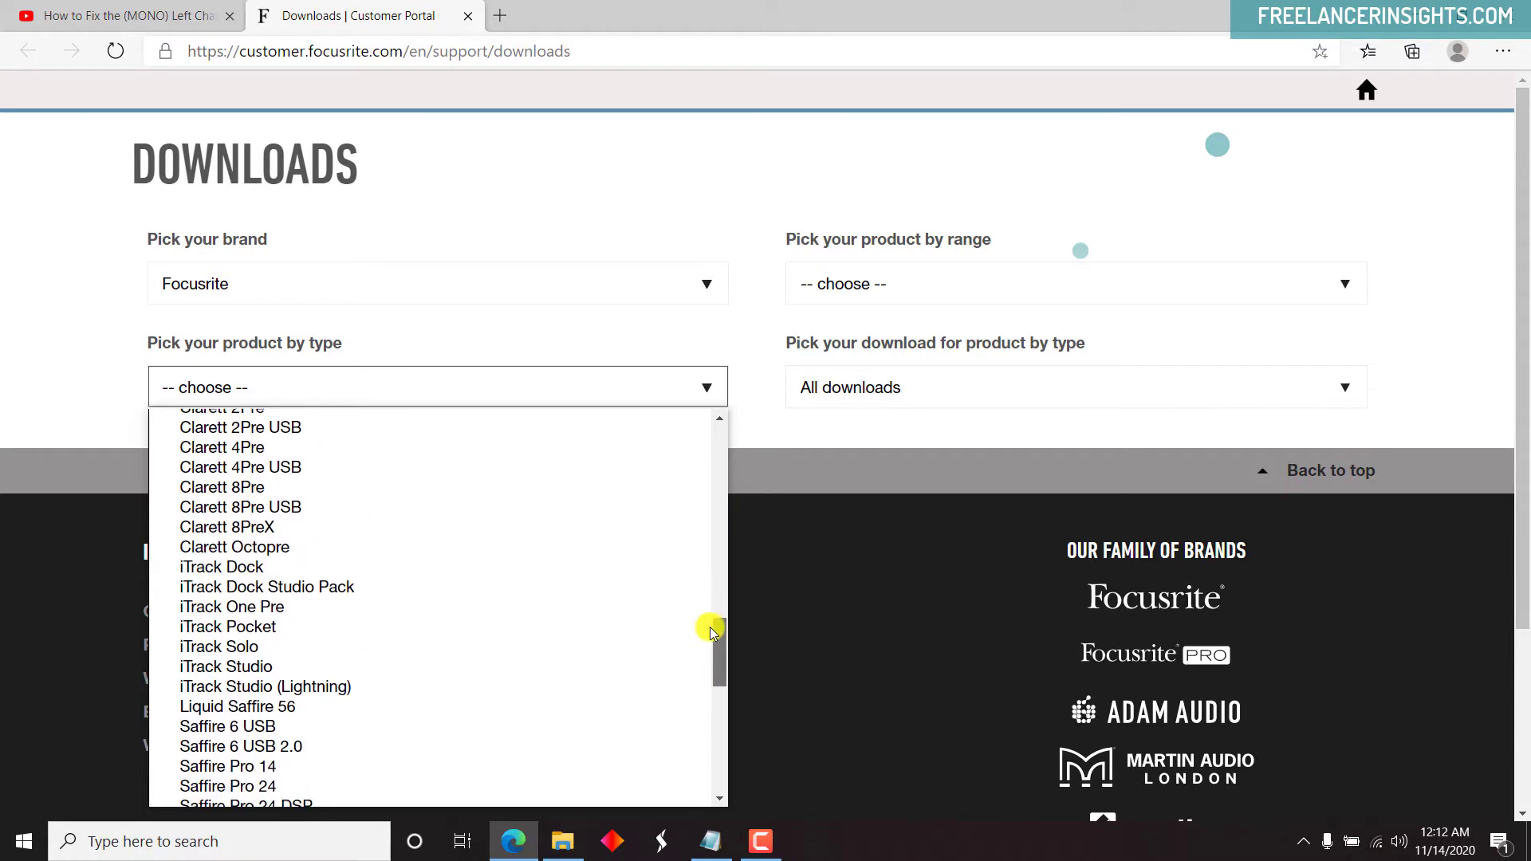
pyautogui.scroll(-3)
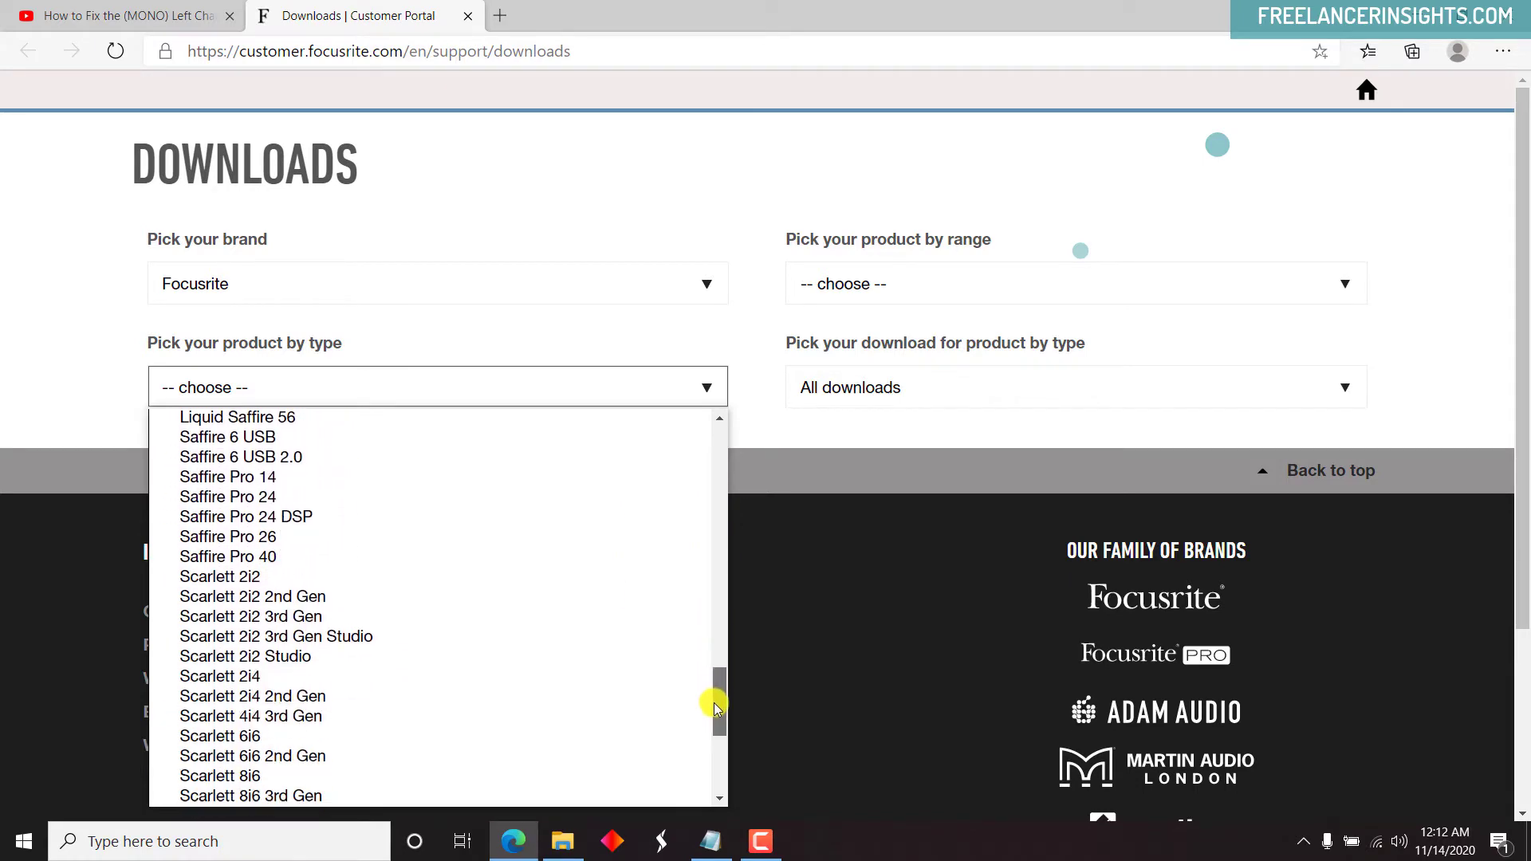
pyautogui.scroll(-3)
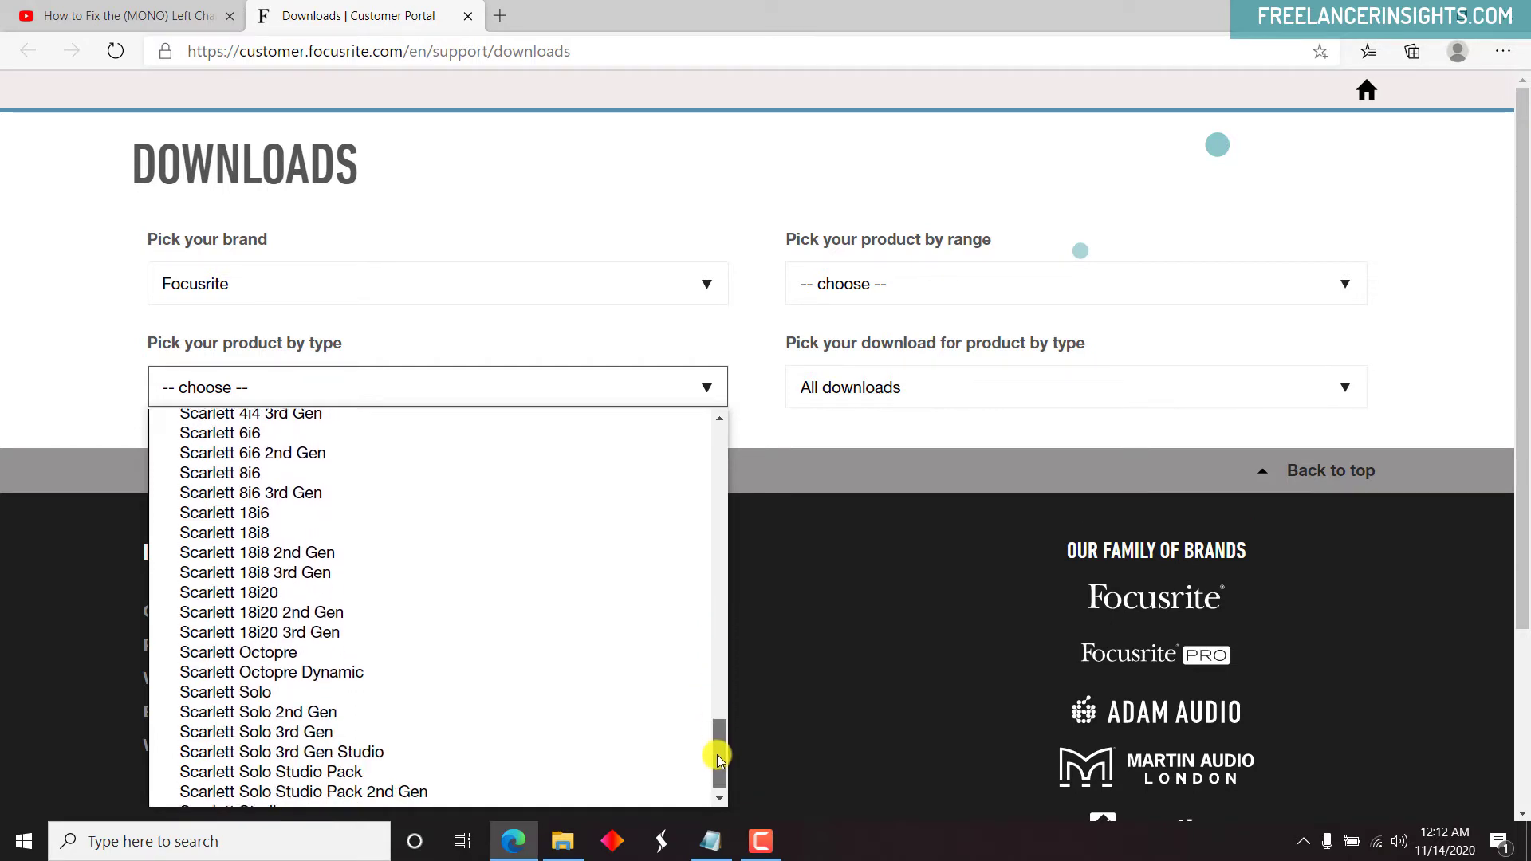
pyautogui.click(257, 711)
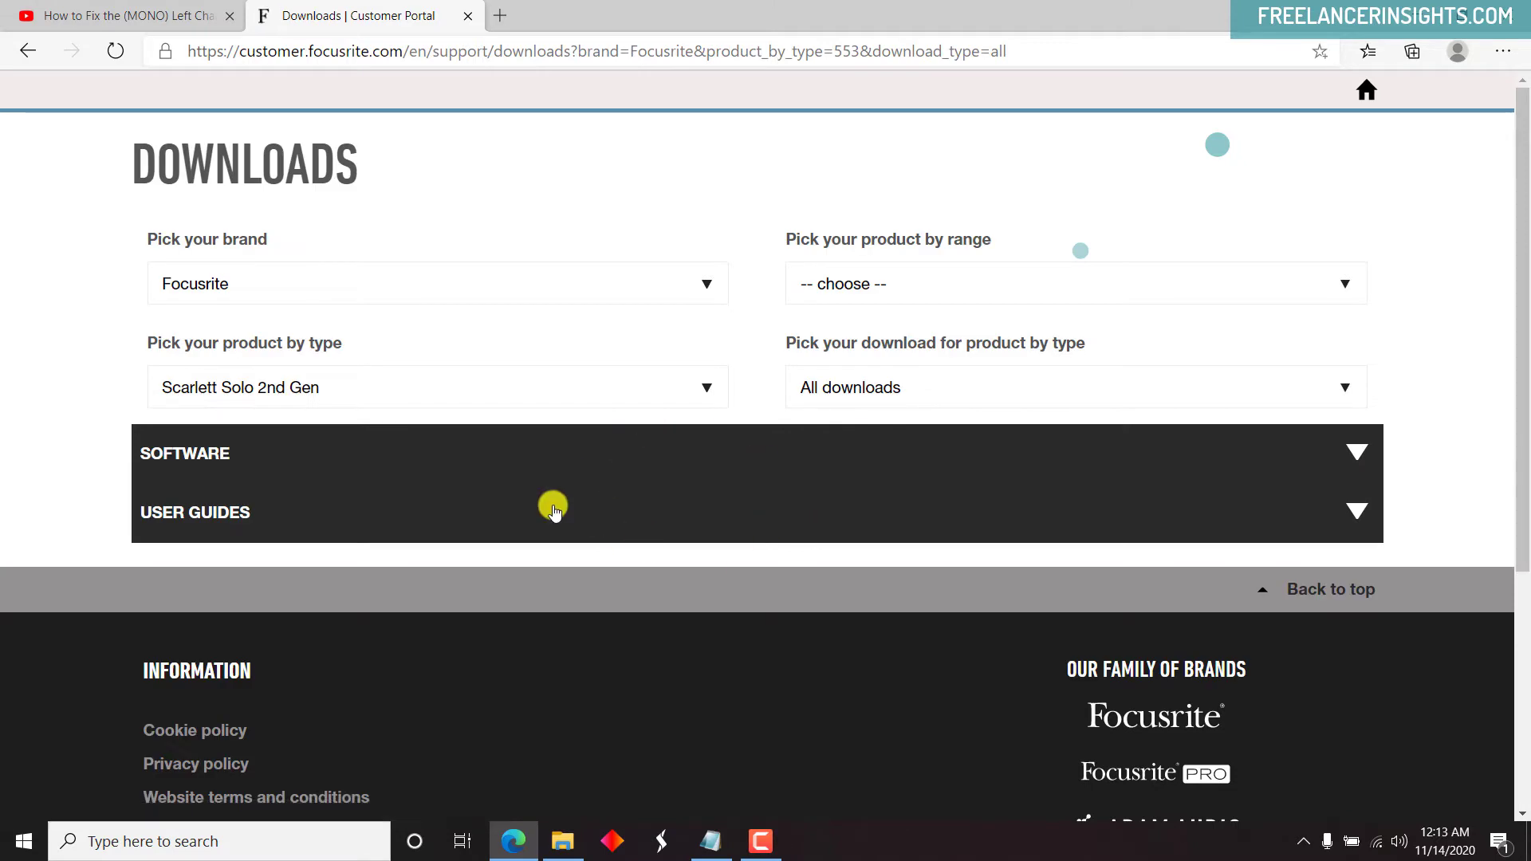
pyautogui.moveTo(1235, 441)
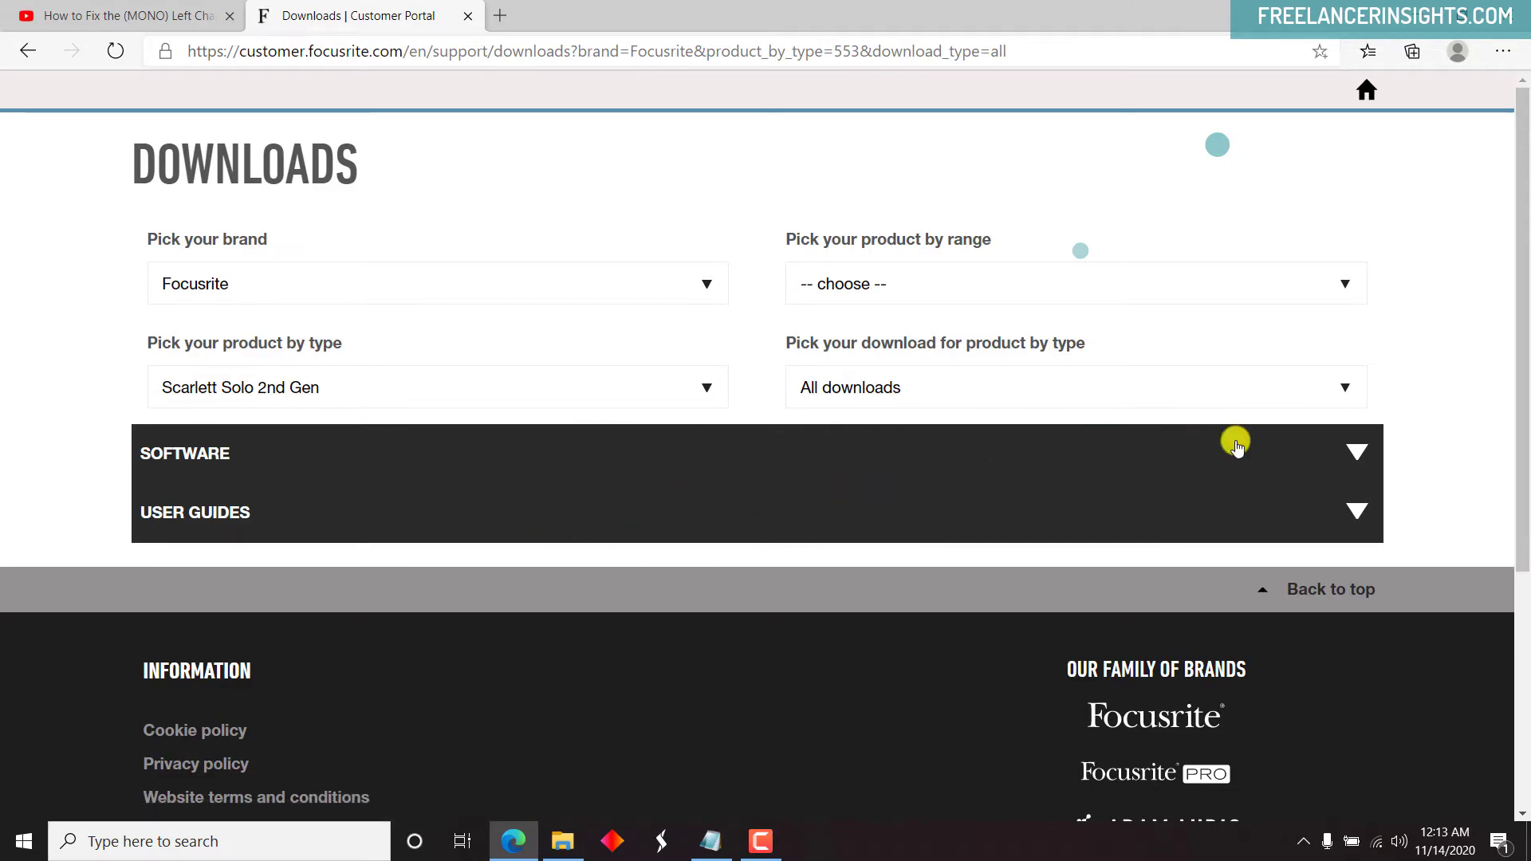
# Download Windows: USB Driver 4.65.5 from SOFTWARE and open the installer file.
pyautogui.click(1357, 452)
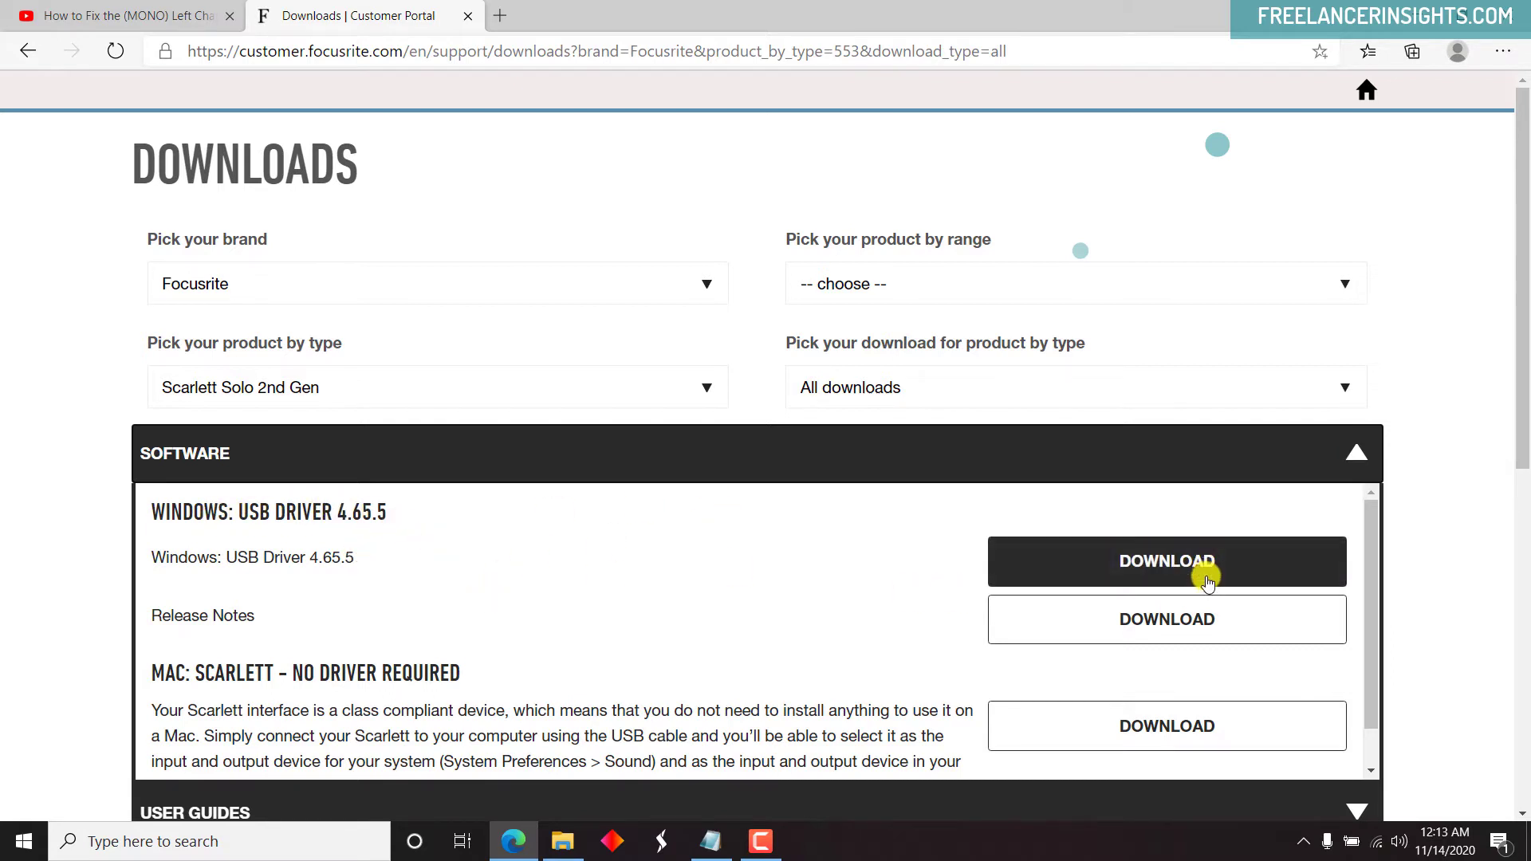
pyautogui.click(1165, 561)
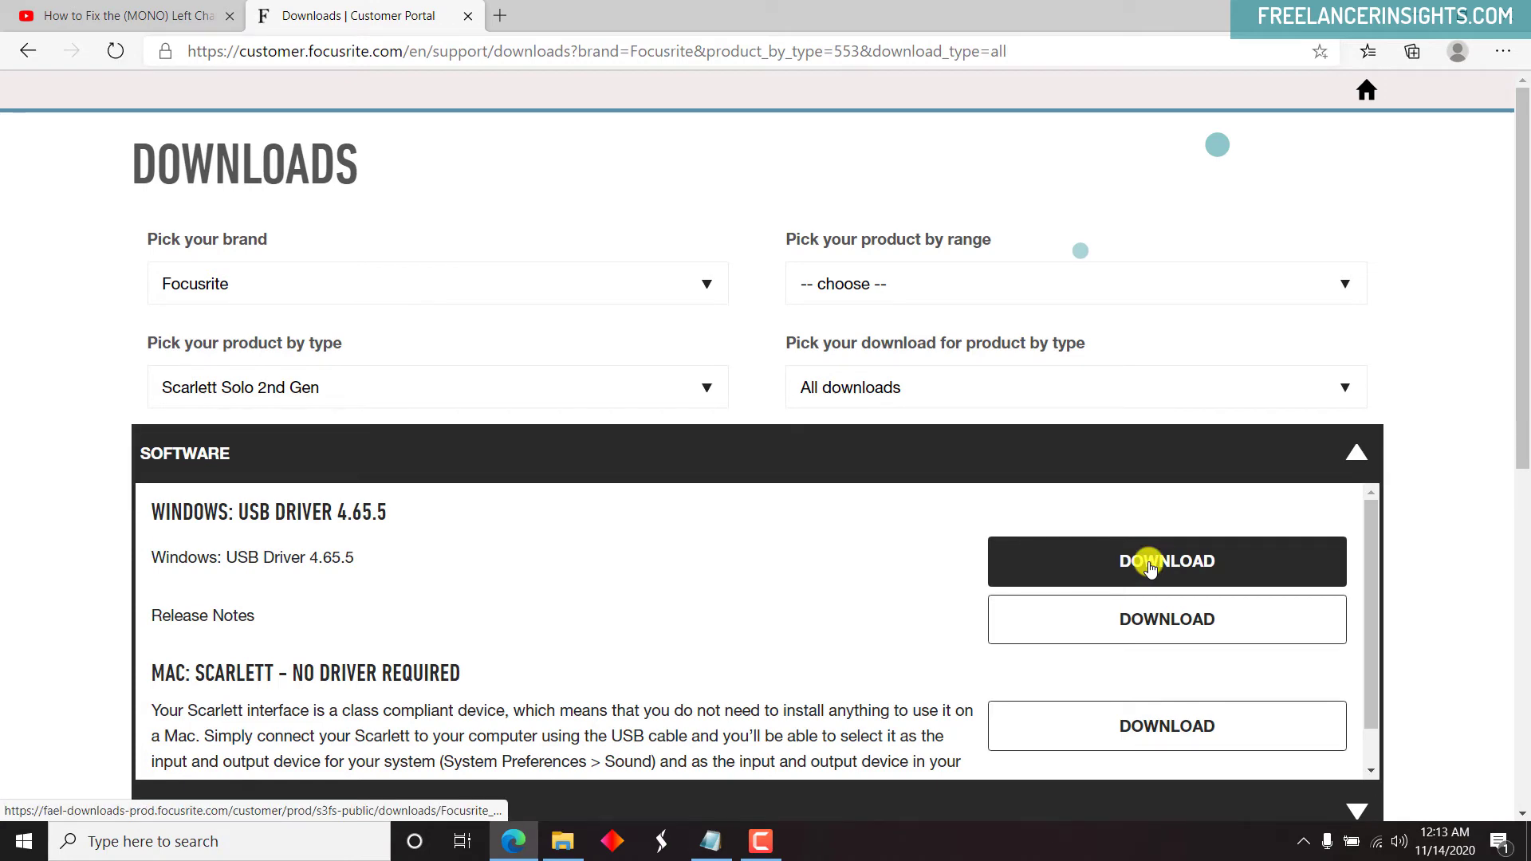
pyautogui.click(1166, 561)
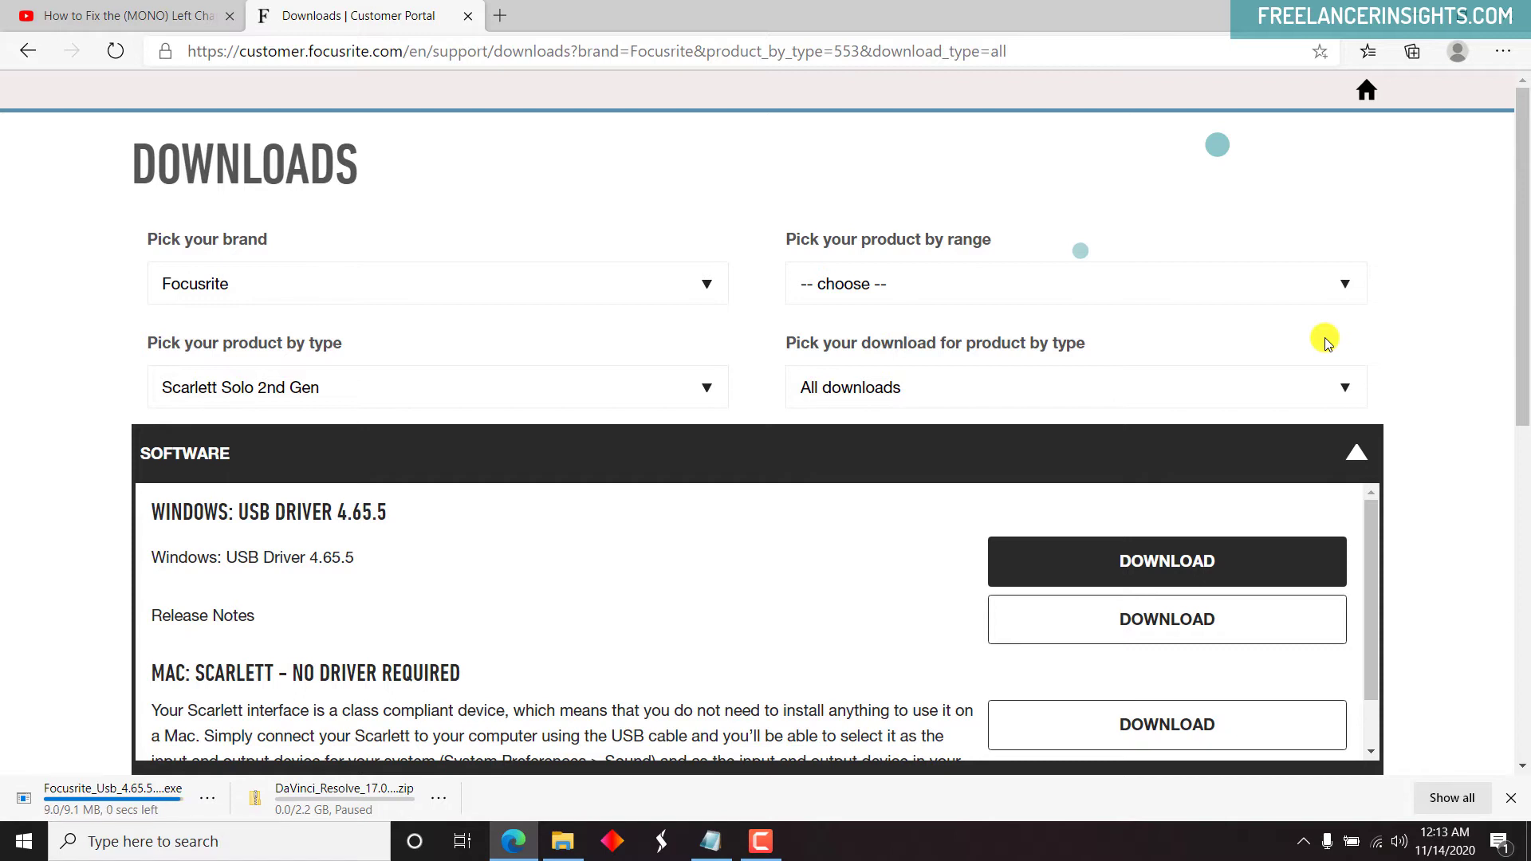
pyautogui.moveTo(464, 606)
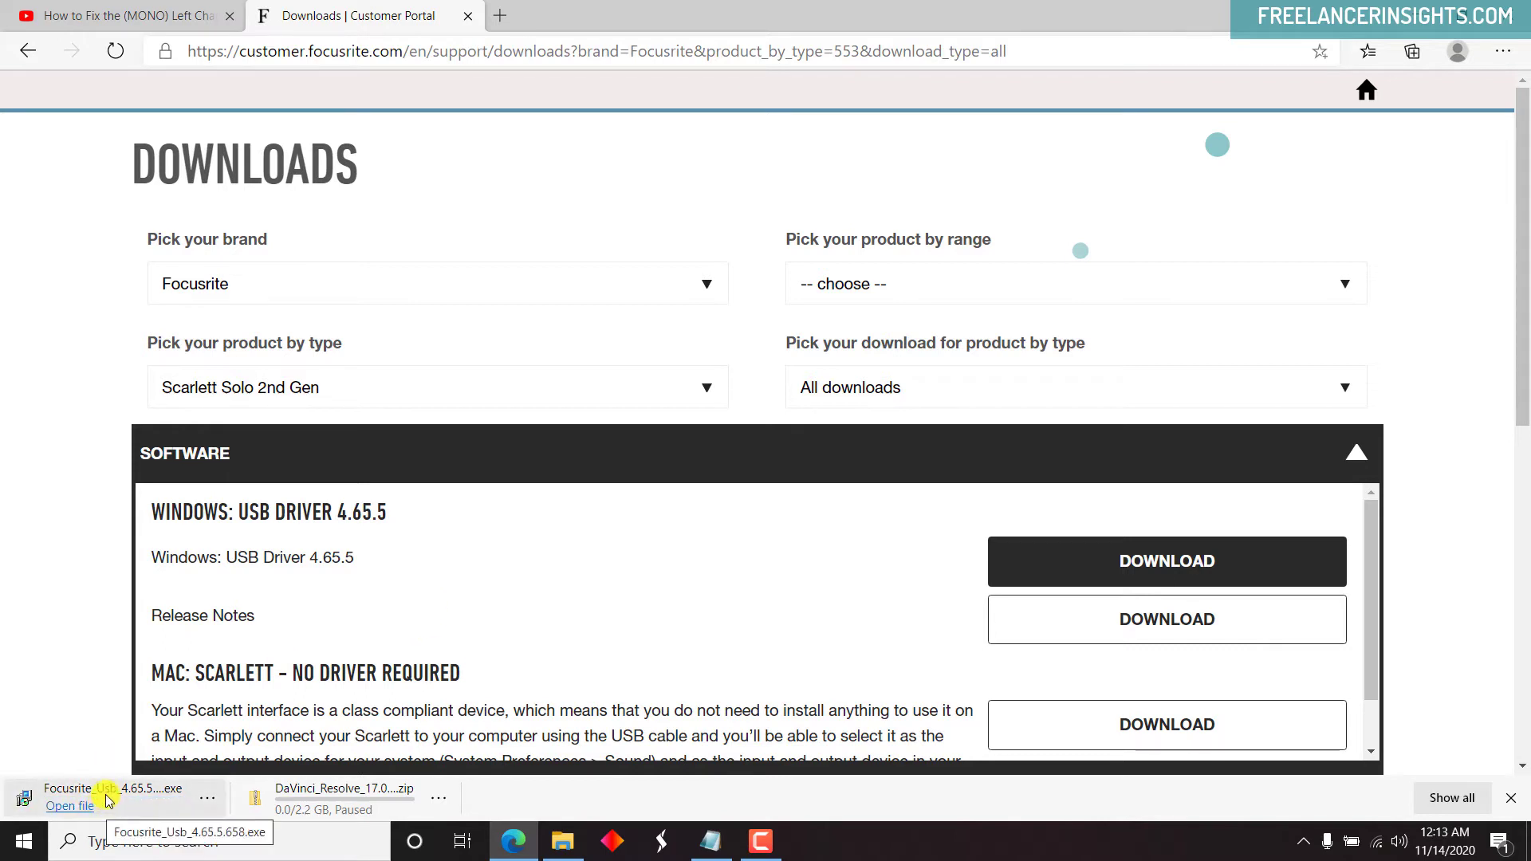
pyautogui.click(69, 806)
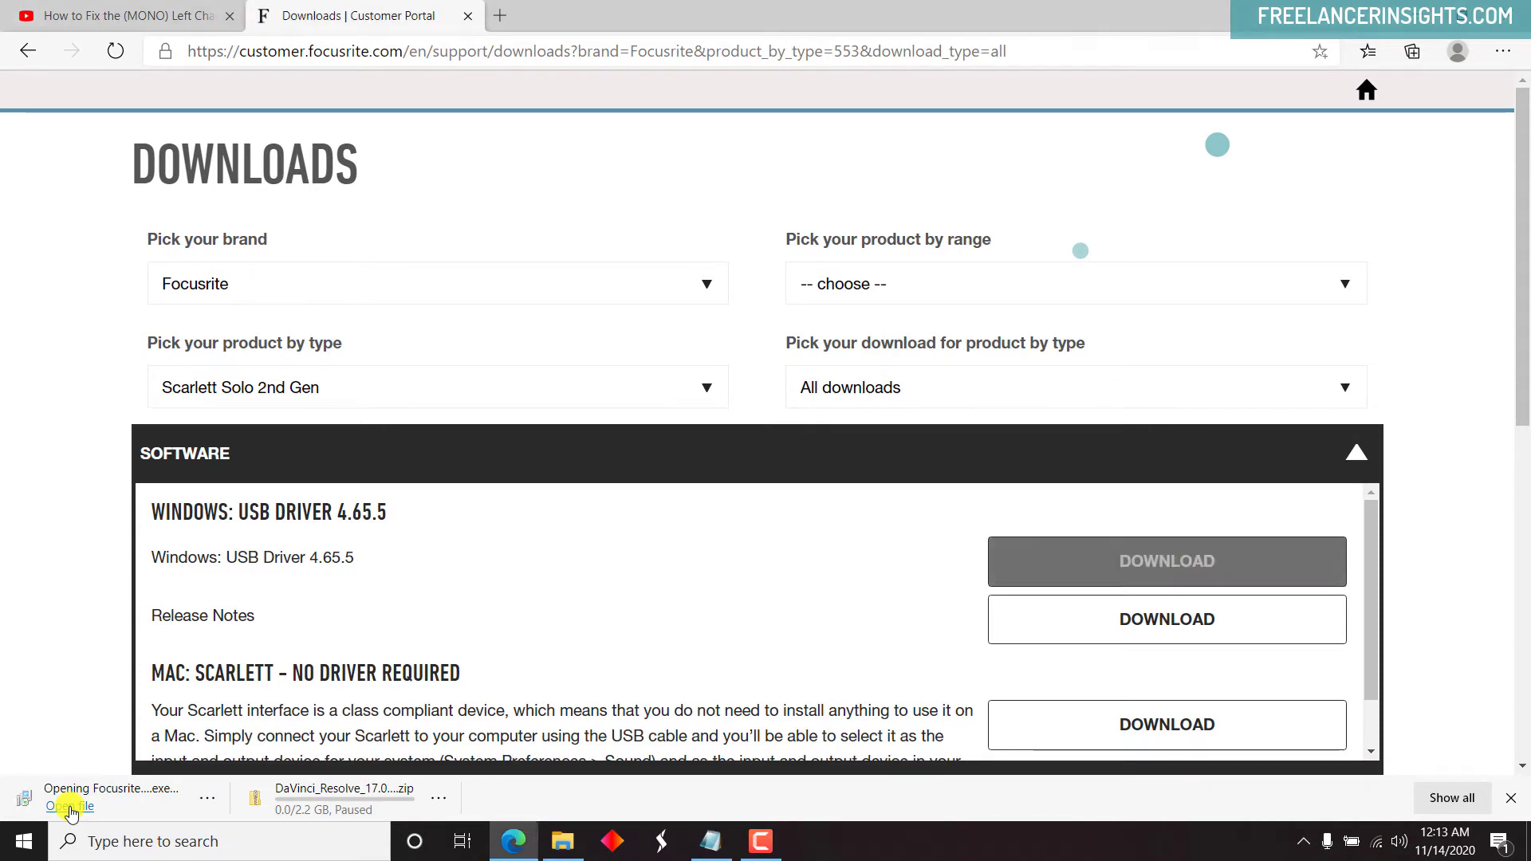
pyautogui.click(70, 806)
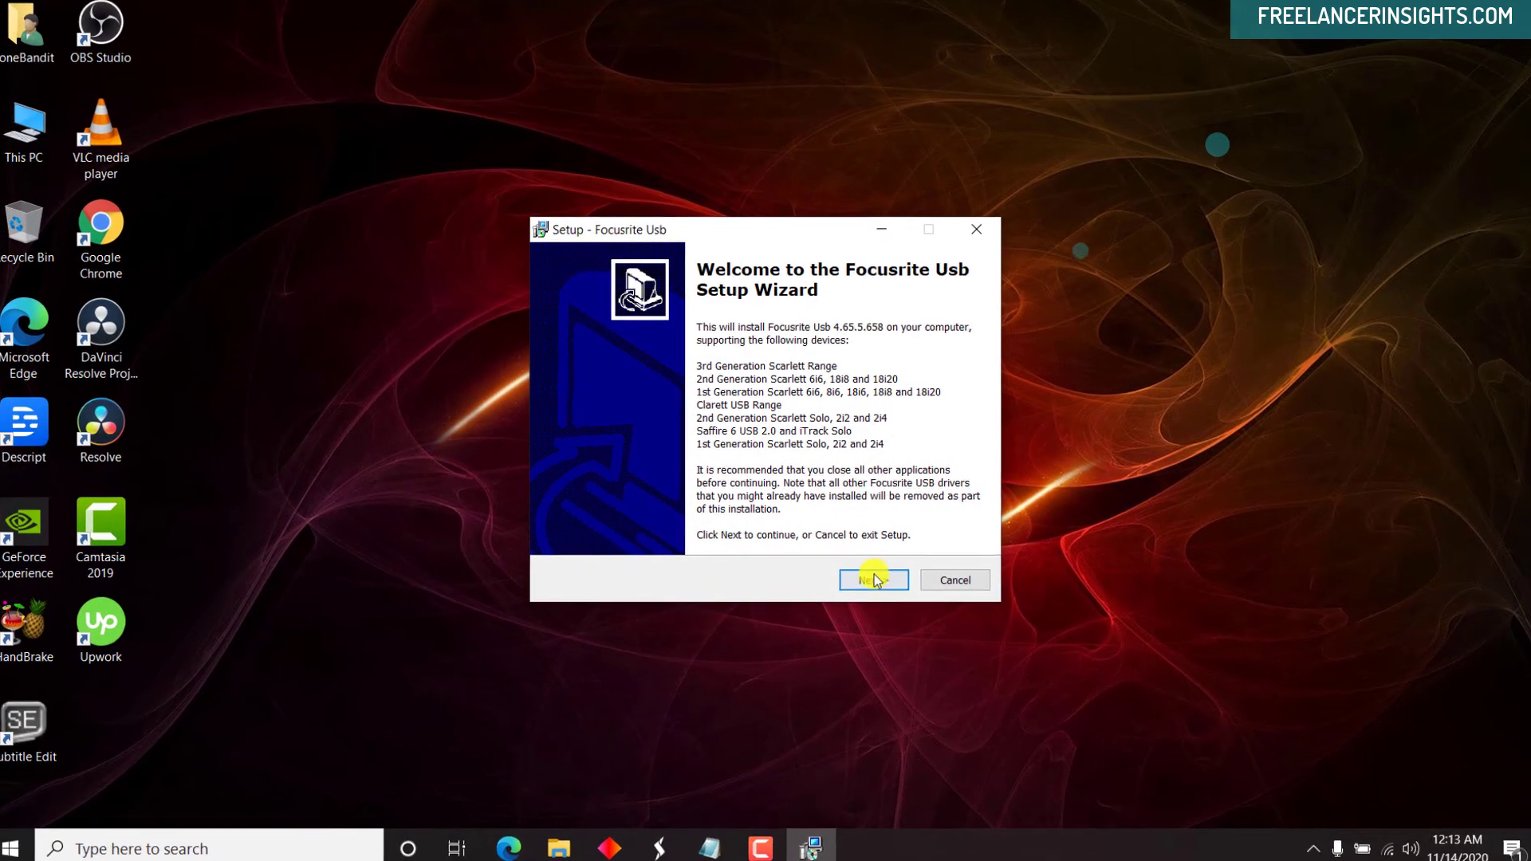
# Step through Focusrite USB Setup, choose 'No, I will restart the computer later', and finish.
pyautogui.click(872, 579)
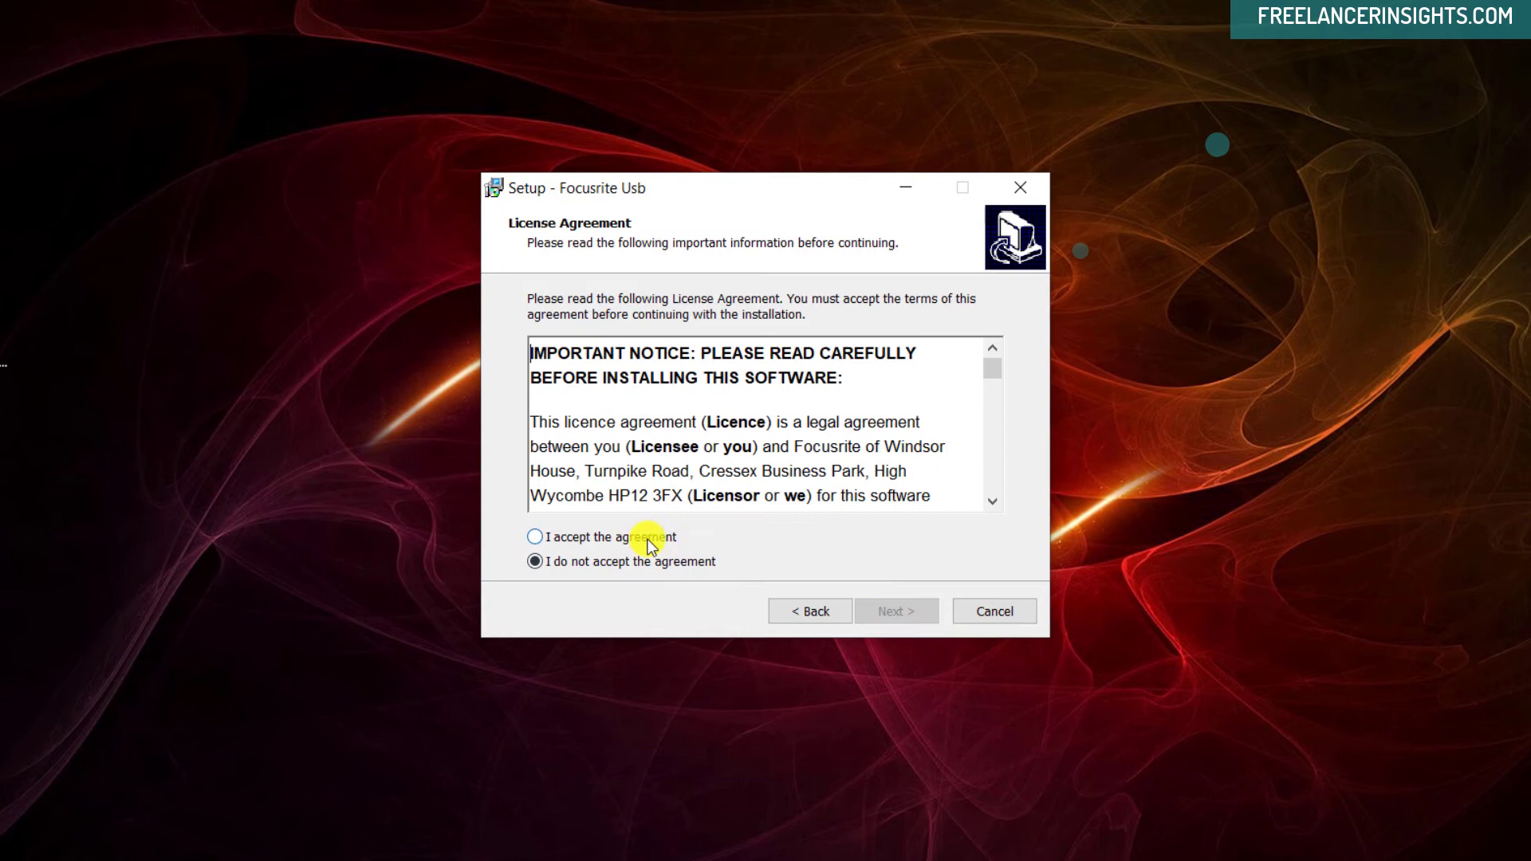
pyautogui.click(893, 610)
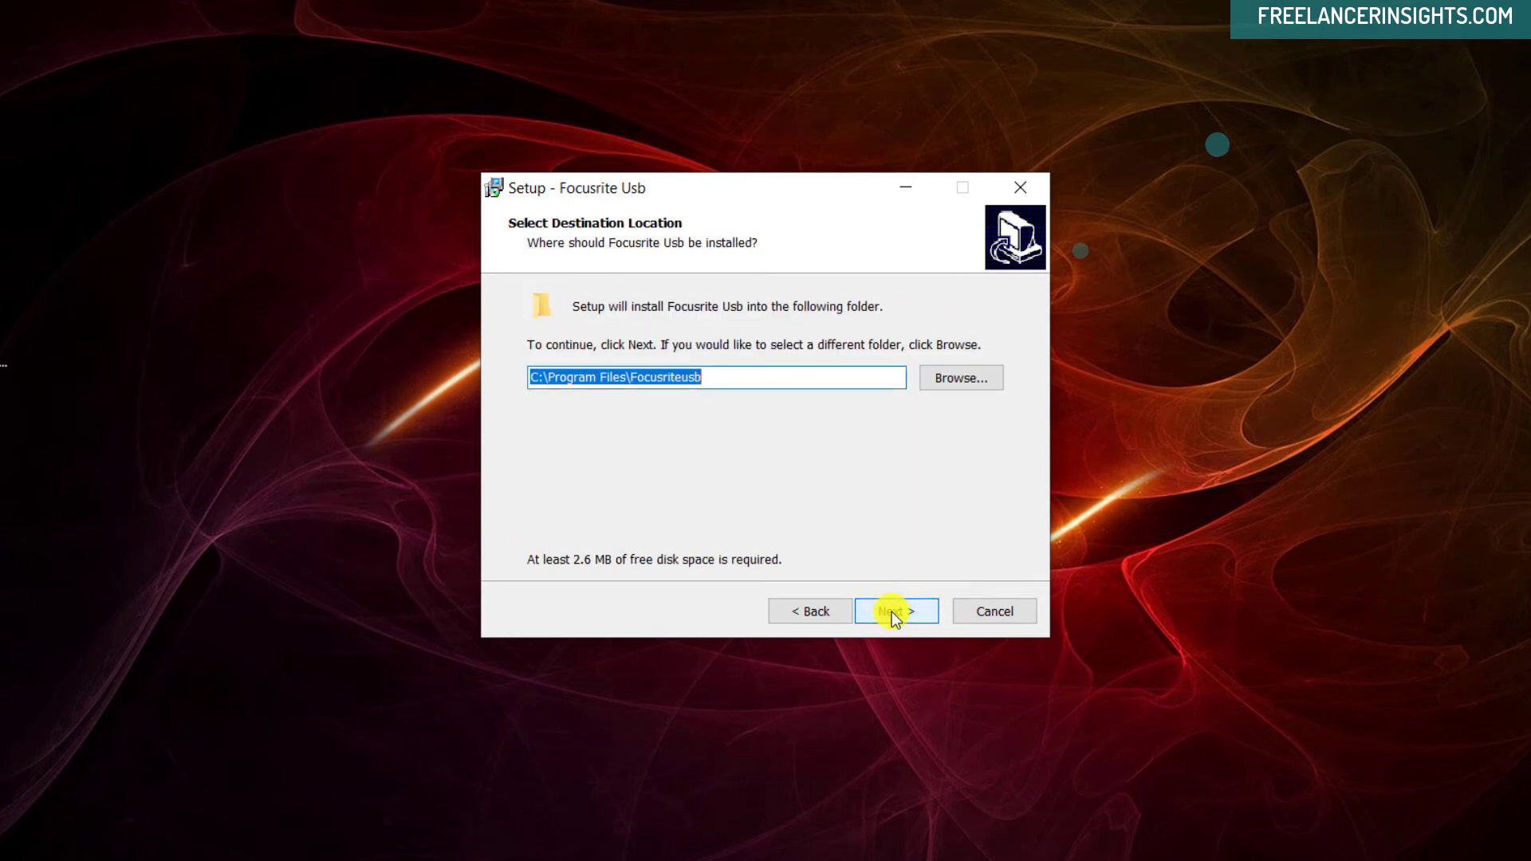
pyautogui.click(895, 610)
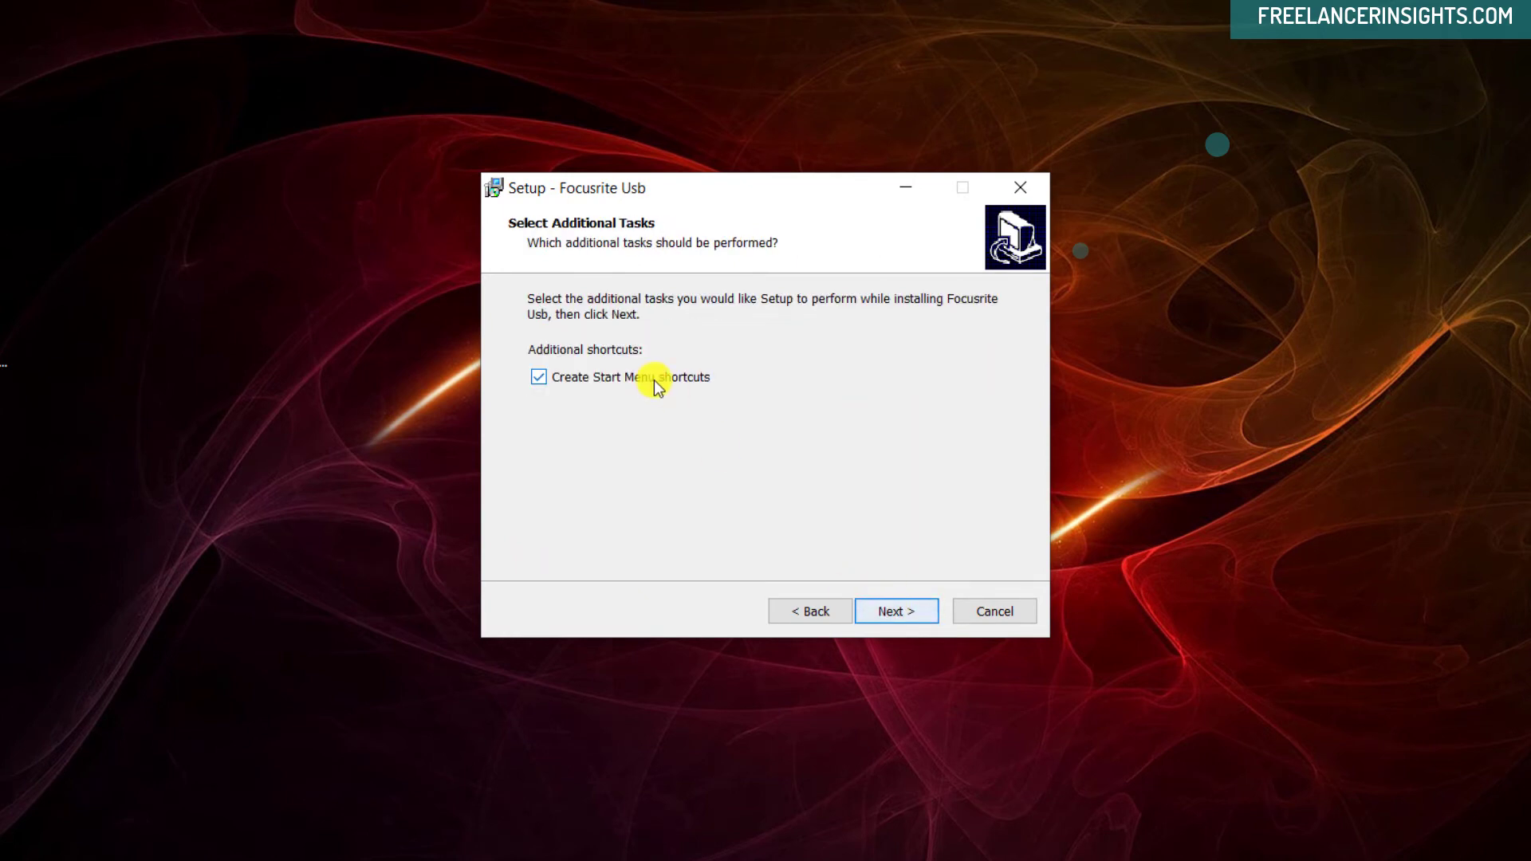
pyautogui.click(538, 377)
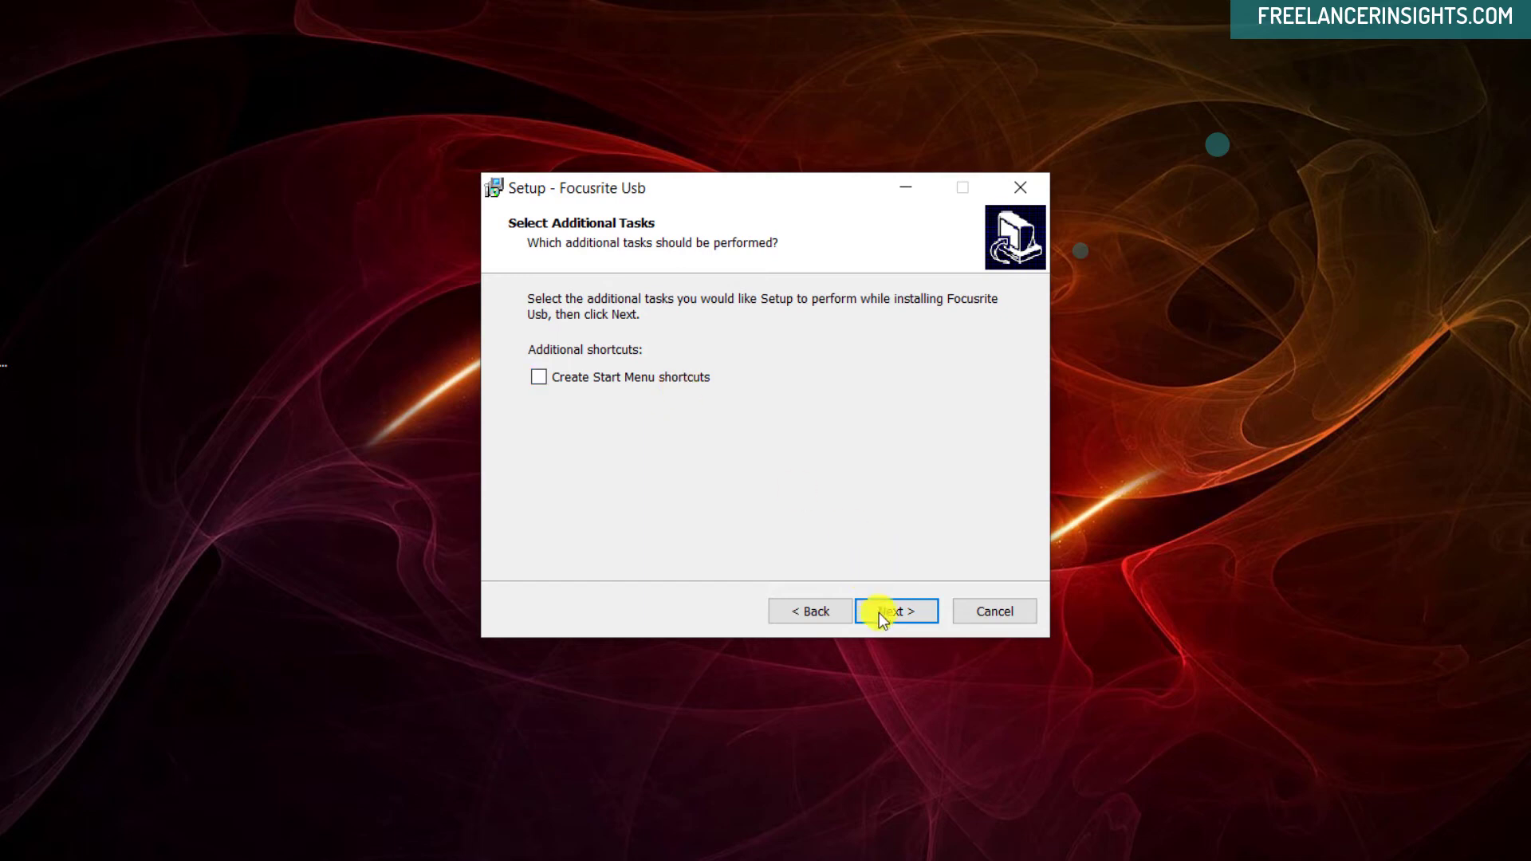
pyautogui.click(893, 610)
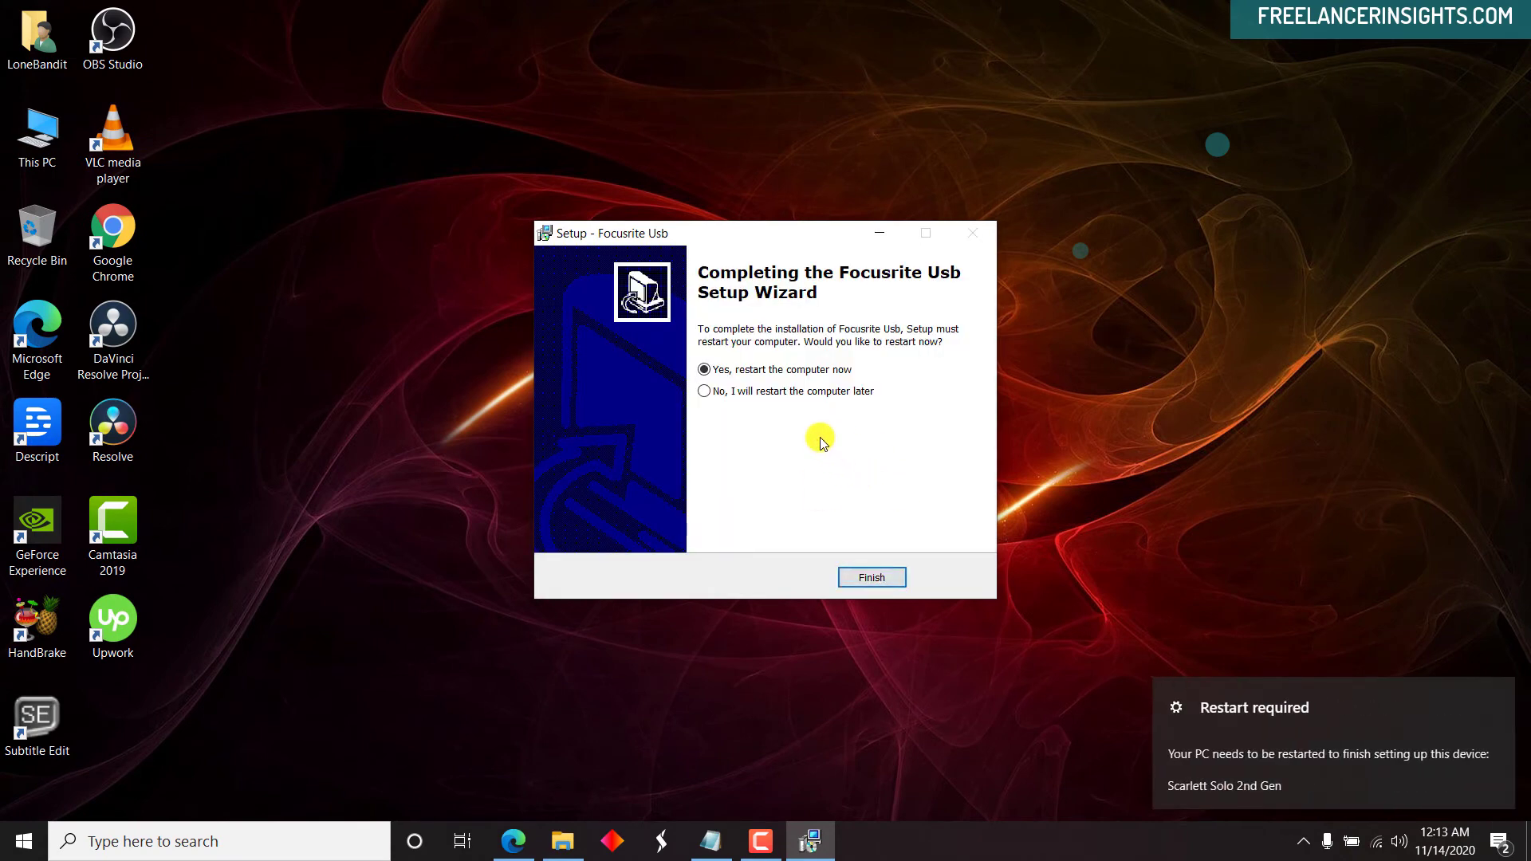
pyautogui.moveTo(767, 391)
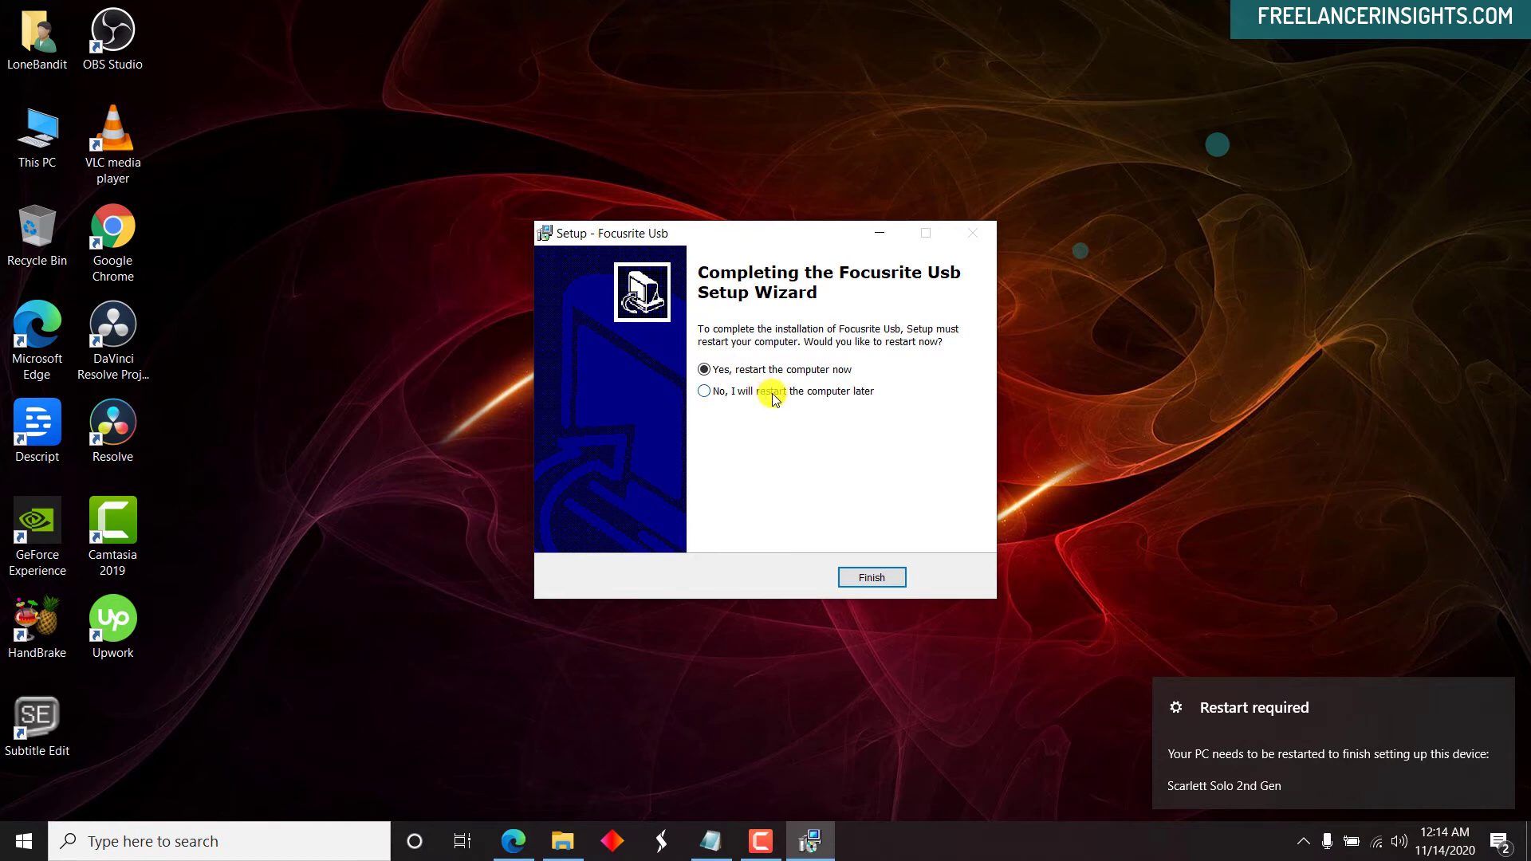
pyautogui.click(704, 391)
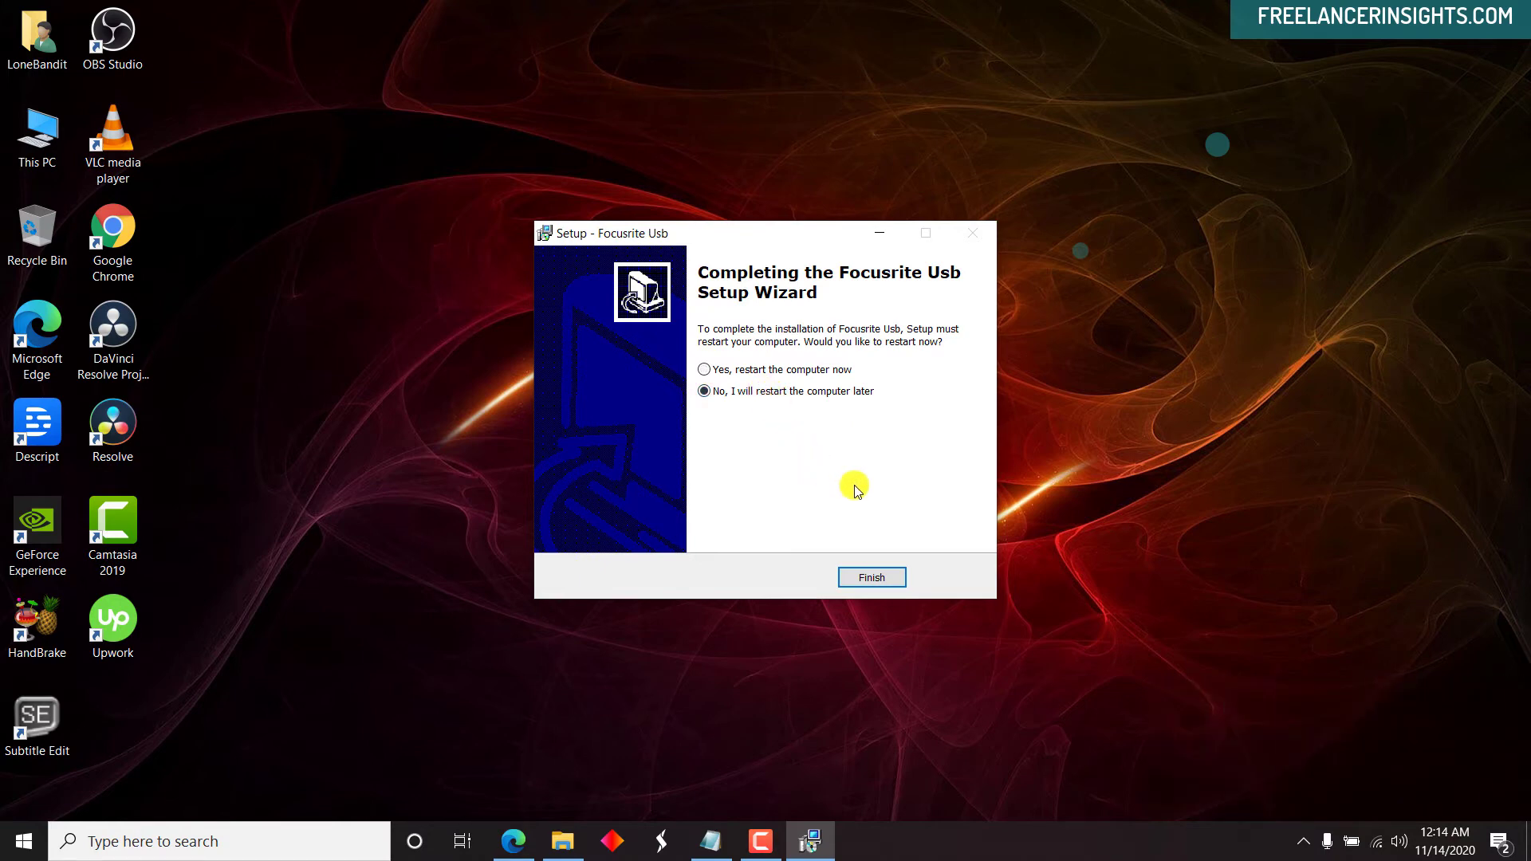
pyautogui.click(869, 577)
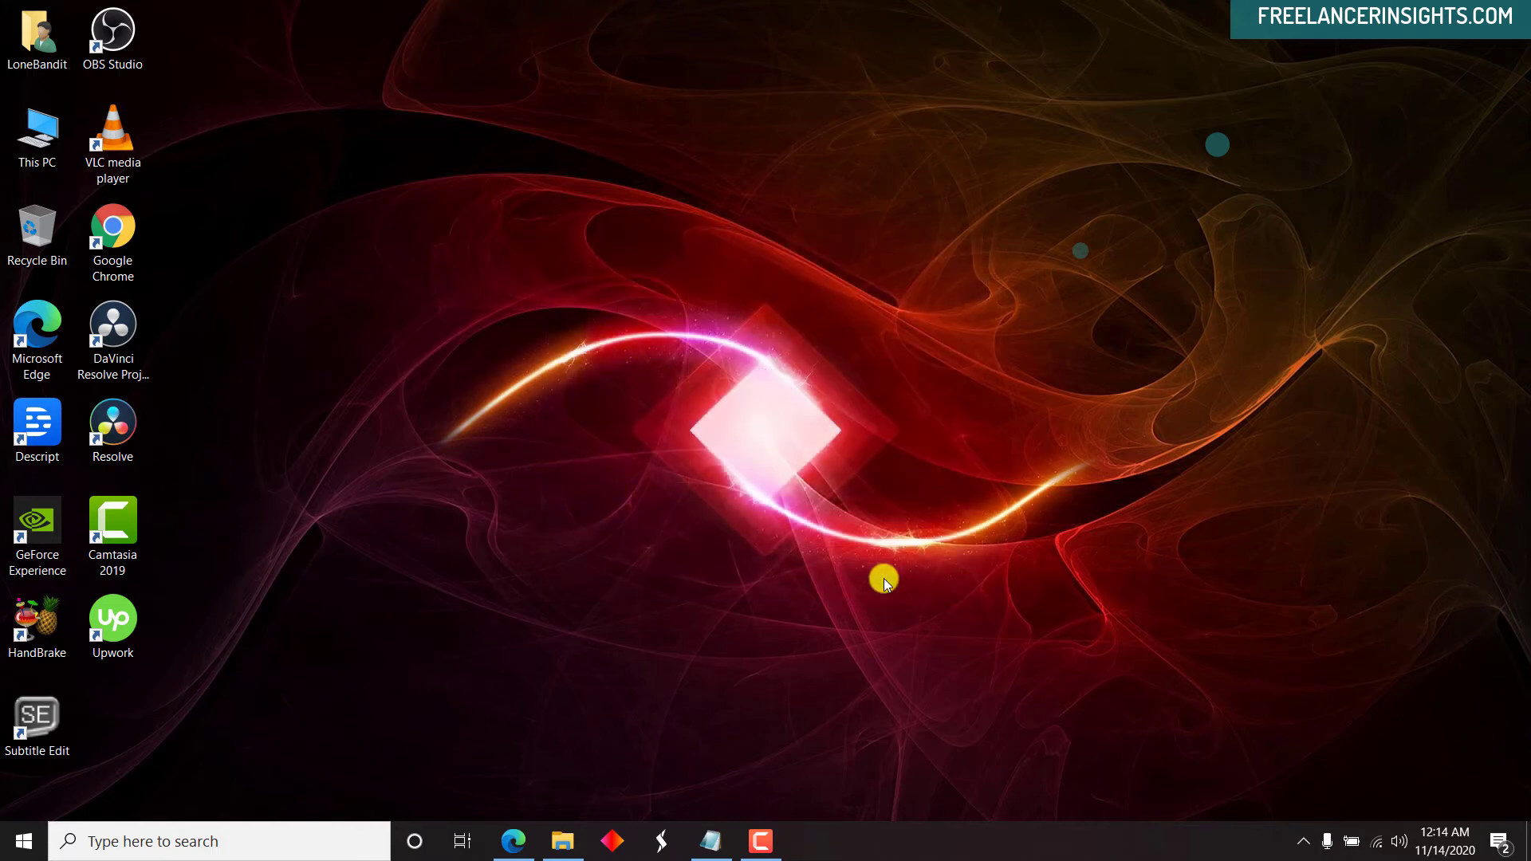
pyautogui.moveTo(1383, 840)
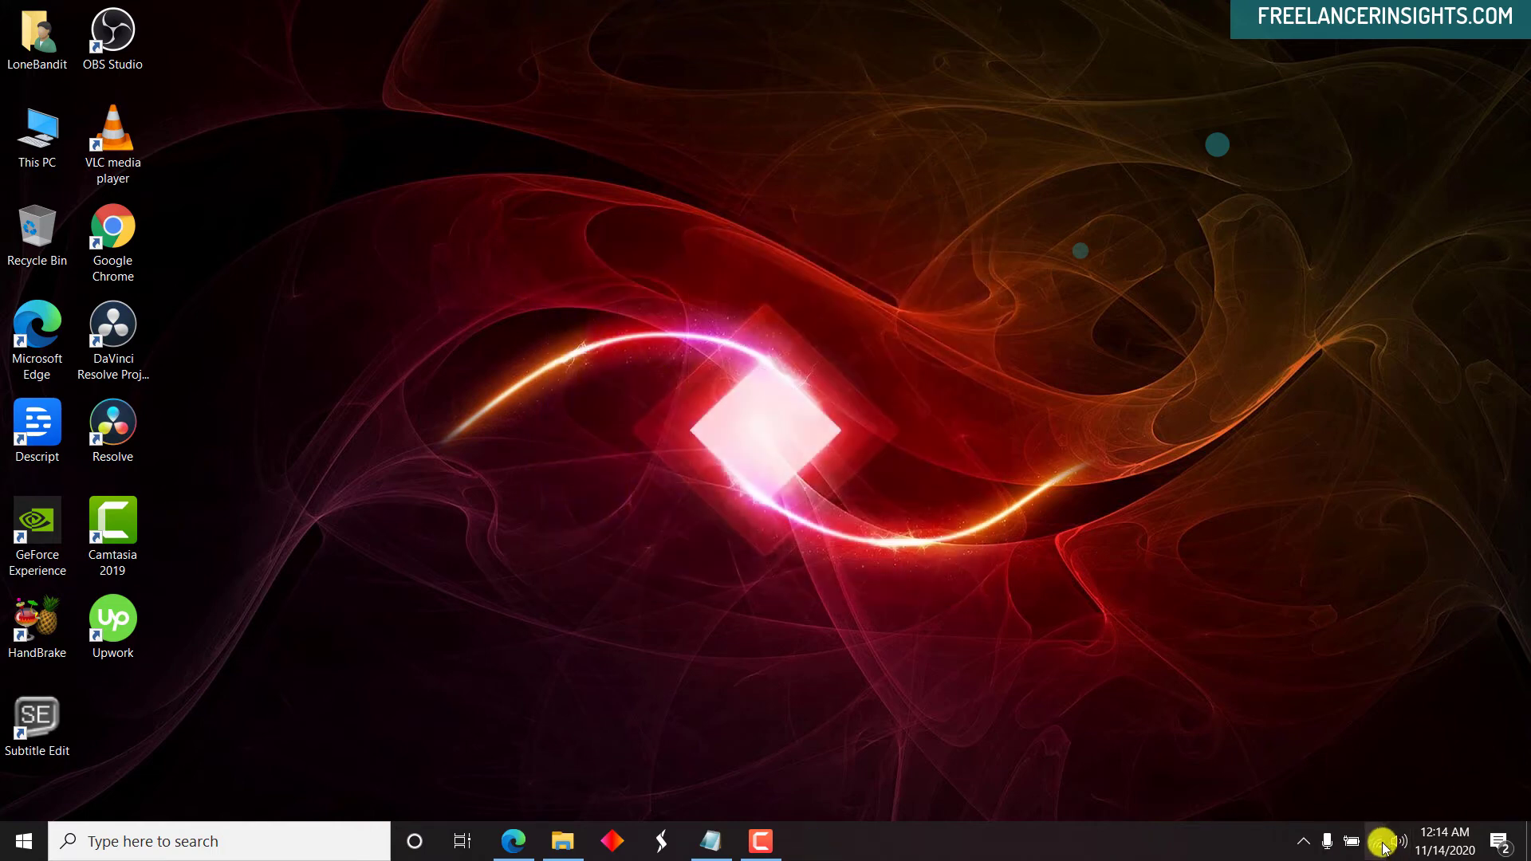
pyautogui.moveTo(1383, 841)
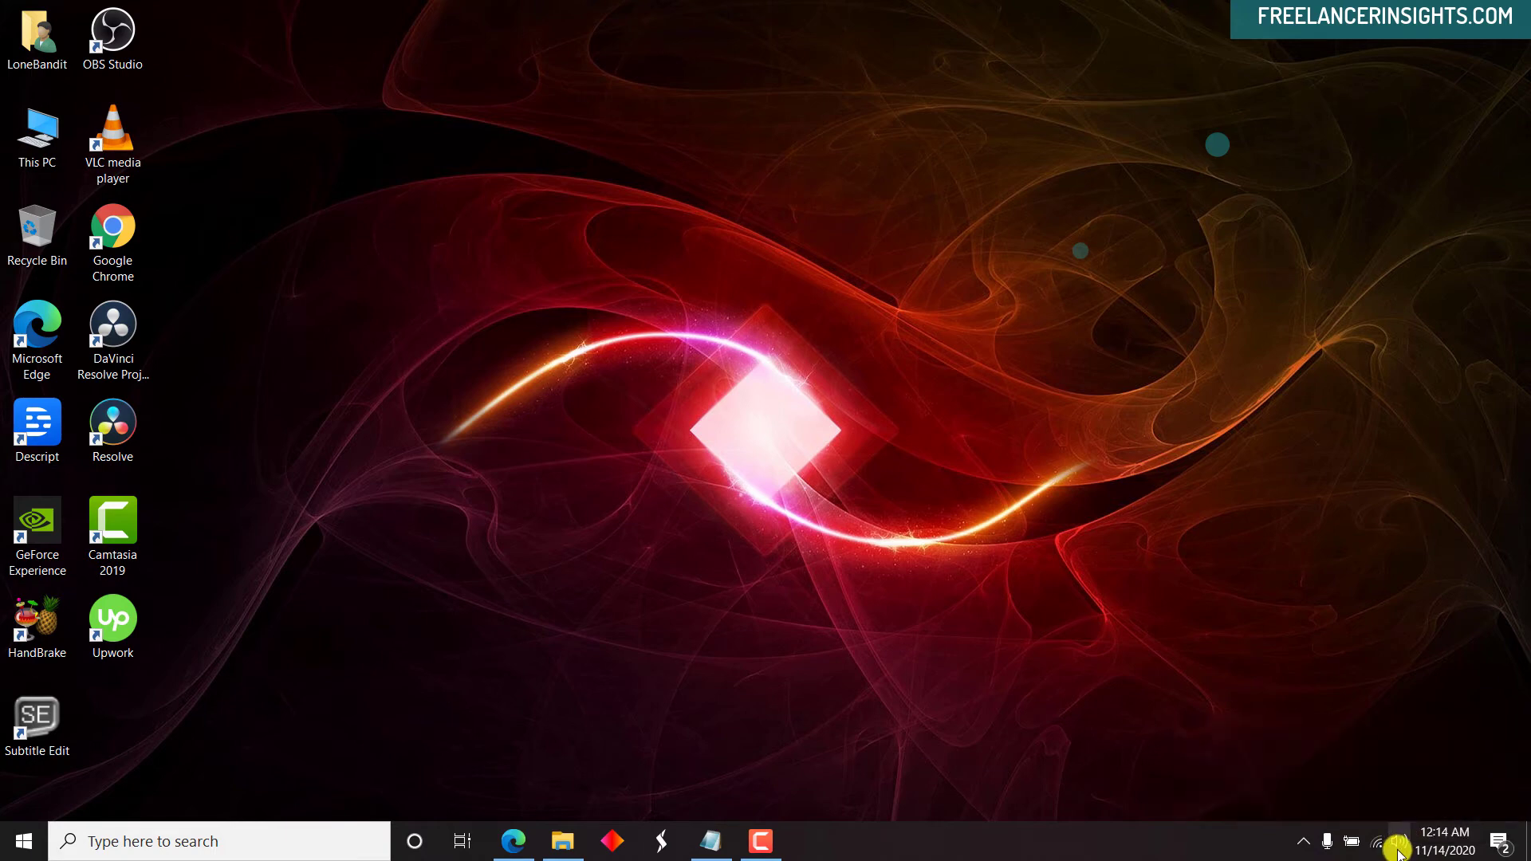
pyautogui.click(1378, 841)
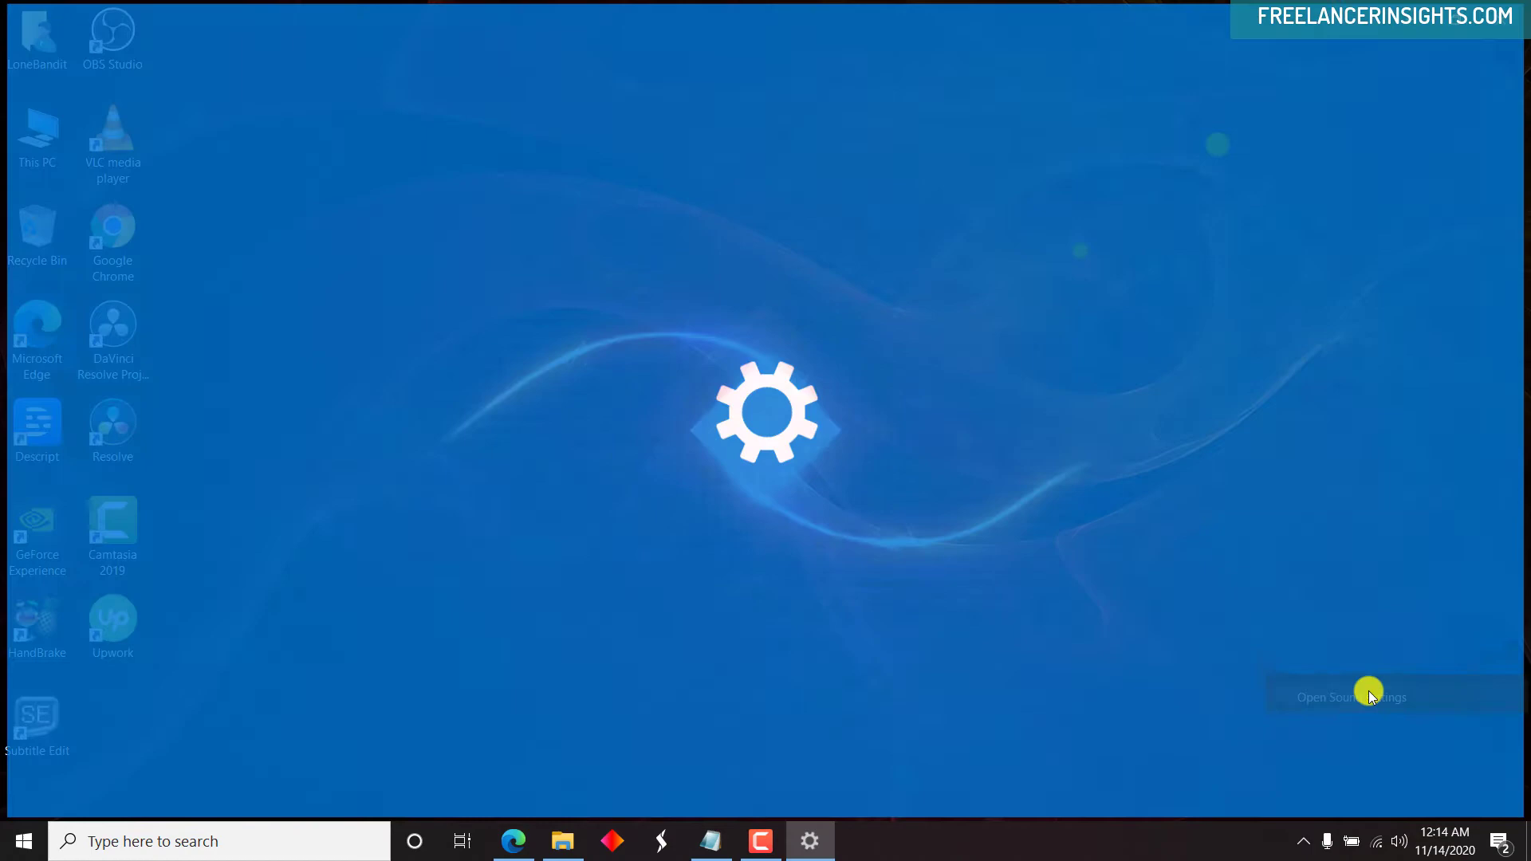
pyautogui.click(1350, 696)
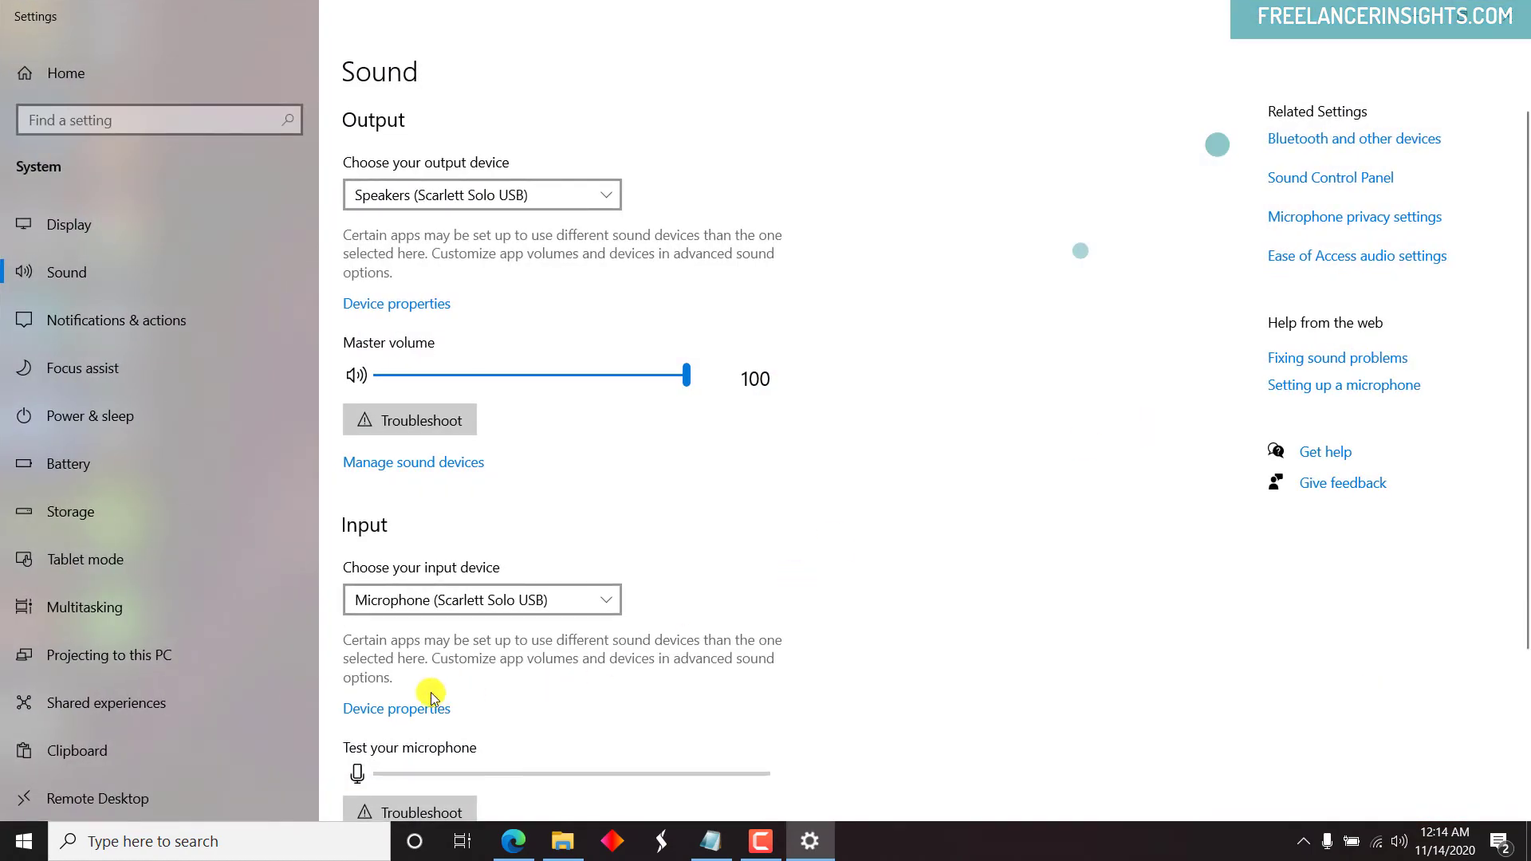
pyautogui.click(397, 708)
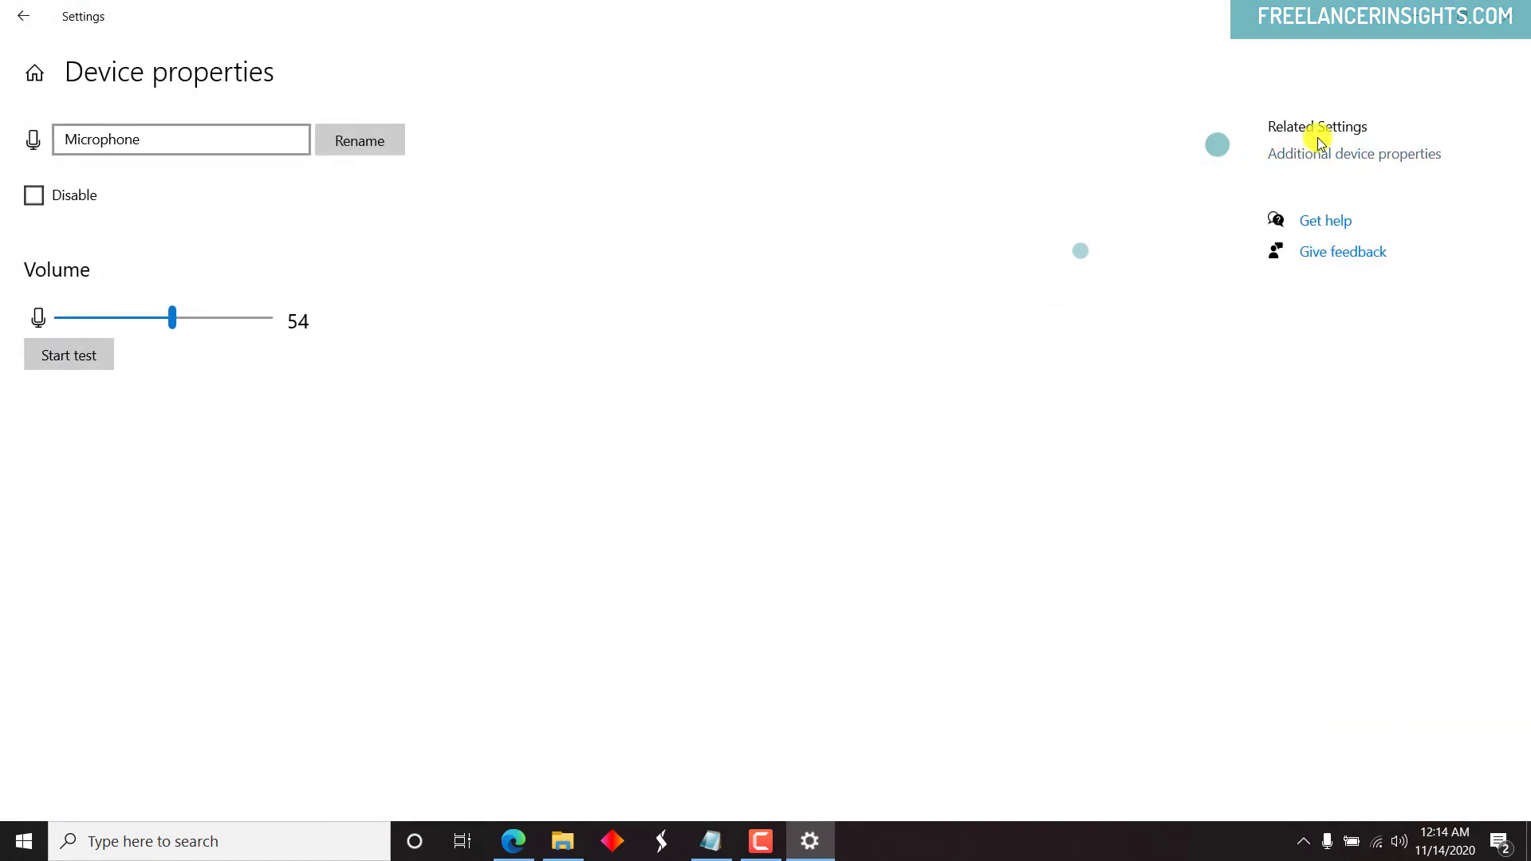
pyautogui.click(1354, 153)
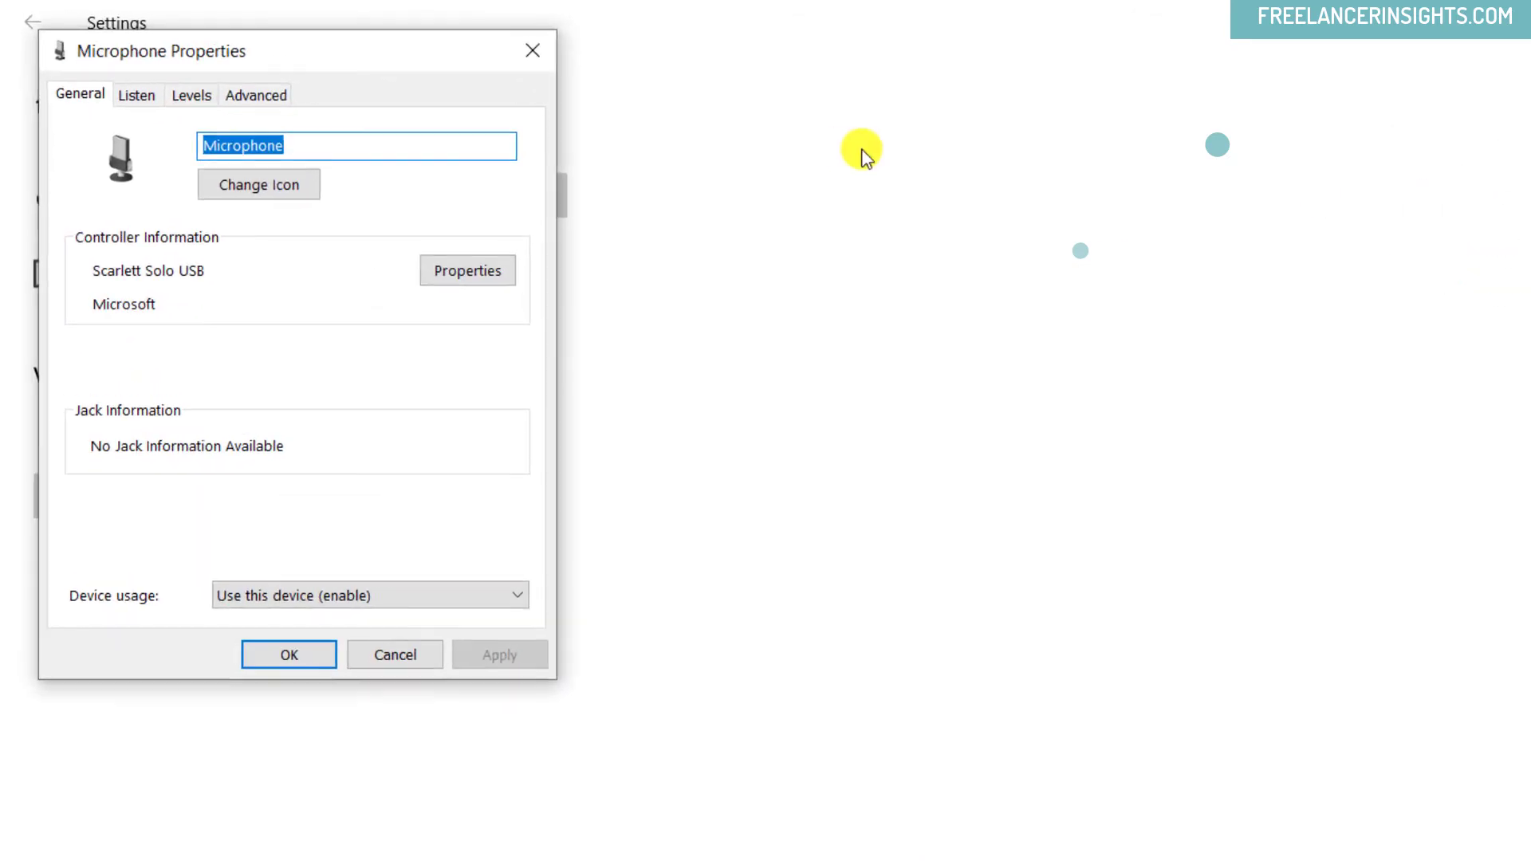
pyautogui.click(256, 94)
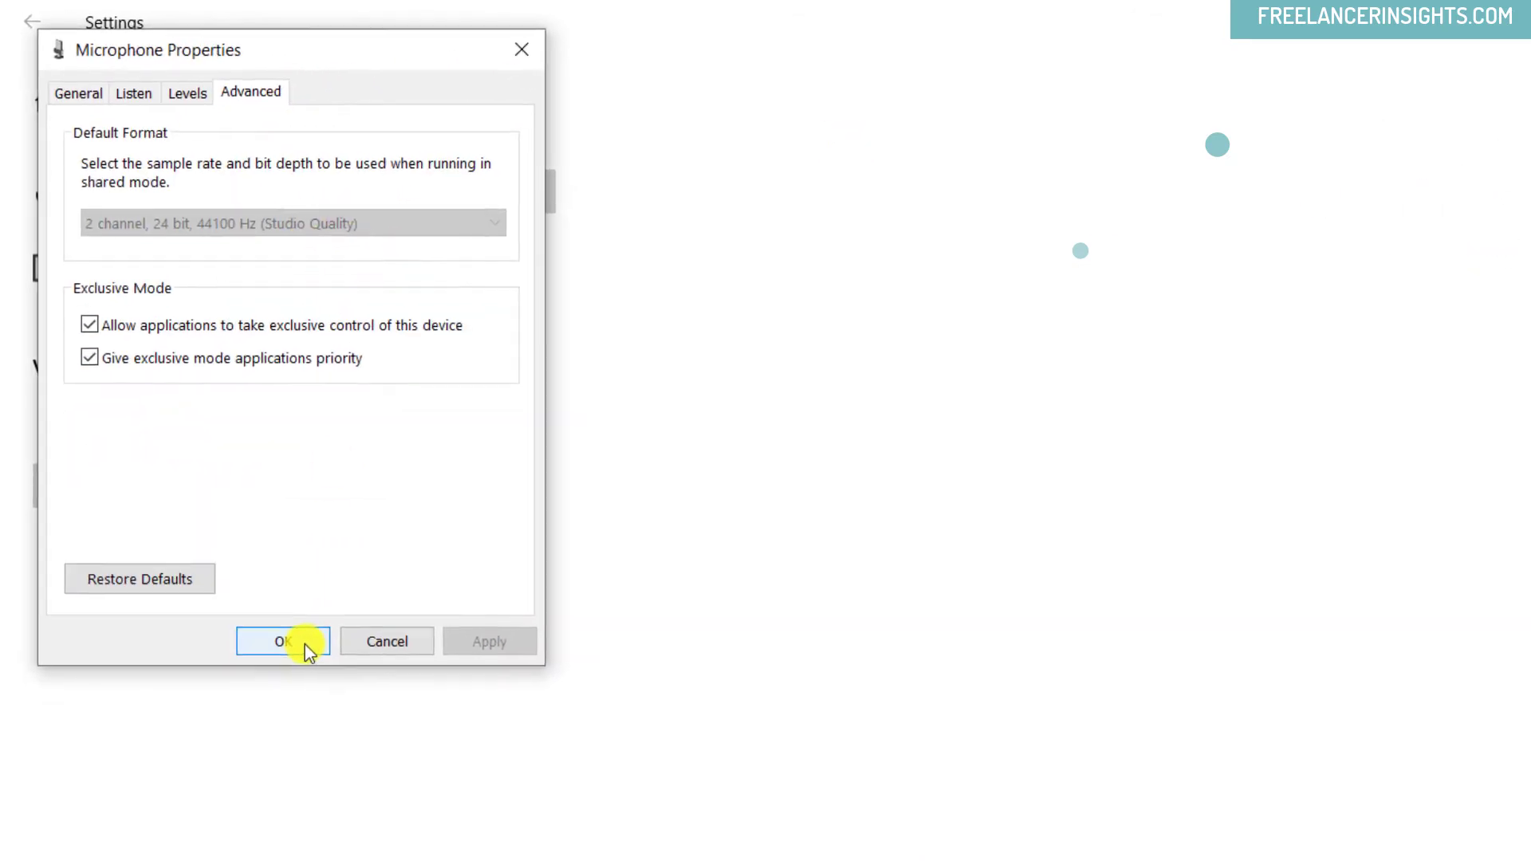
pyautogui.click(283, 641)
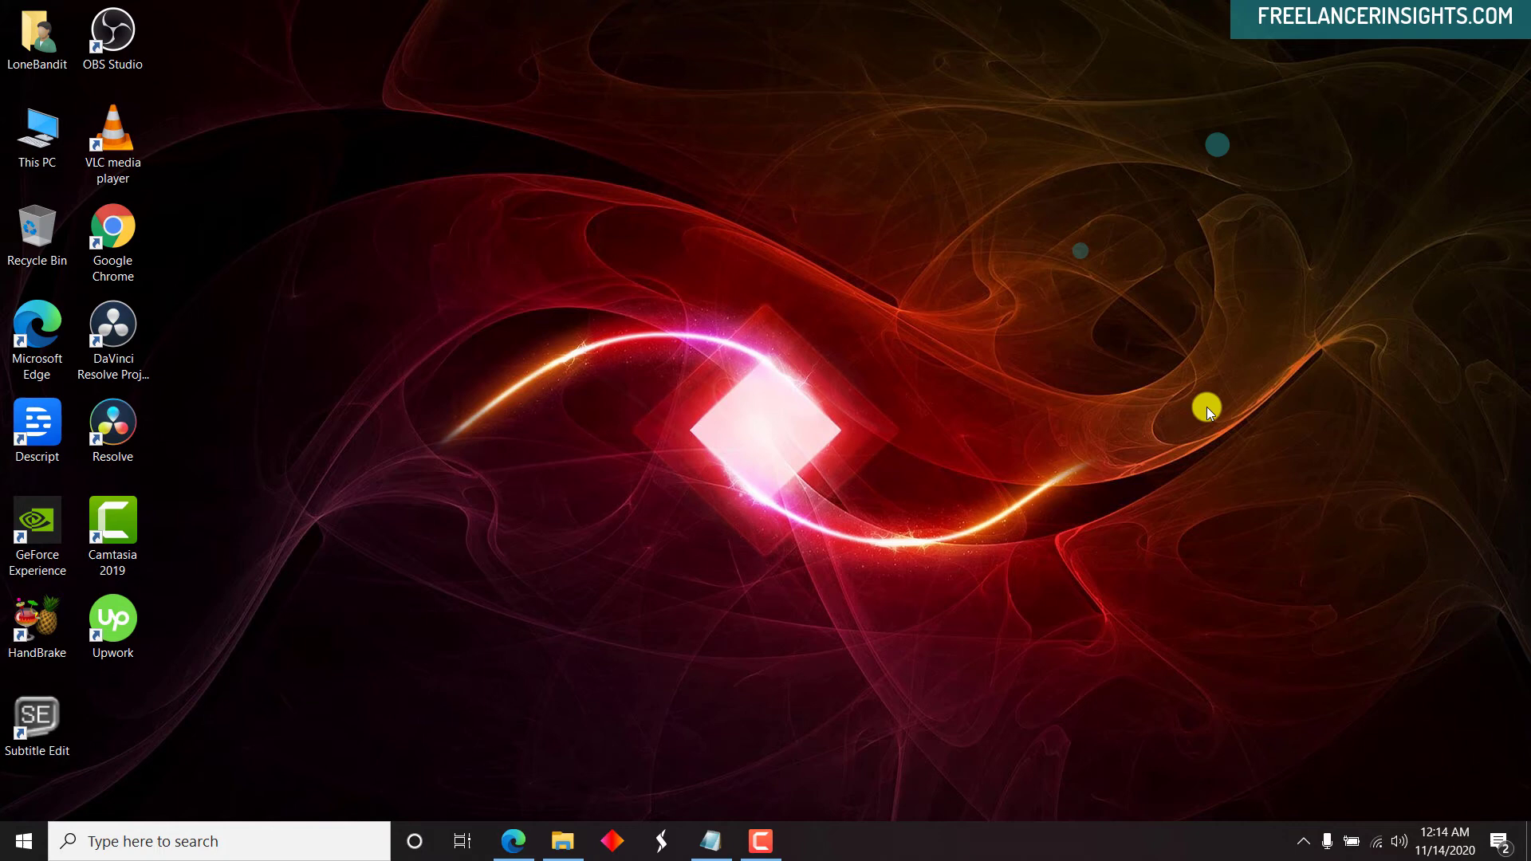
pyautogui.moveTo(1267, 595)
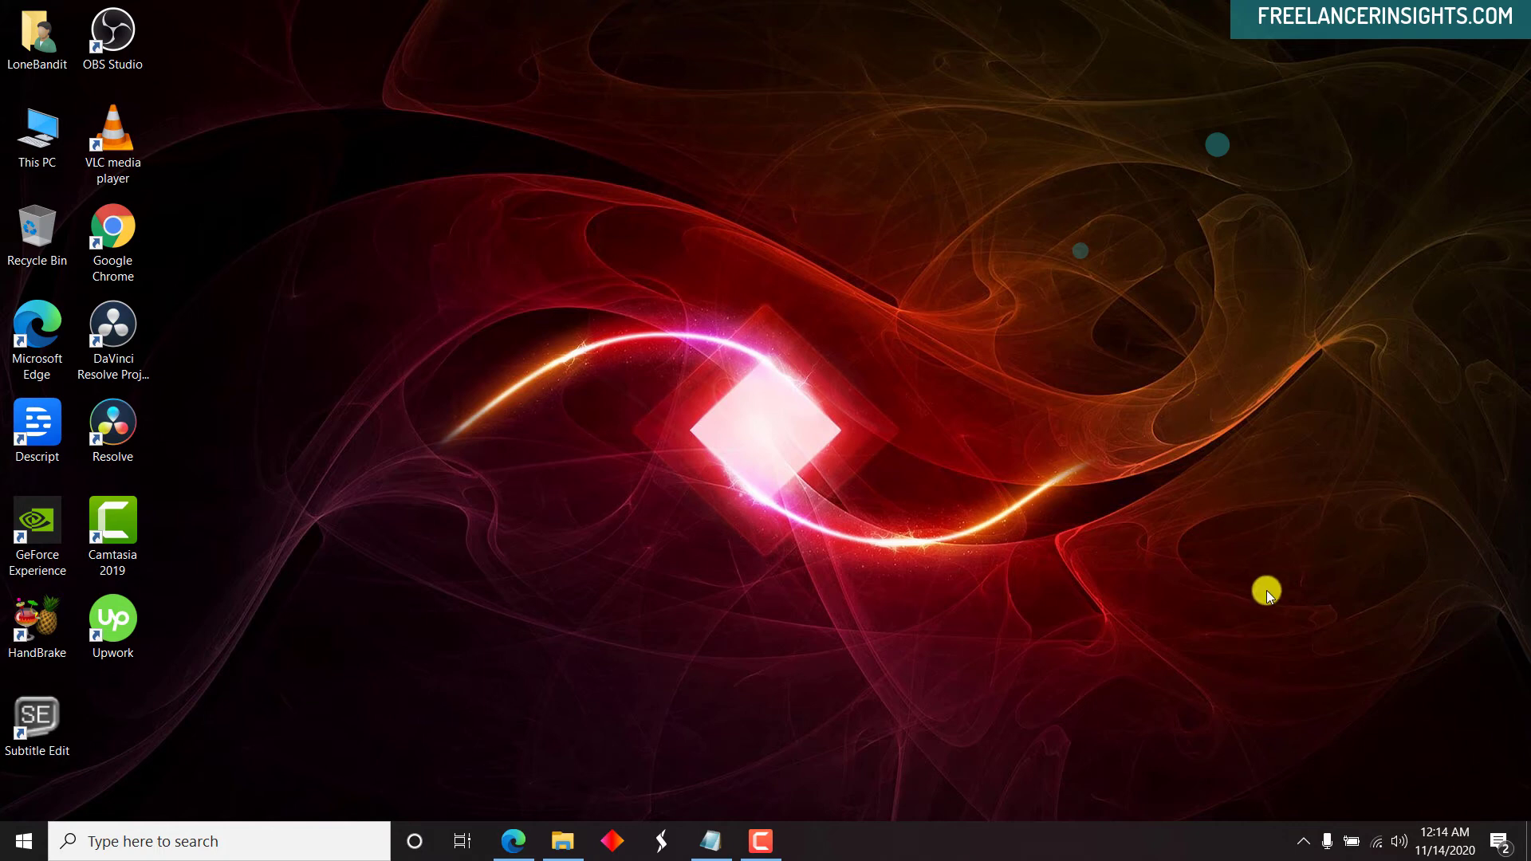
pyautogui.moveTo(1237, 748)
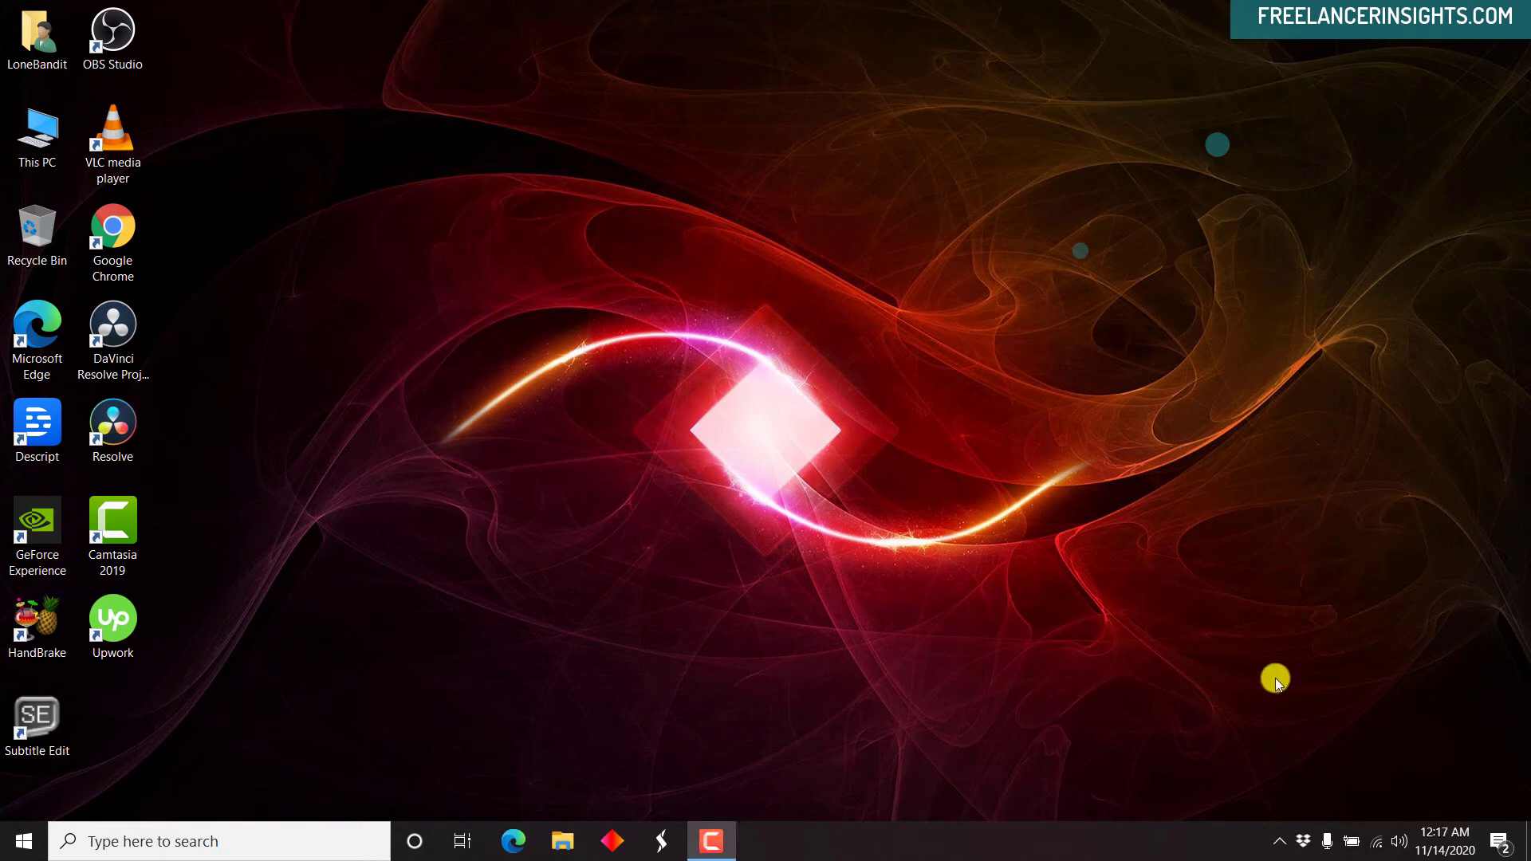
pyautogui.moveTo(1152, 588)
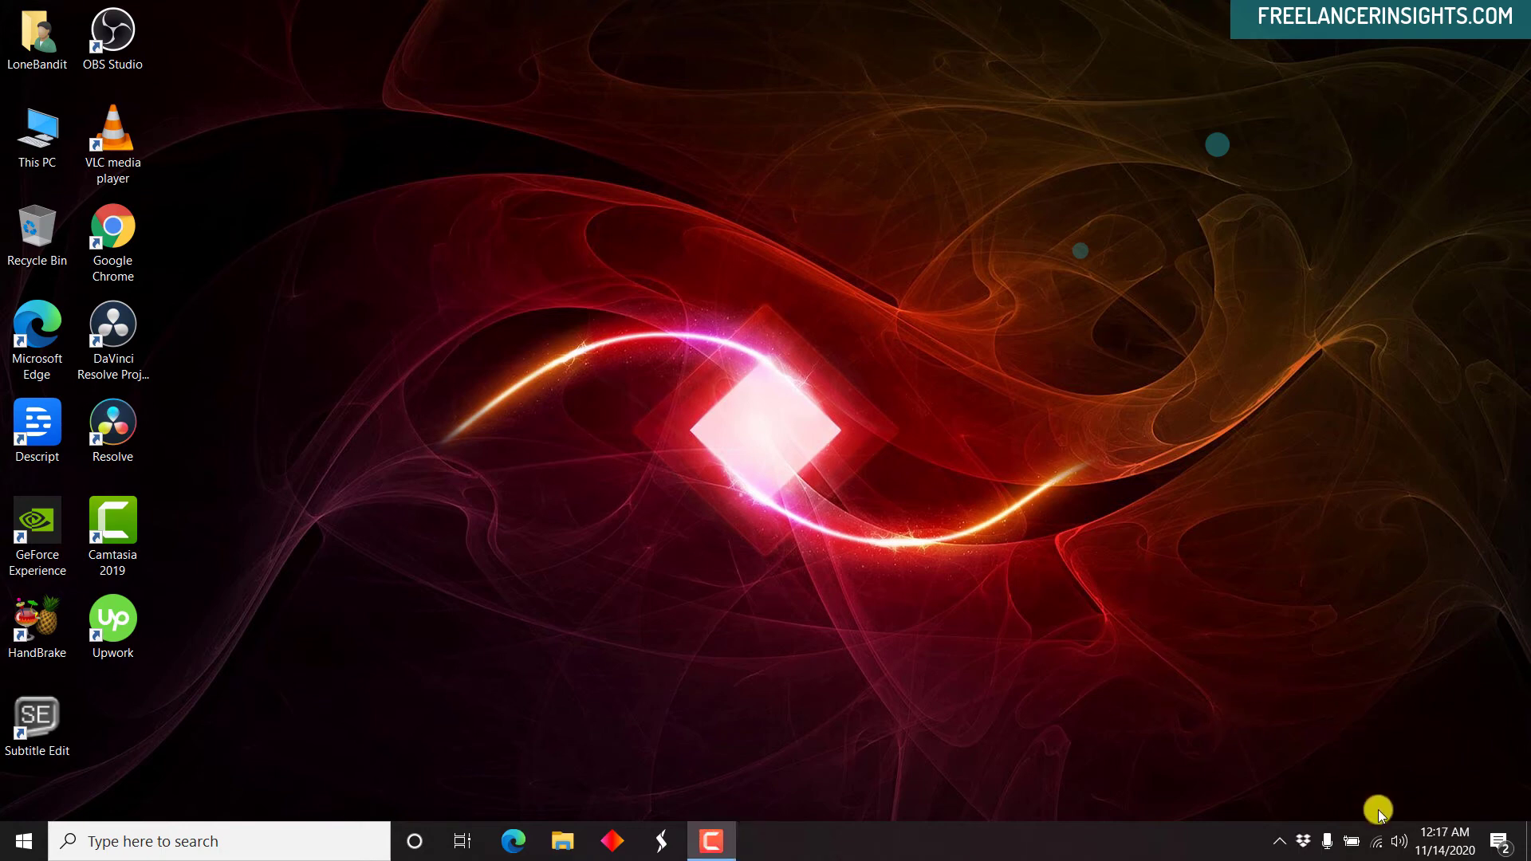
# From the tray's Sound settings, open Analogue 1 + 2 additional device properties.
pyautogui.rightClick(1375, 840)
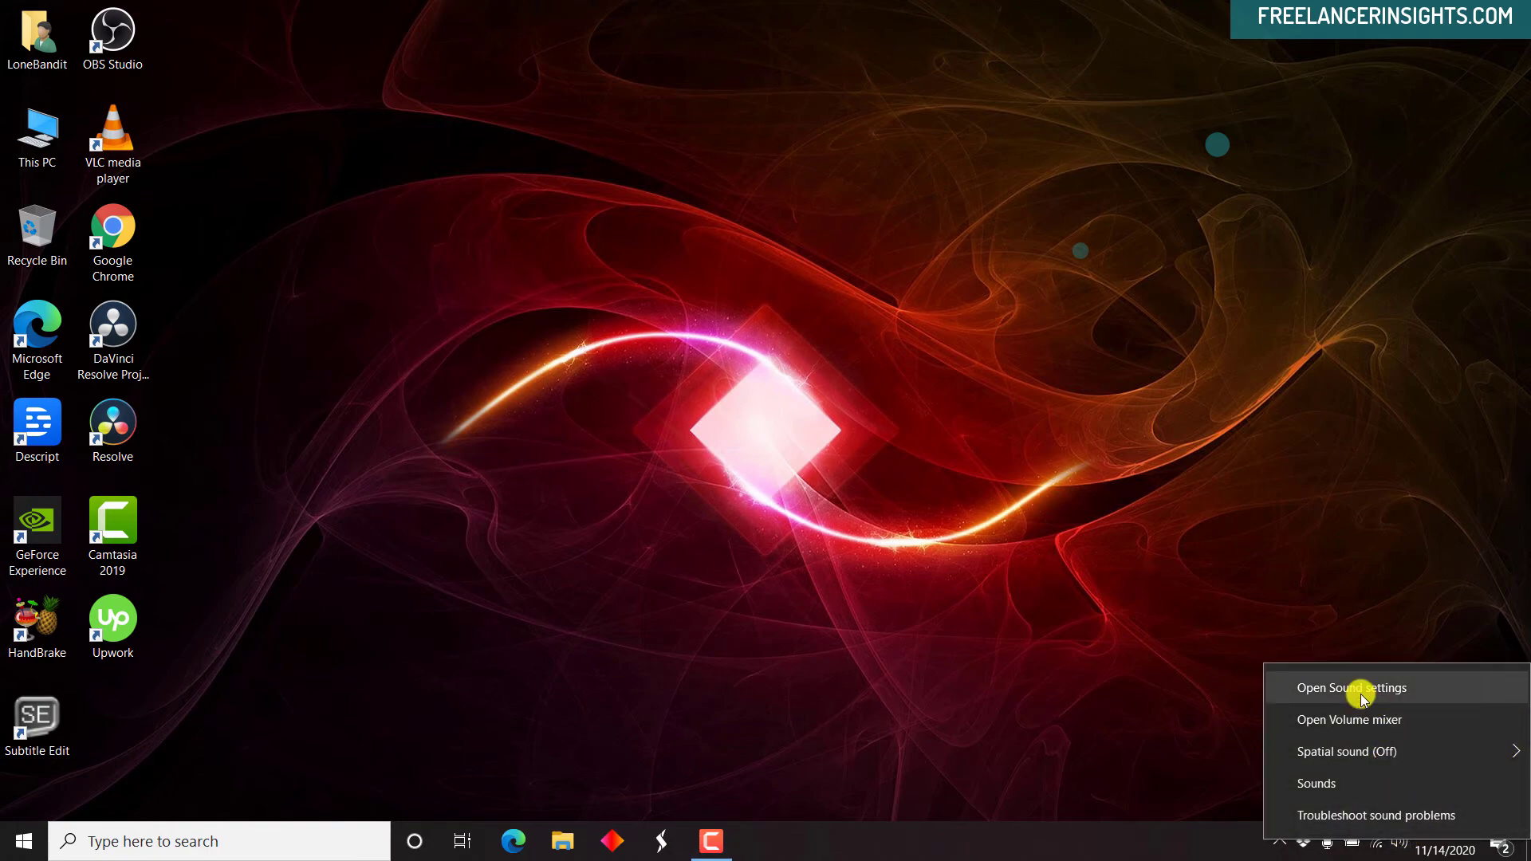
pyautogui.click(1352, 687)
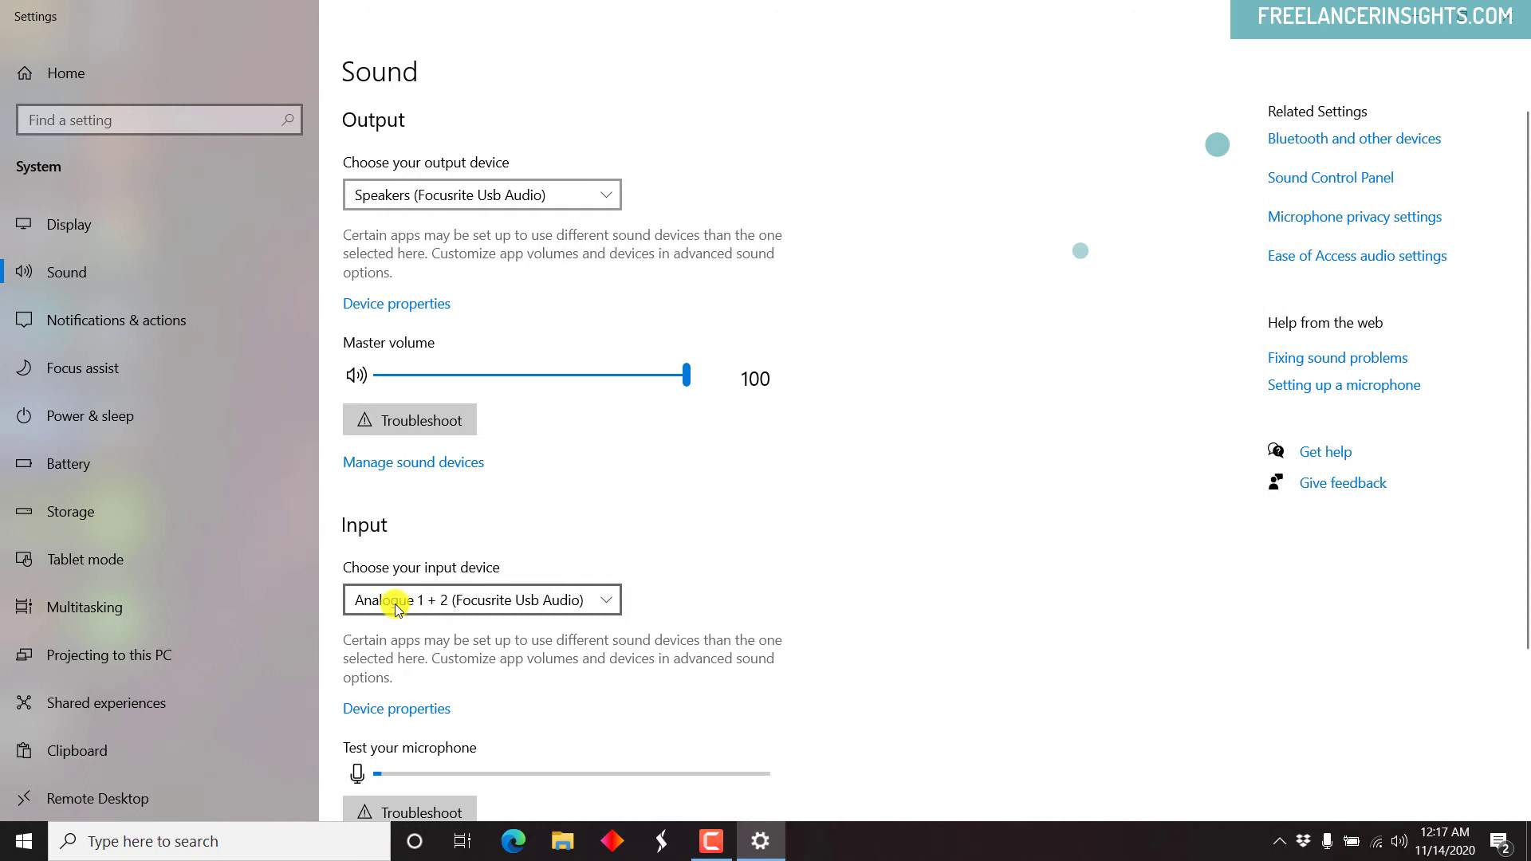
pyautogui.moveTo(501, 618)
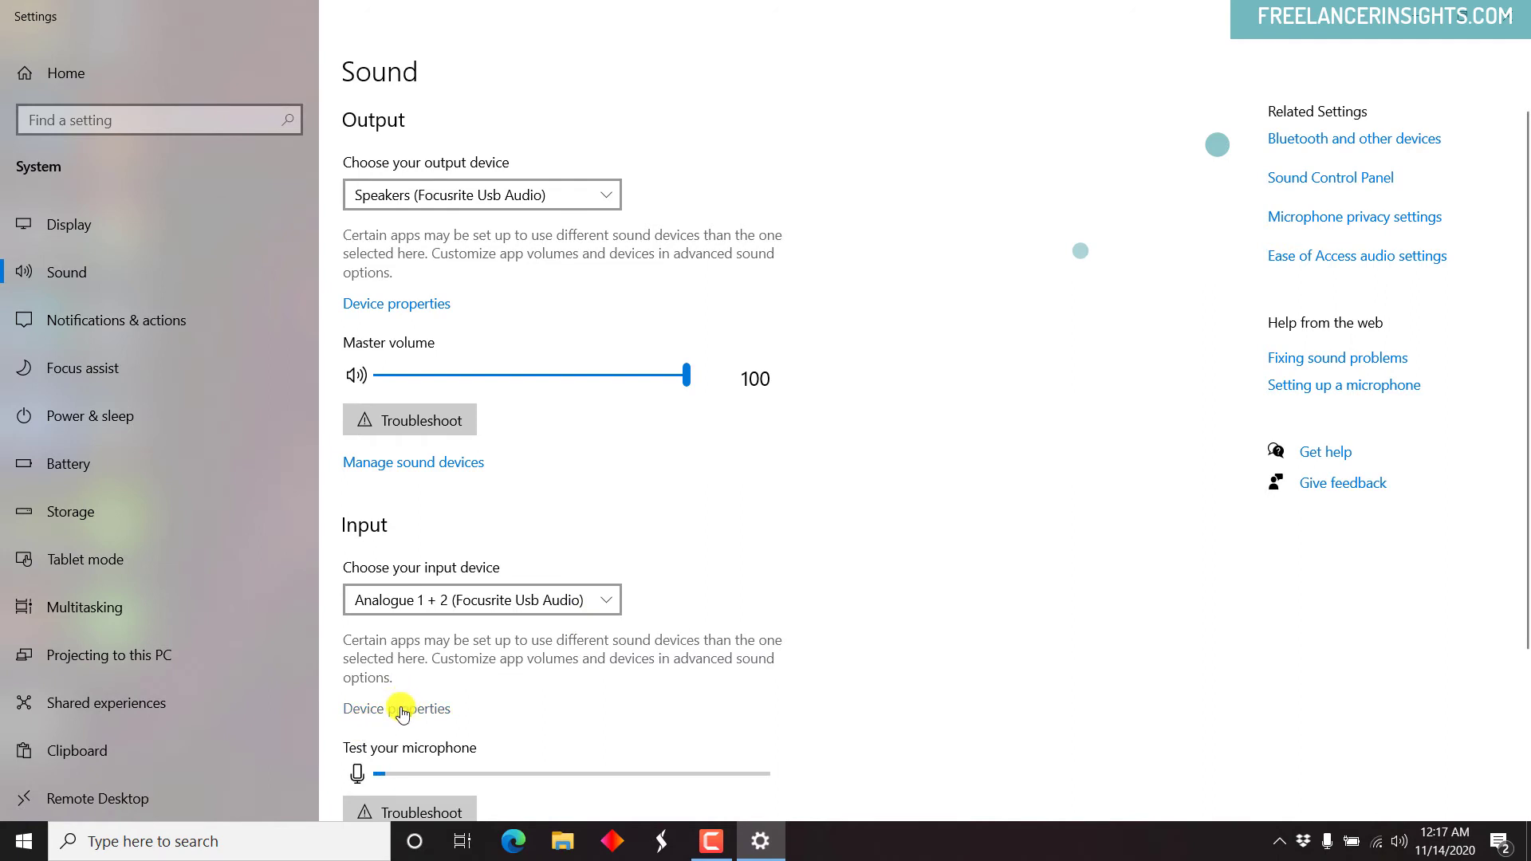
pyautogui.click(397, 708)
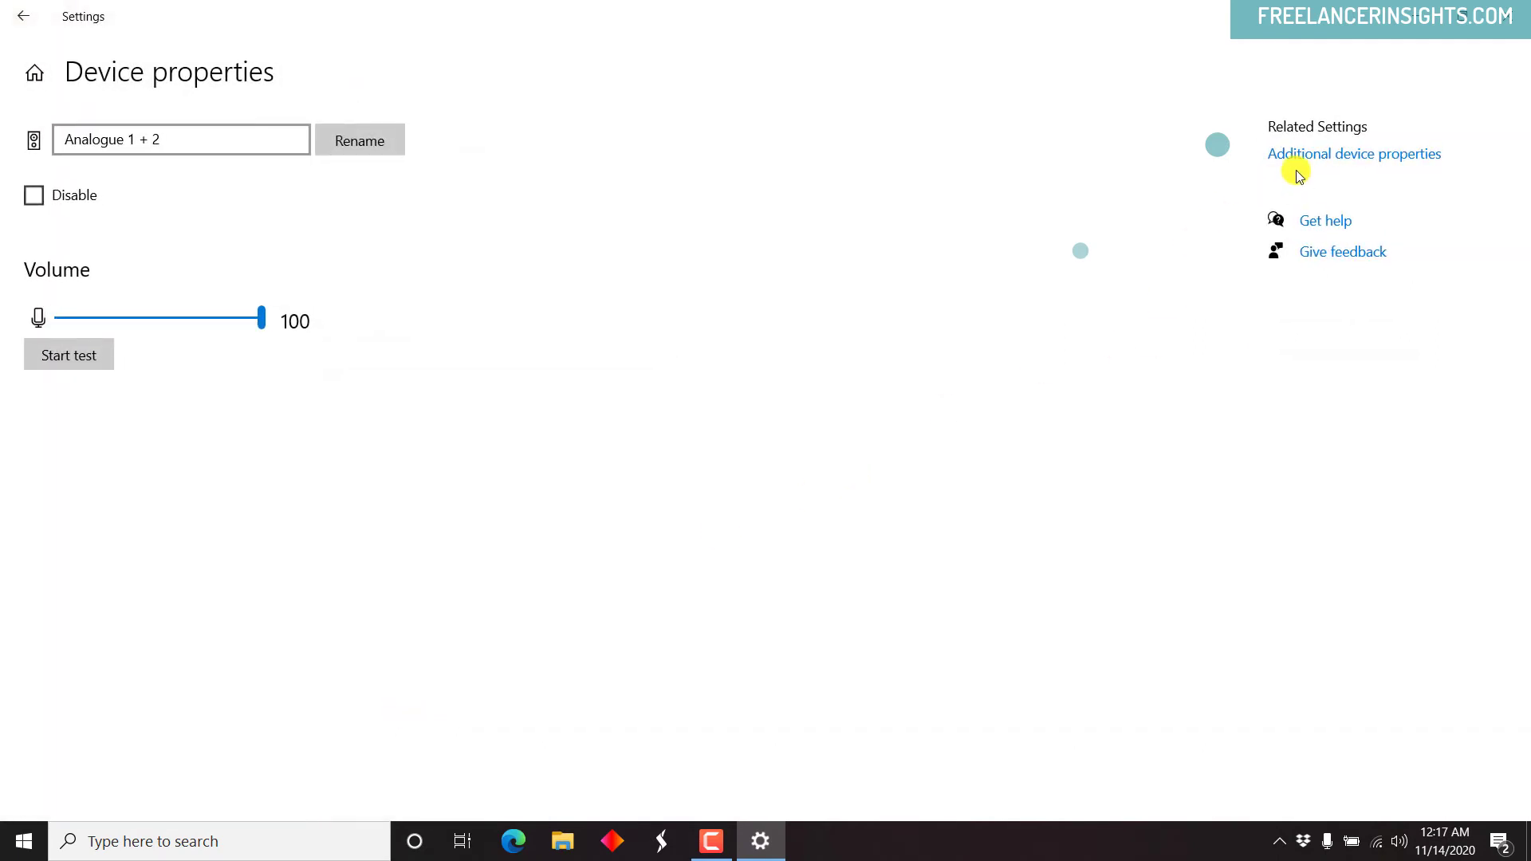
pyautogui.click(1353, 153)
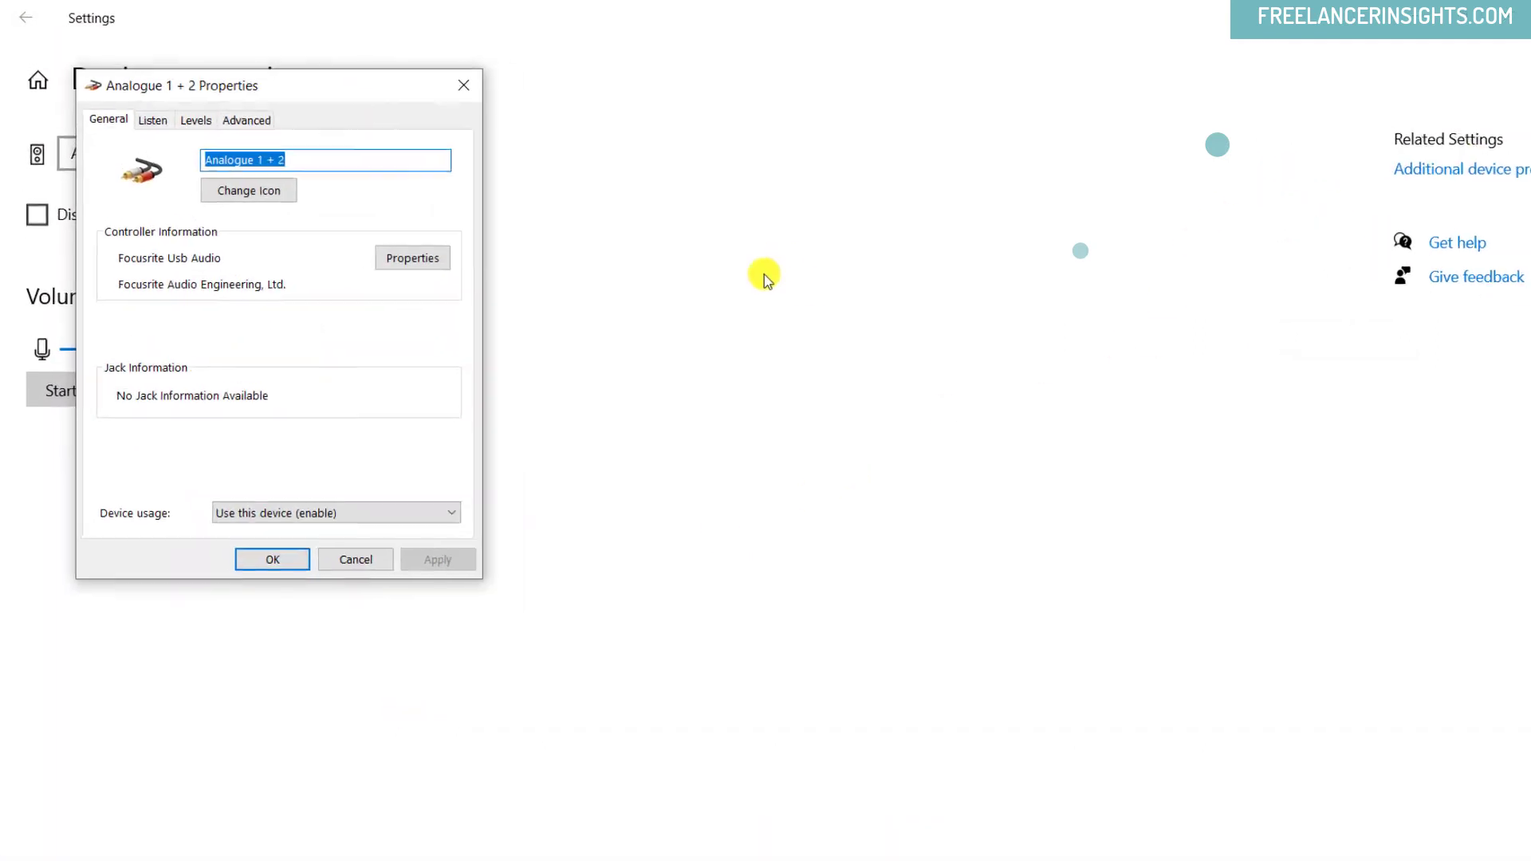
# Set the Advanced Default Format to '1 channel, 24 bit, 48000 Hz (Studio Quality)' and apply.
pyautogui.click(247, 118)
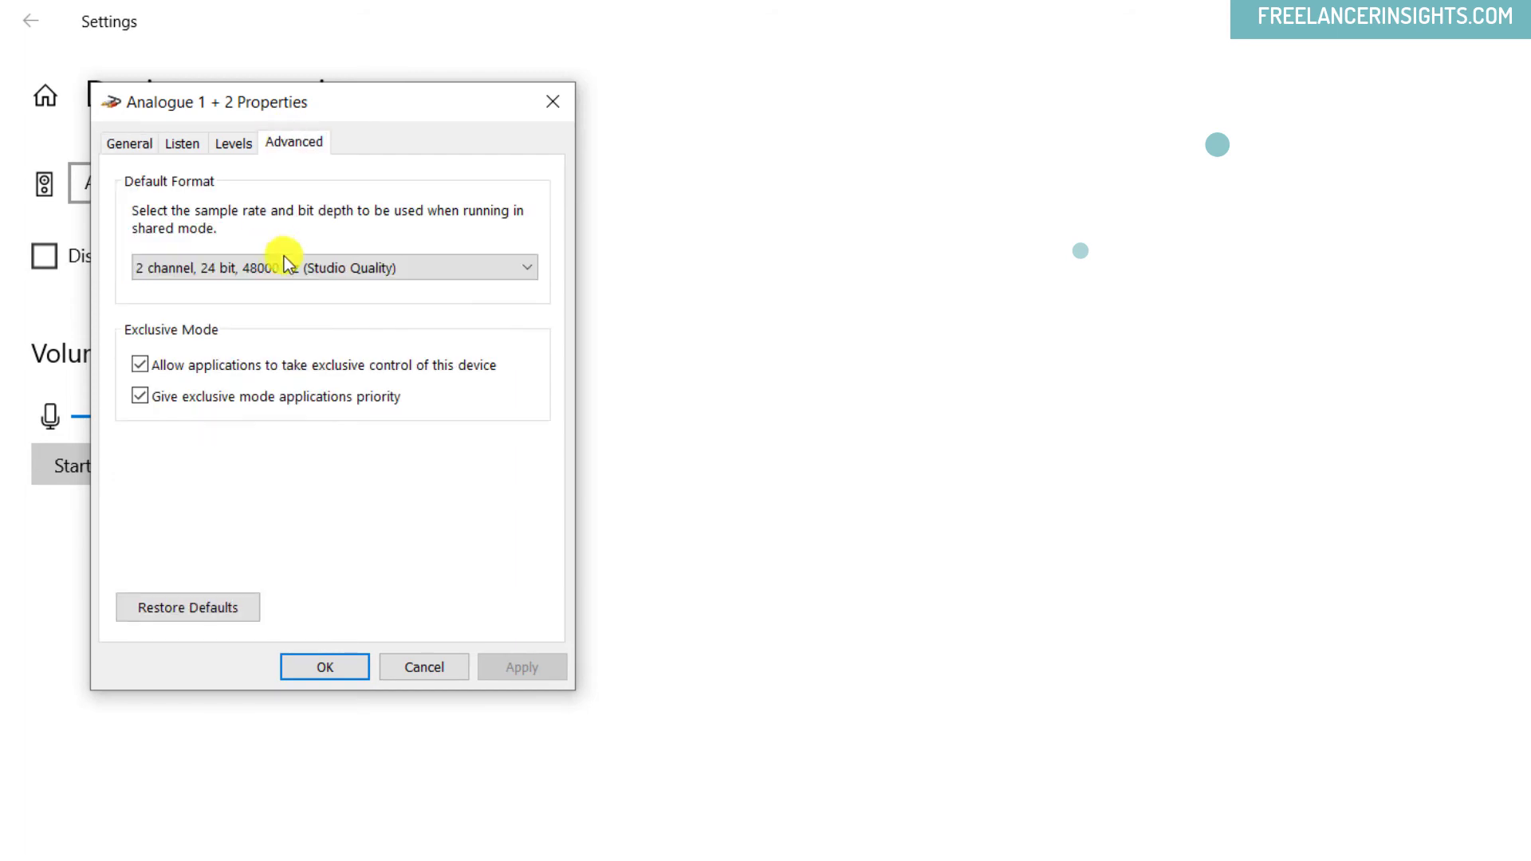
pyautogui.click(332, 266)
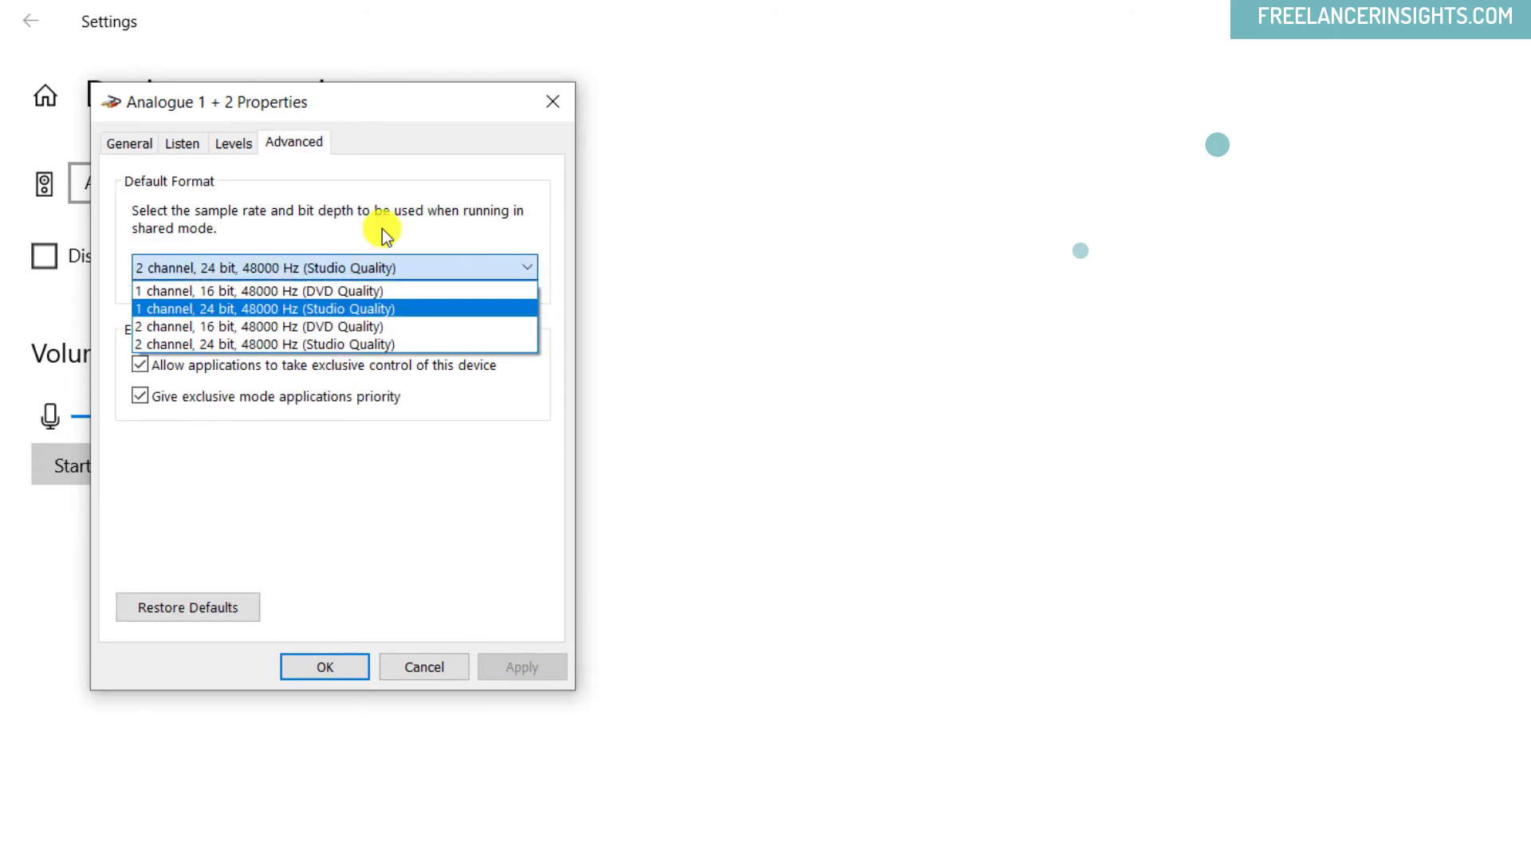
pyautogui.moveTo(390, 344)
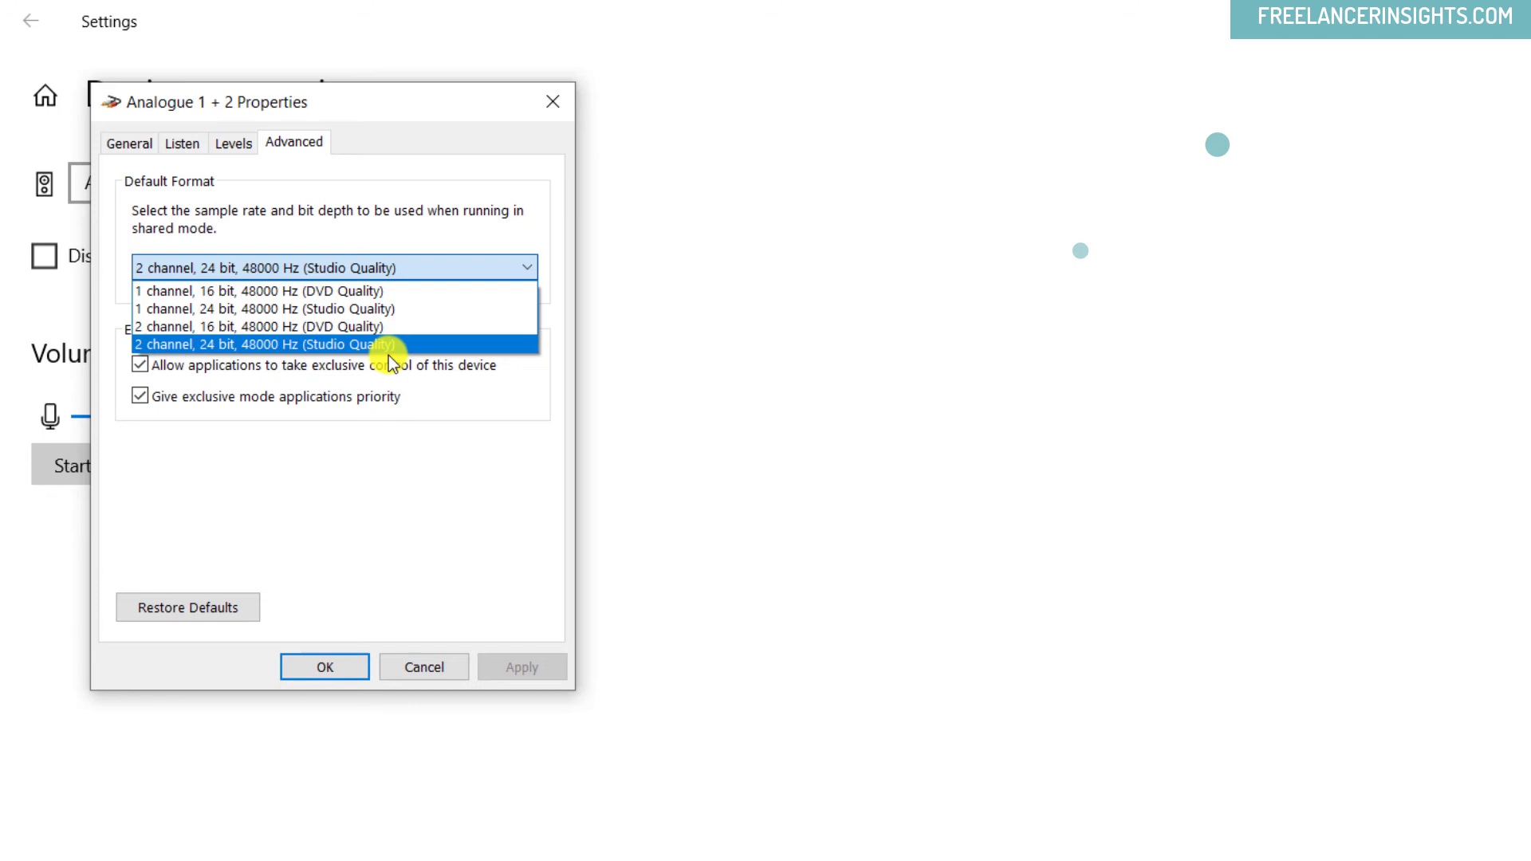
pyautogui.click(266, 309)
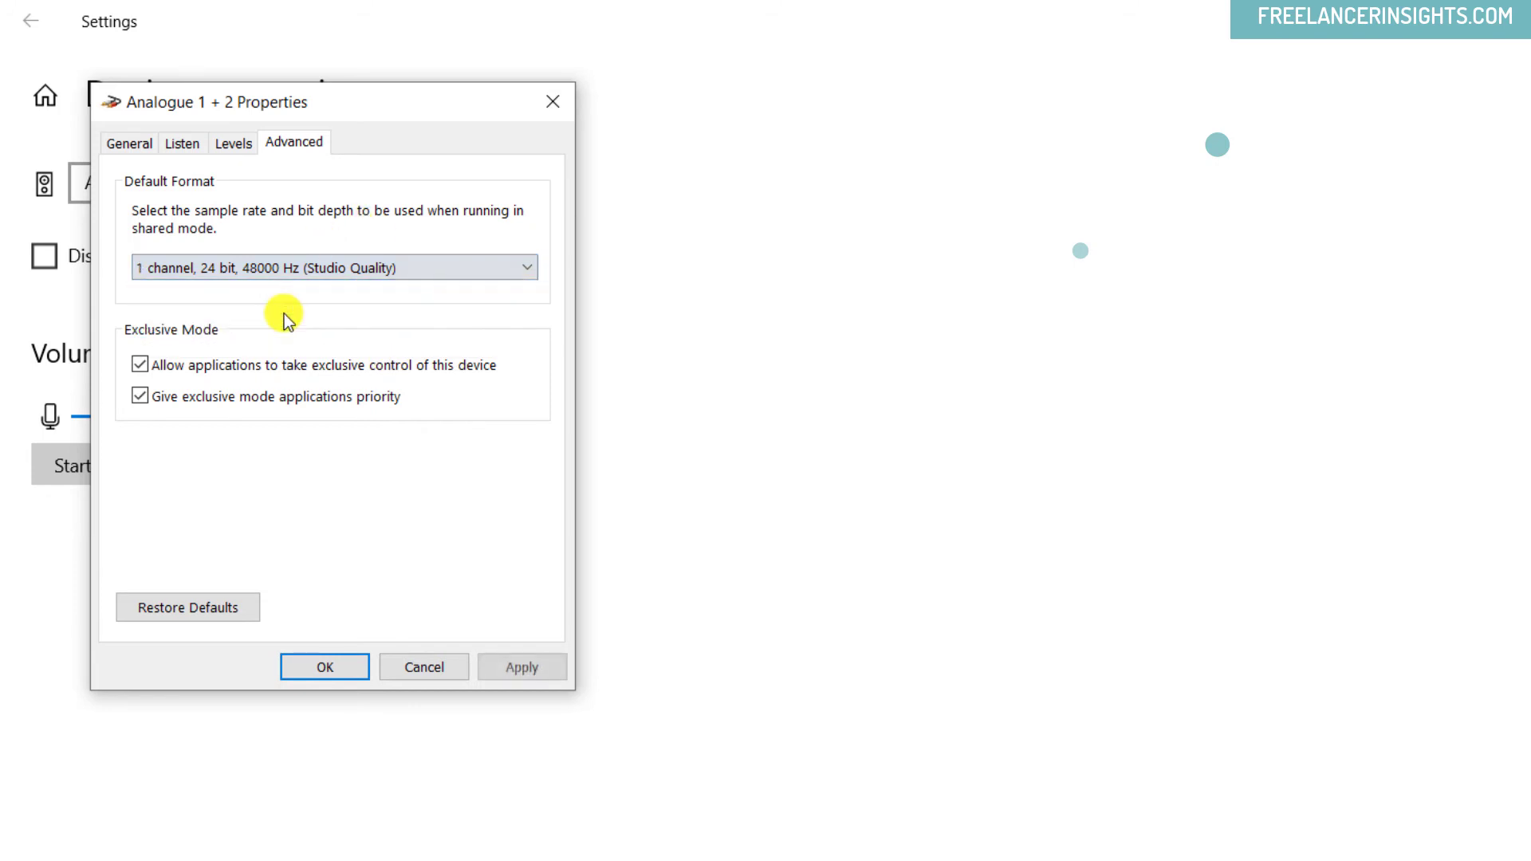
pyautogui.click(522, 667)
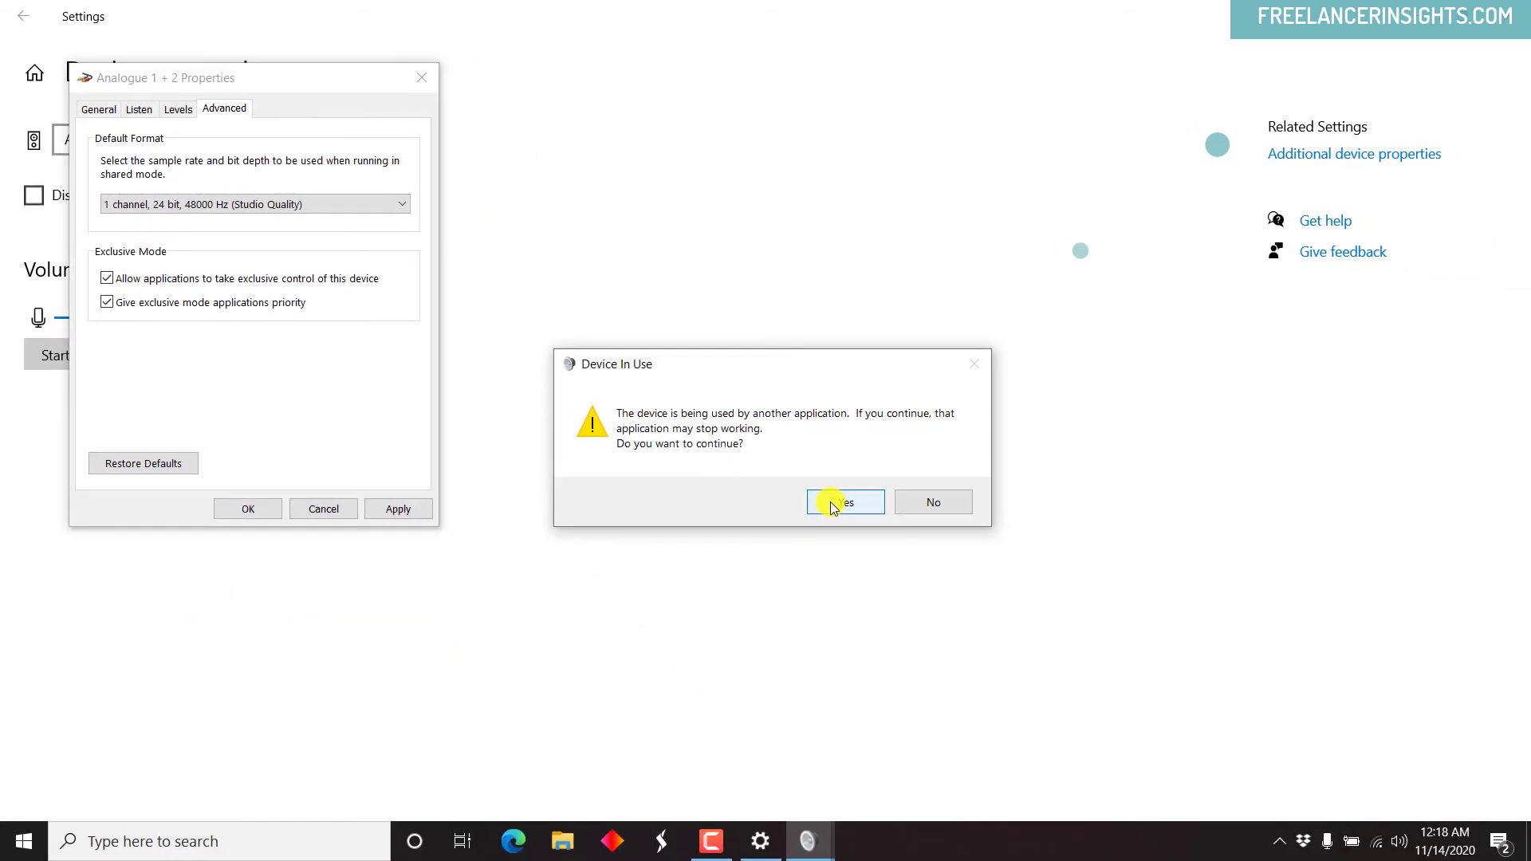
pyautogui.click(843, 502)
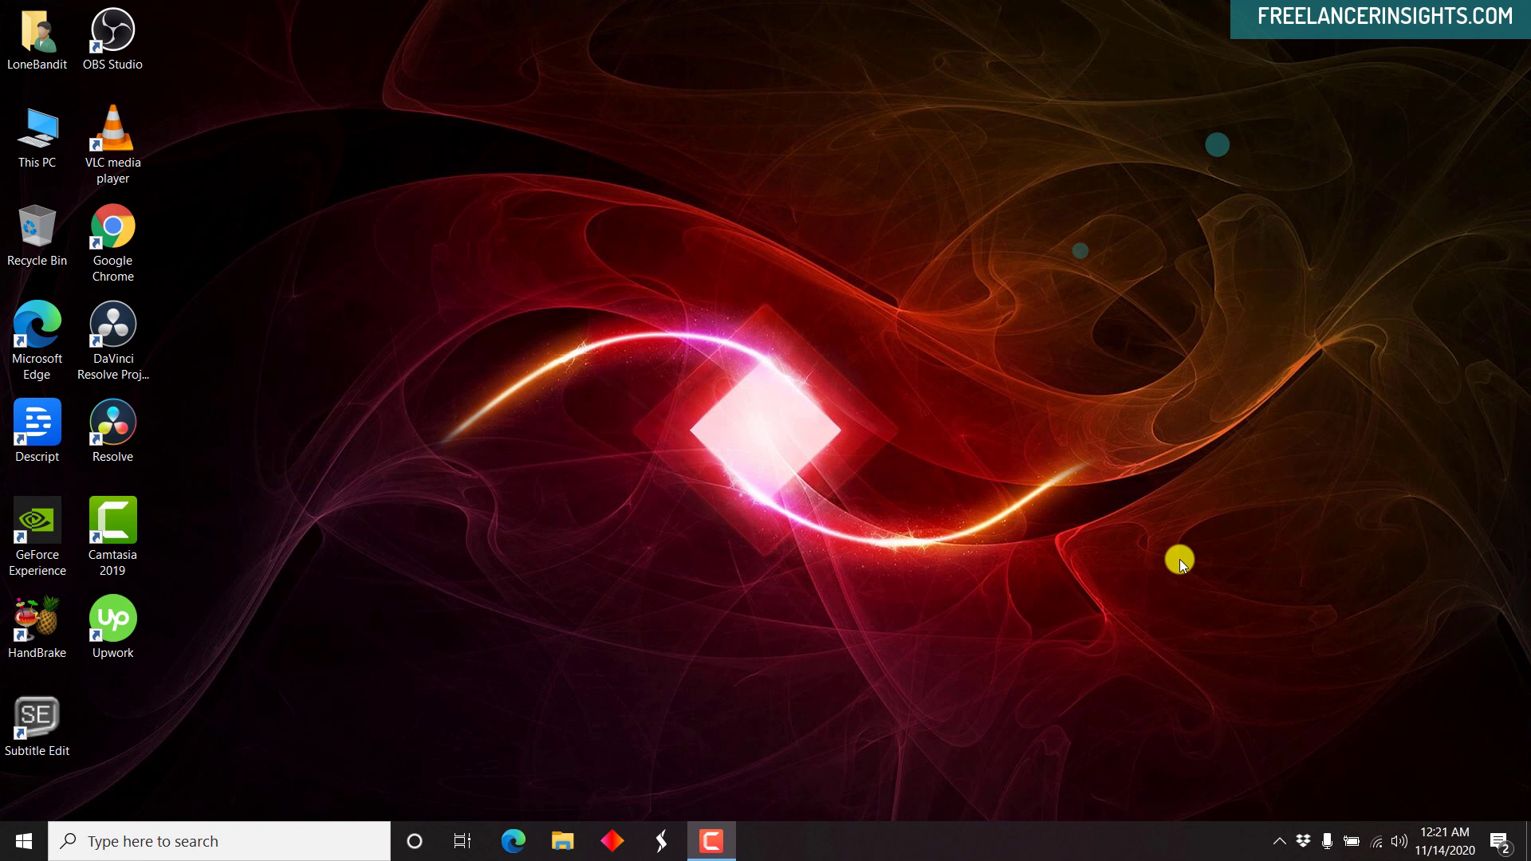
pyautogui.moveTo(440, 464)
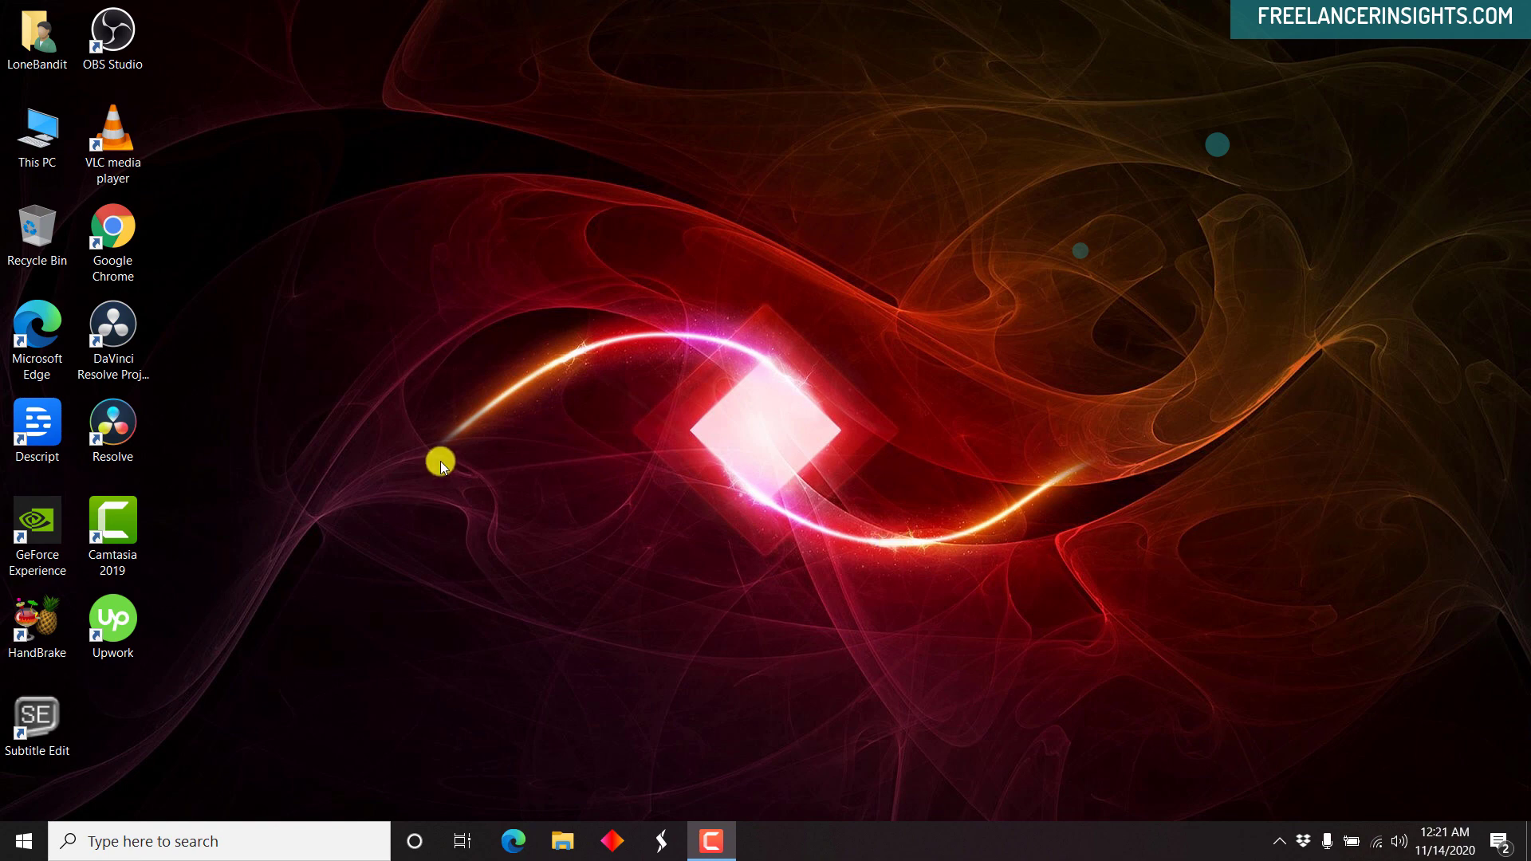